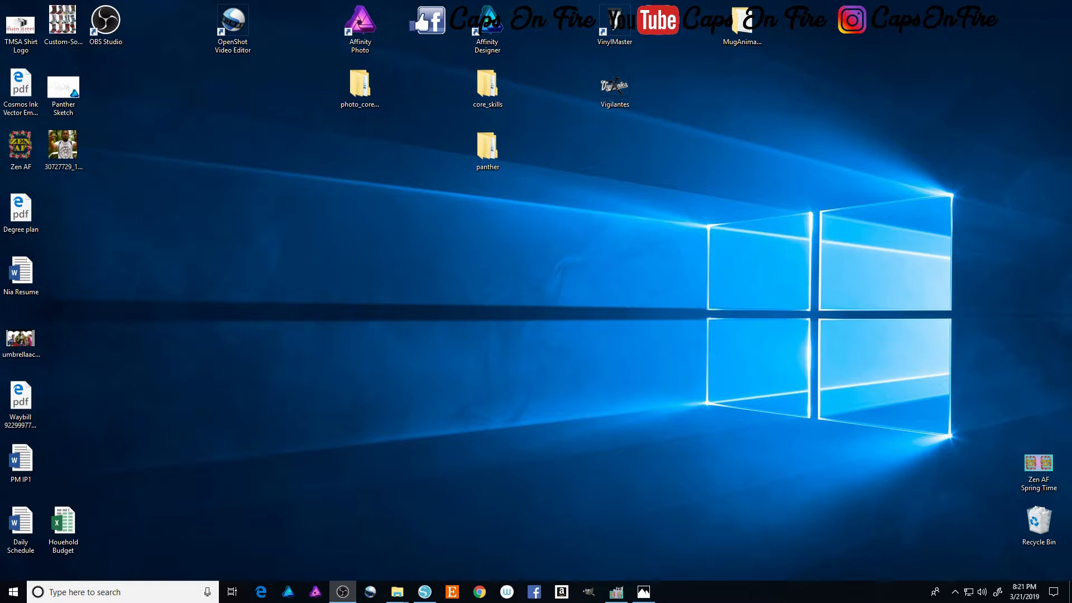
{"action": "mouse_move", "coordinate": [475, 568]}
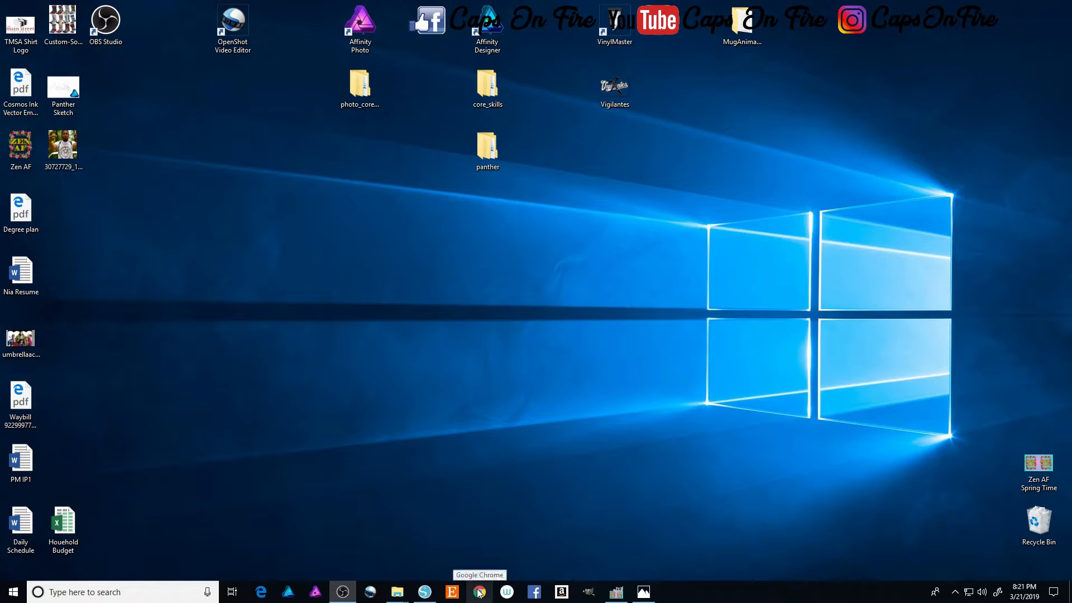
- Launch Google Chrome from the taskbar
{"action": "left_click", "coordinate": [479, 591]}
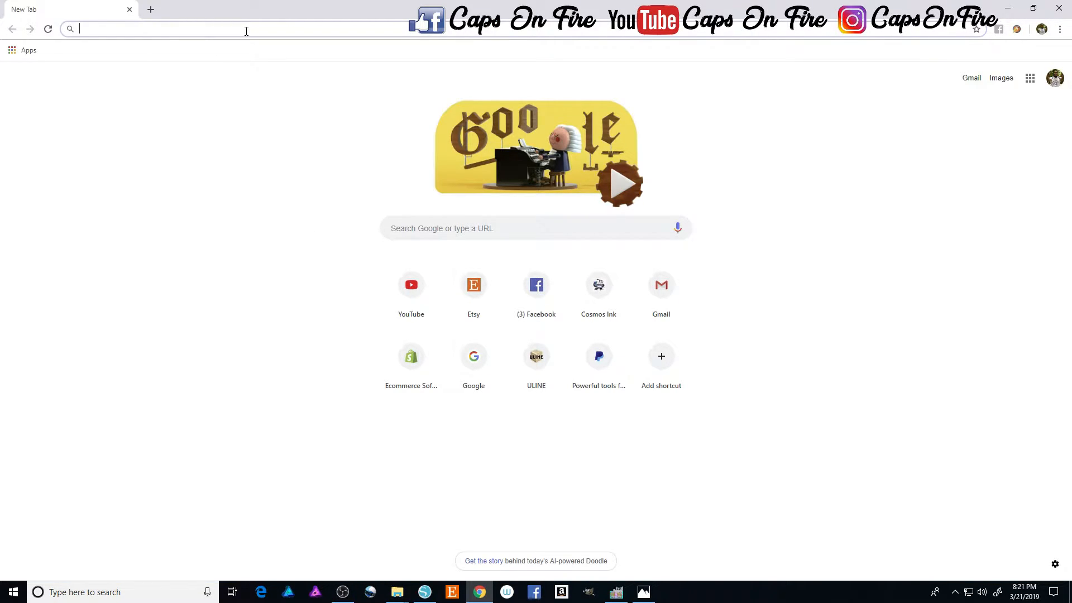
- Go to muganimator.com and scroll down to the Free vs PRO comparison table
{"action": "type", "text": "muganimator.com"}
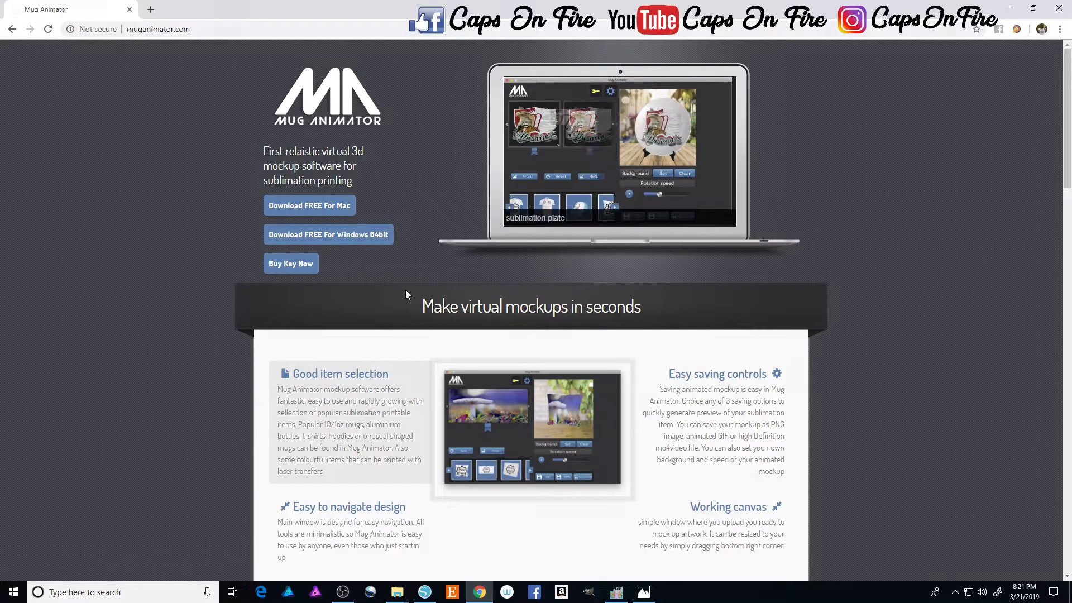
{"action": "scroll", "scroll_direction": "down", "scroll_amount": 3}
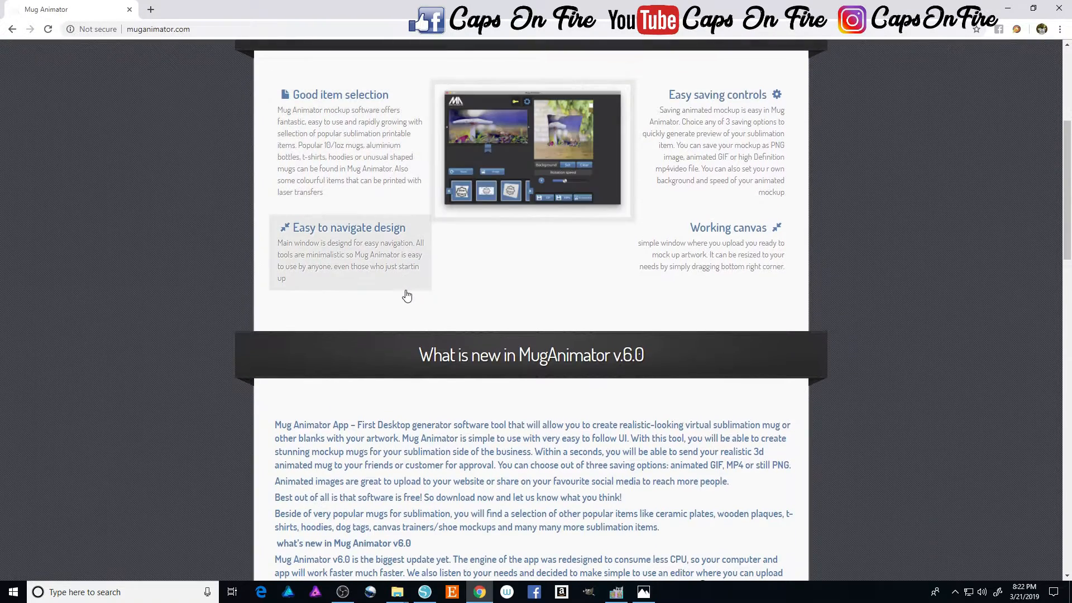
{"action": "scroll", "scroll_direction": "down", "scroll_amount": 3}
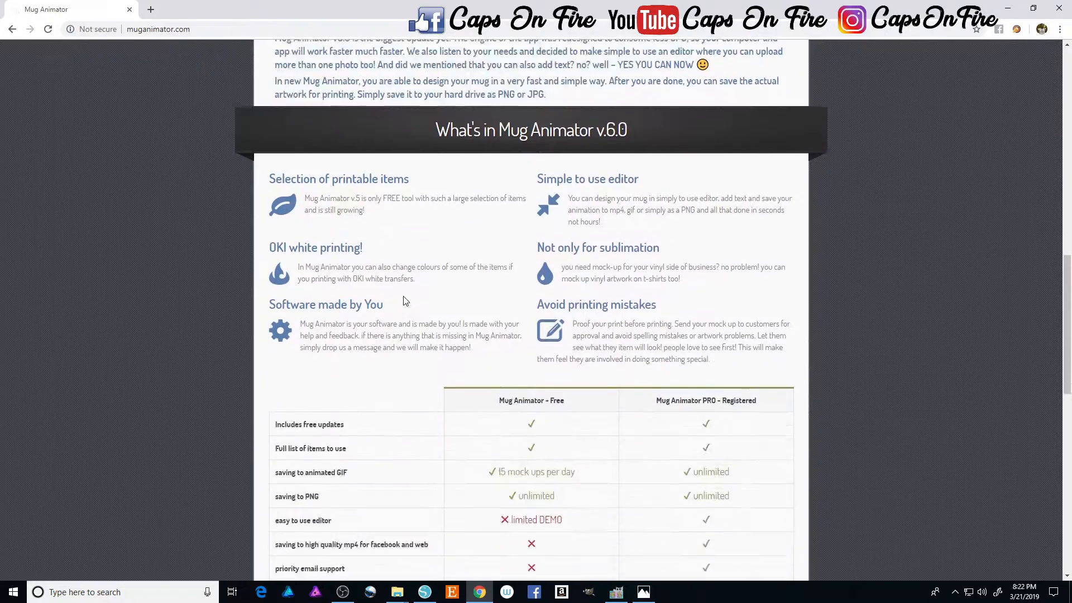
{"action": "scroll", "scroll_direction": "down", "scroll_amount": 3}
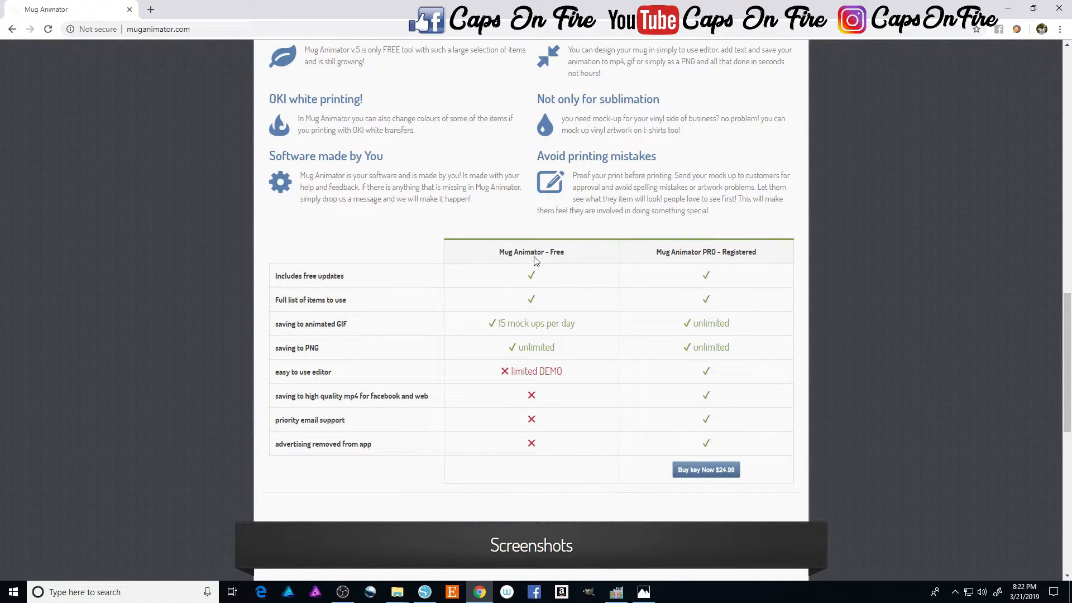
{"action": "mouse_move", "coordinate": [716, 268]}
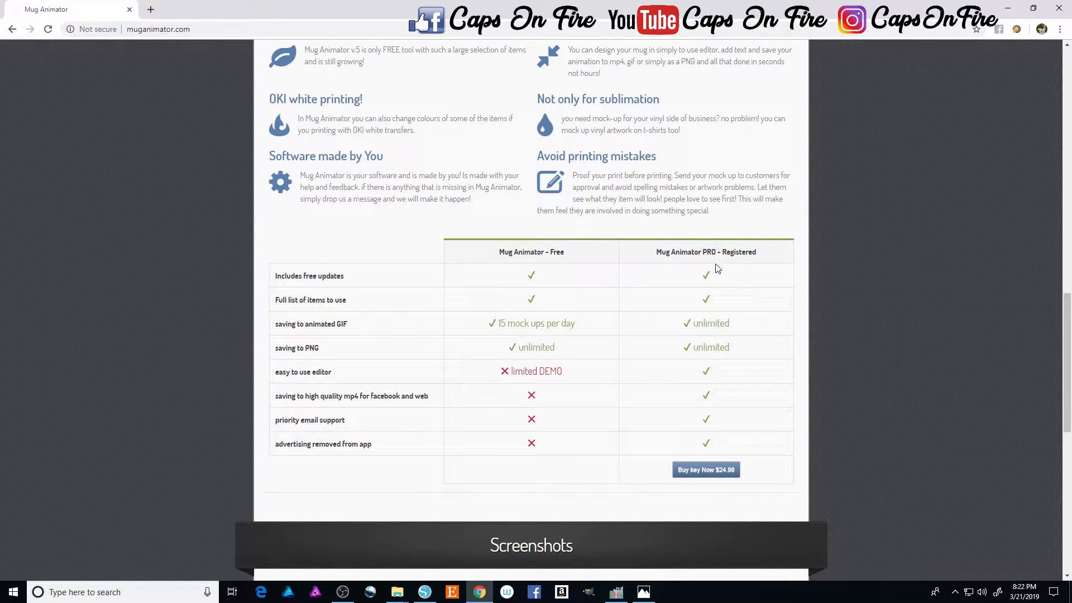
{"action": "mouse_move", "coordinate": [706, 469]}
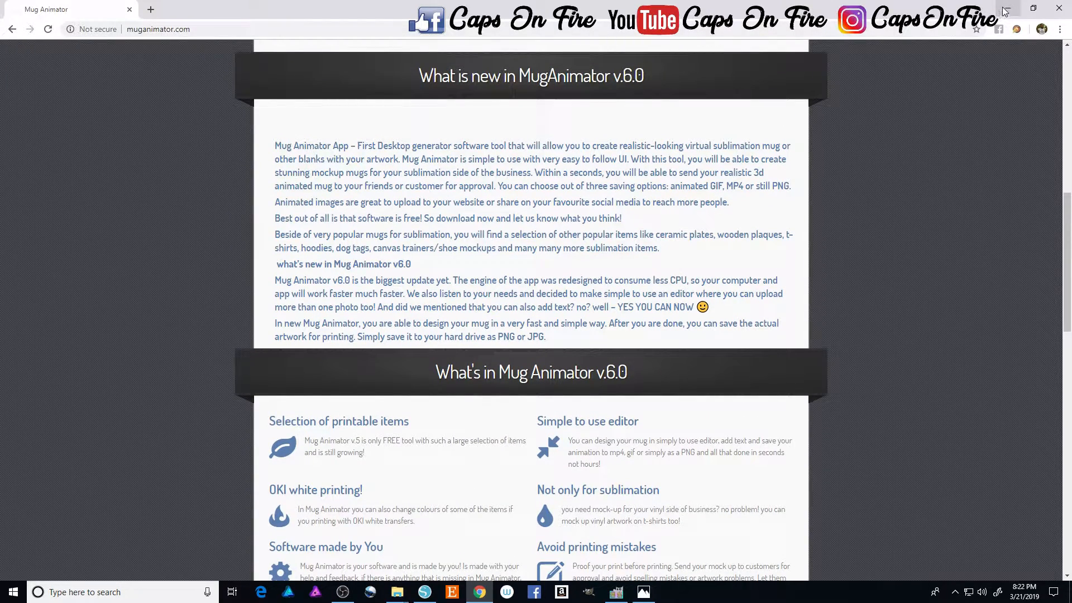
- Minimize Chrome and open MugAnimator_6.2_Win_64, then its MugAnimator_Win_64 subfolder
{"action": "left_click", "coordinate": [1032, 9]}
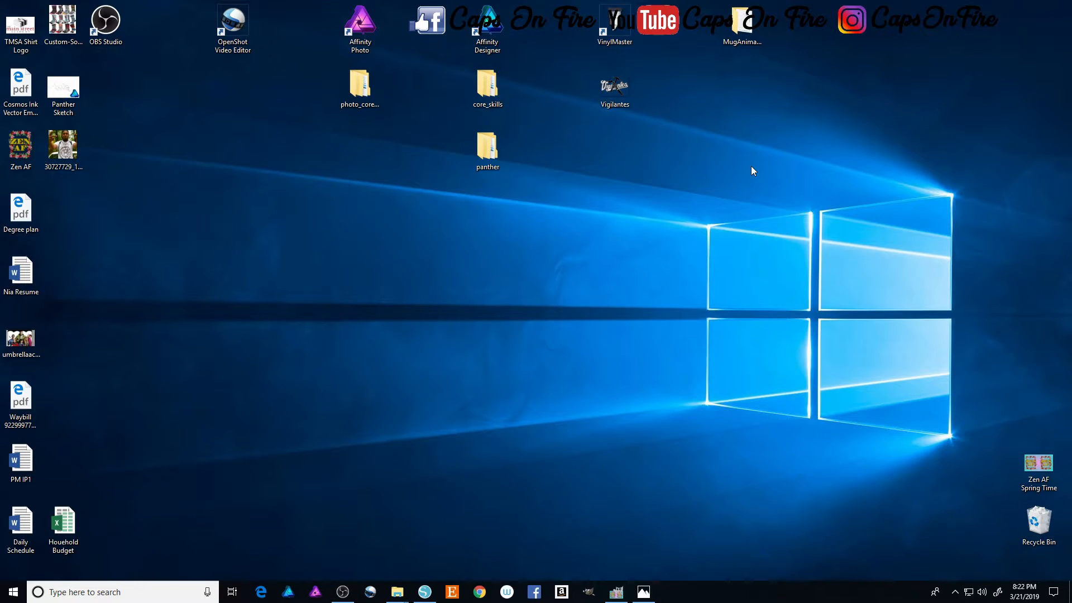
{"action": "left_click", "coordinate": [741, 24]}
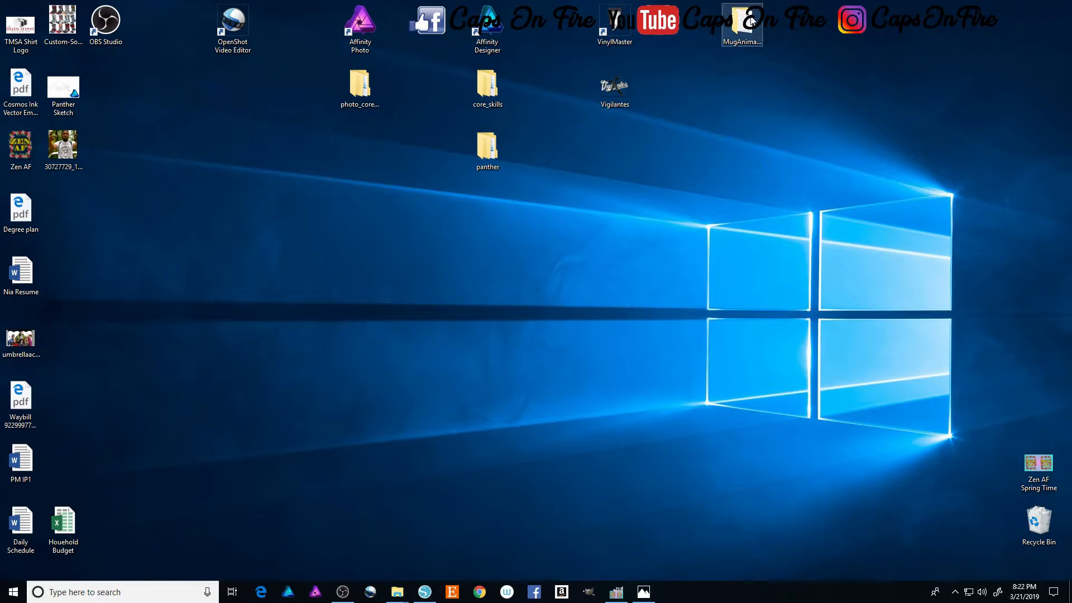
{"action": "double_click", "coordinate": [741, 21]}
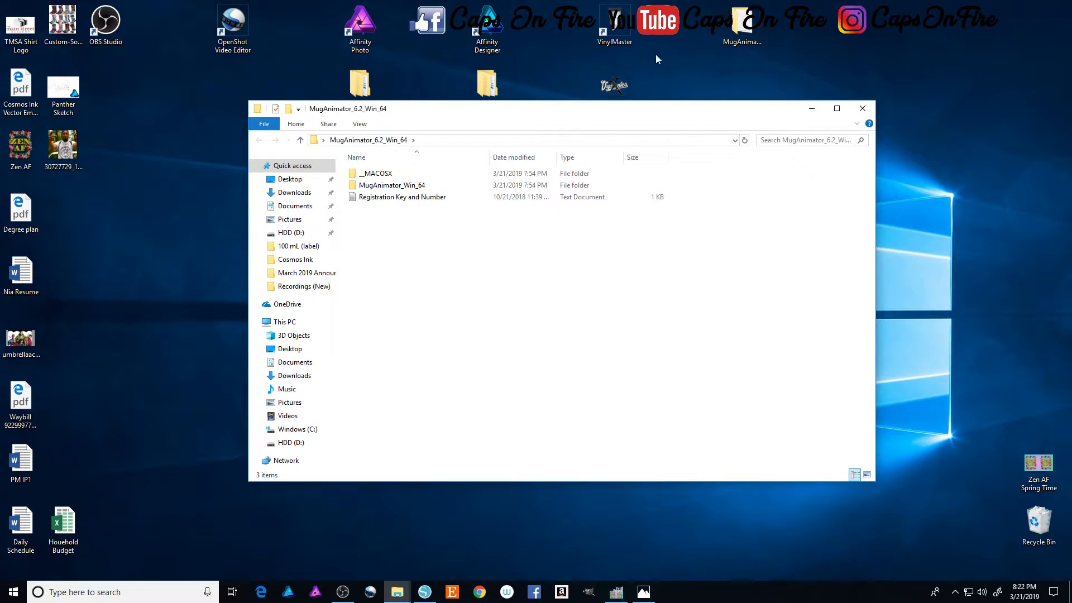
{"action": "left_click", "coordinate": [390, 185]}
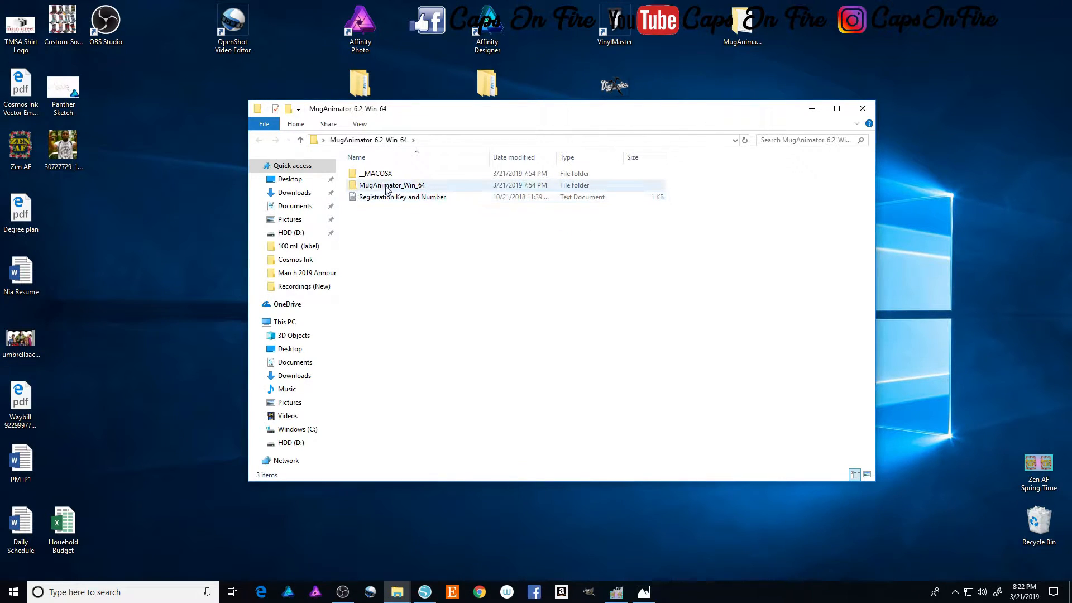
{"action": "mouse_move", "coordinate": [392, 186]}
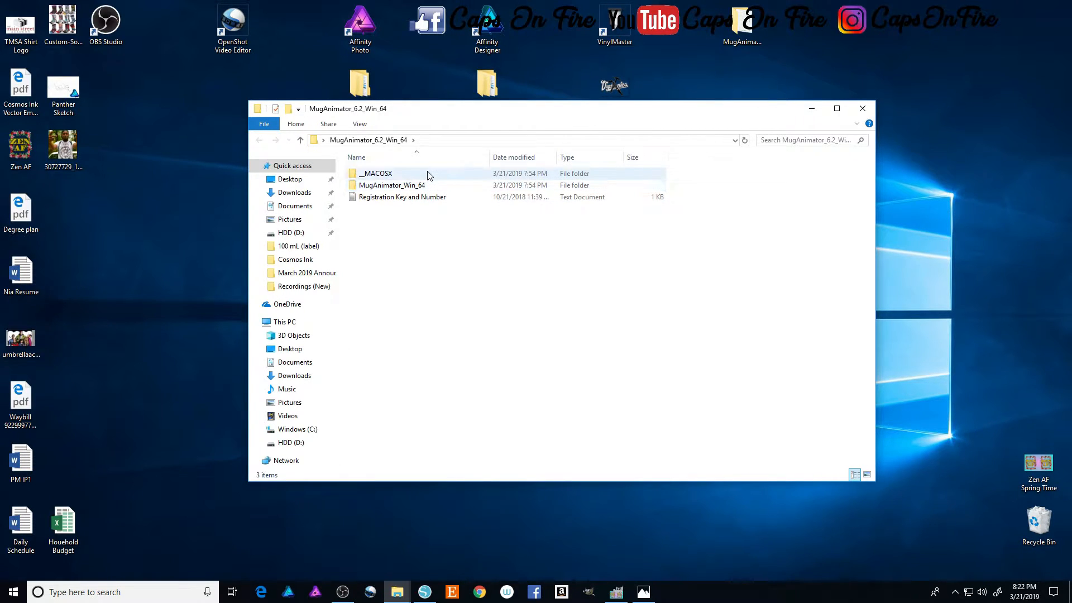
{"action": "left_click", "coordinate": [392, 185]}
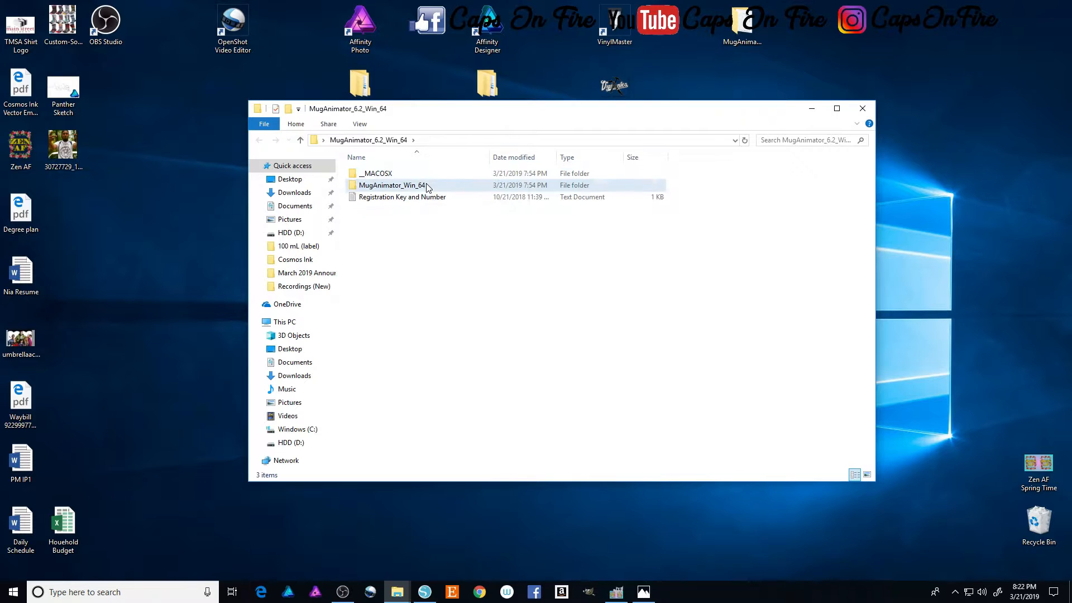
{"action": "double_click", "coordinate": [391, 185]}
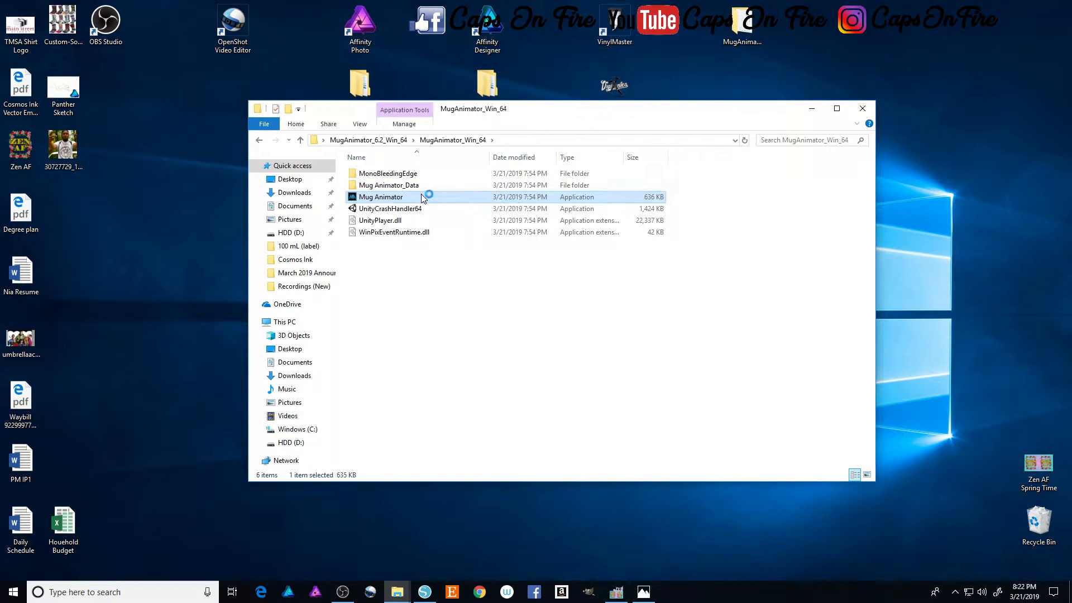
- Launch Mug Animator.exe at 1768 x 992, Fantastic quality, on Display 1 (Right)
{"action": "double_click", "coordinate": [381, 197]}
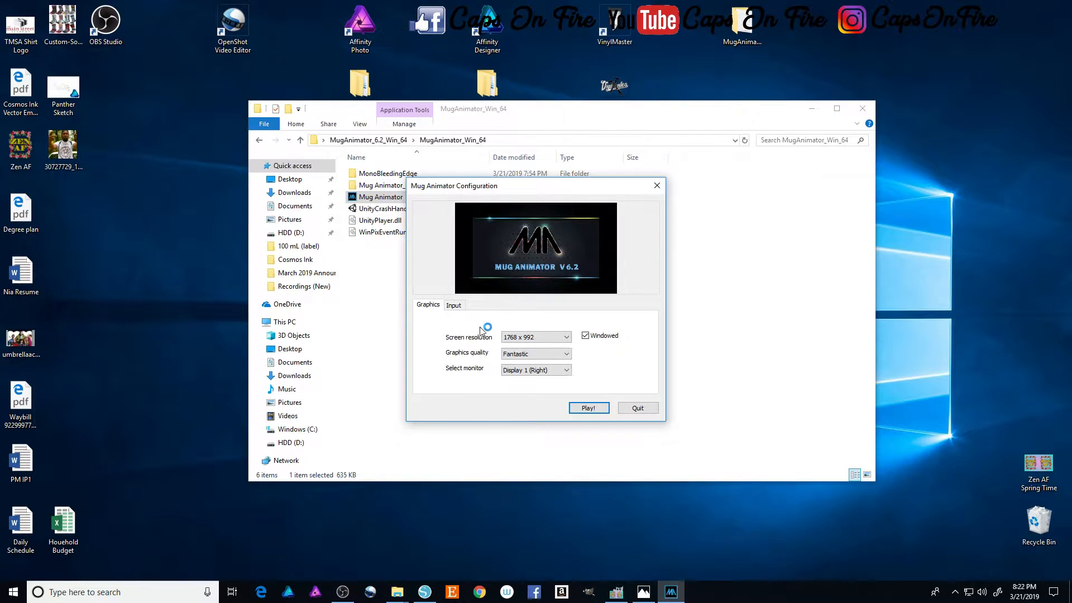
{"action": "left_click", "coordinate": [535, 336]}
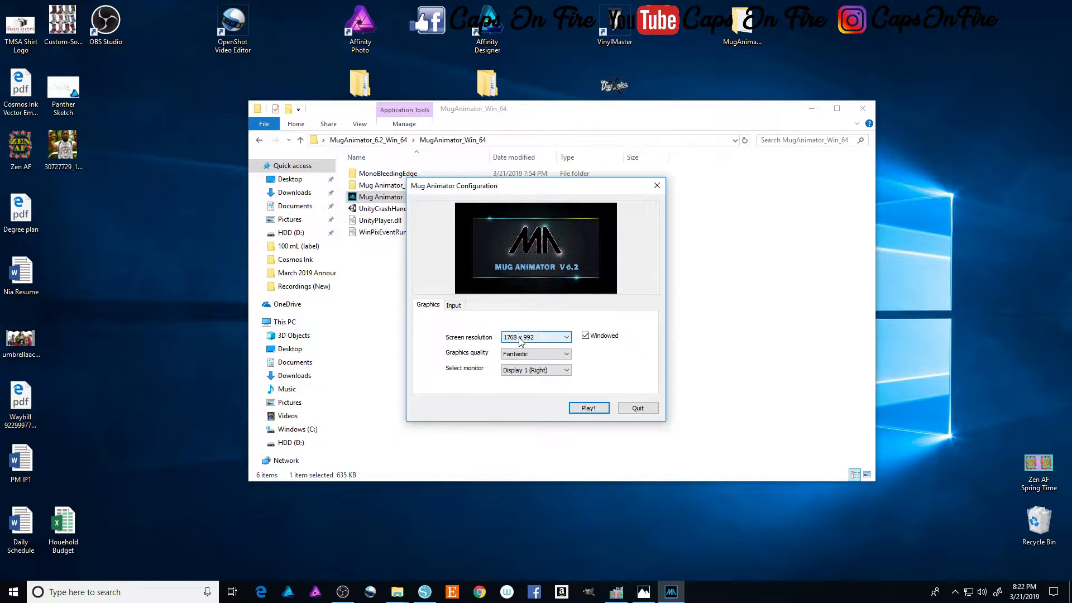
{"action": "left_click", "coordinate": [535, 336]}
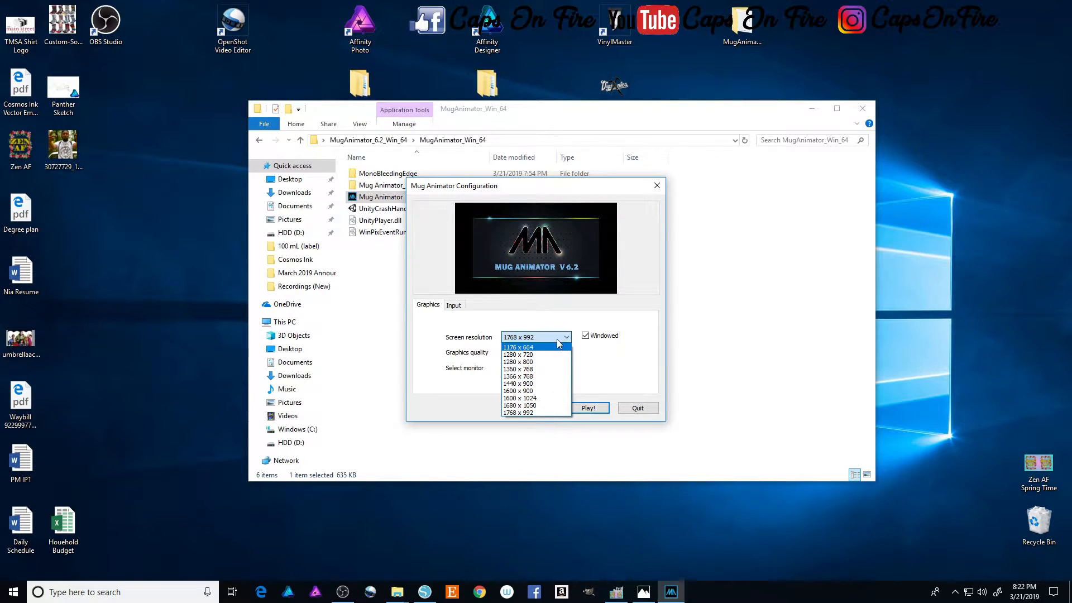
{"action": "mouse_move", "coordinate": [540, 413]}
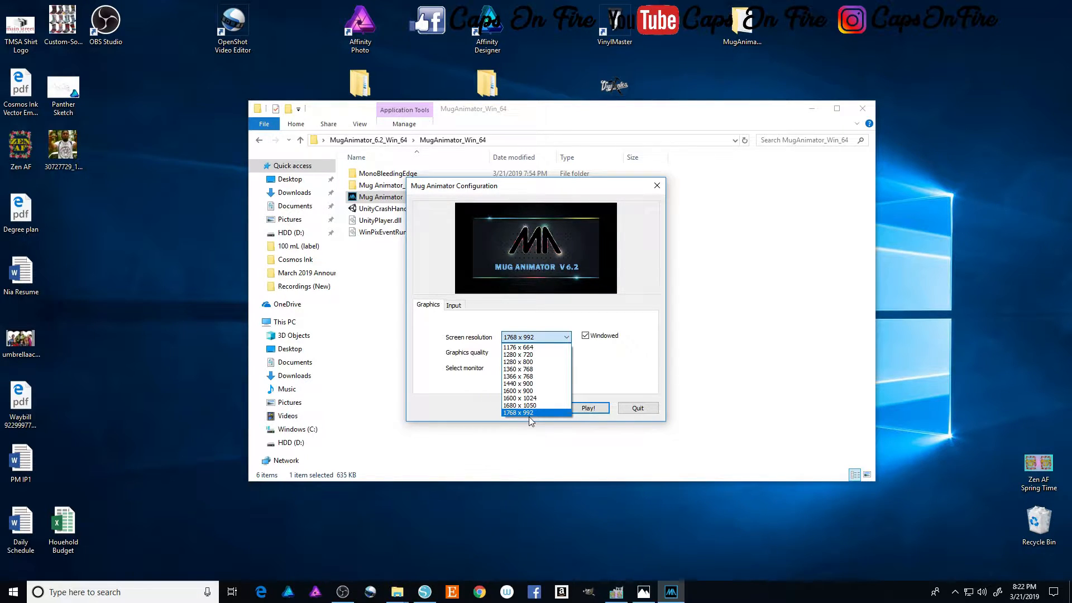
{"action": "left_click", "coordinate": [518, 412]}
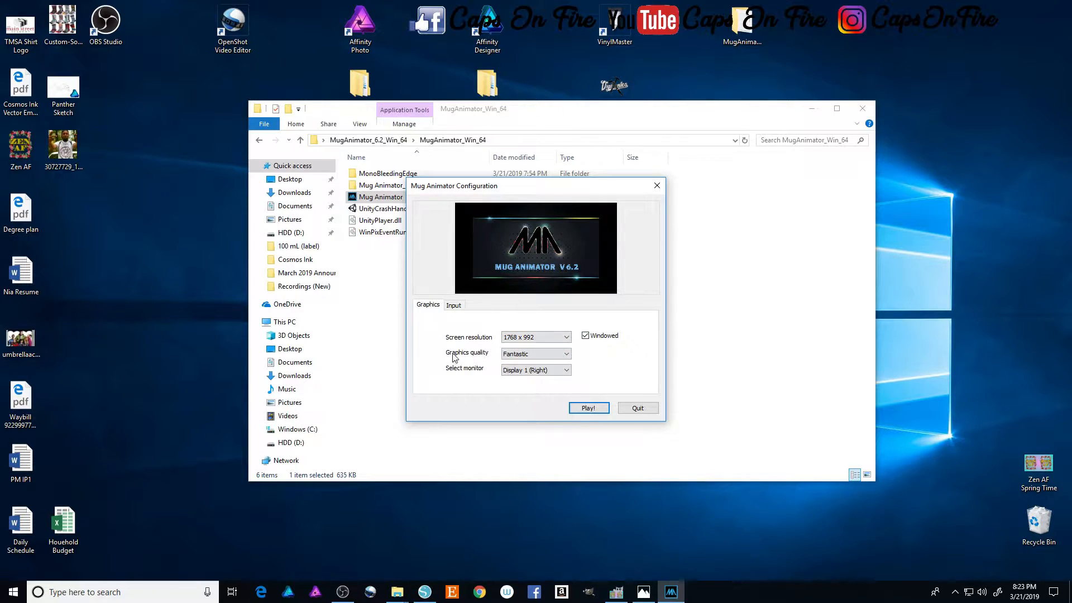
{"action": "left_click", "coordinate": [535, 353]}
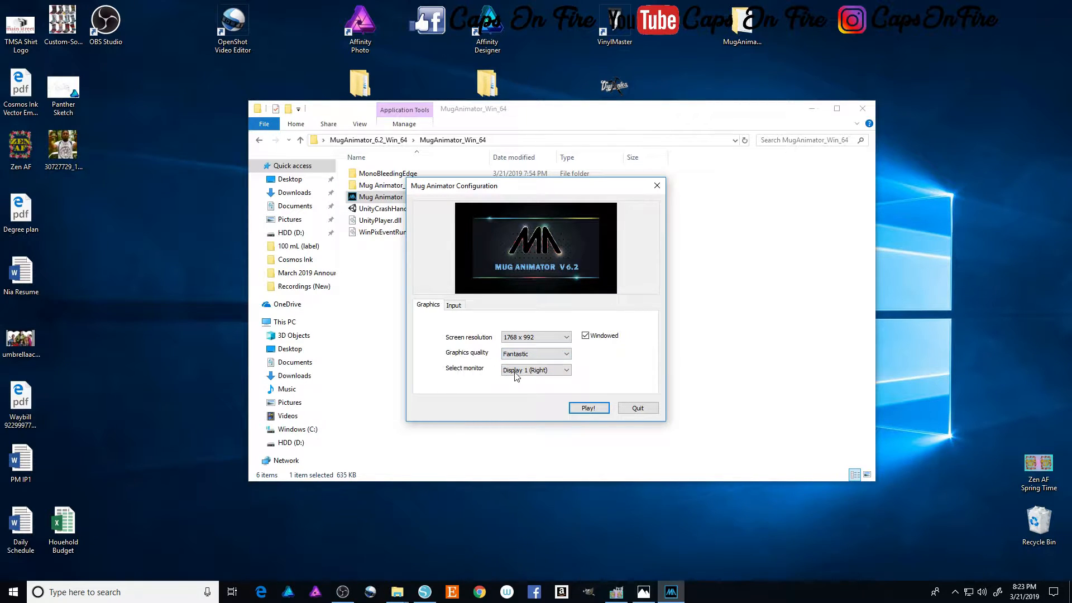
{"action": "left_click", "coordinate": [566, 370]}
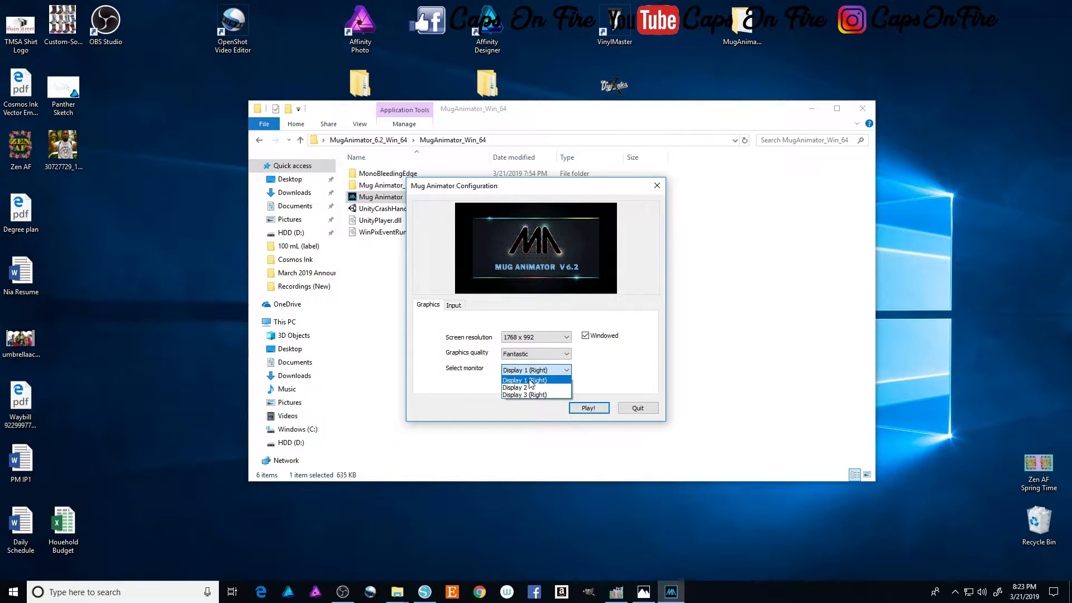
{"action": "left_click", "coordinate": [535, 369]}
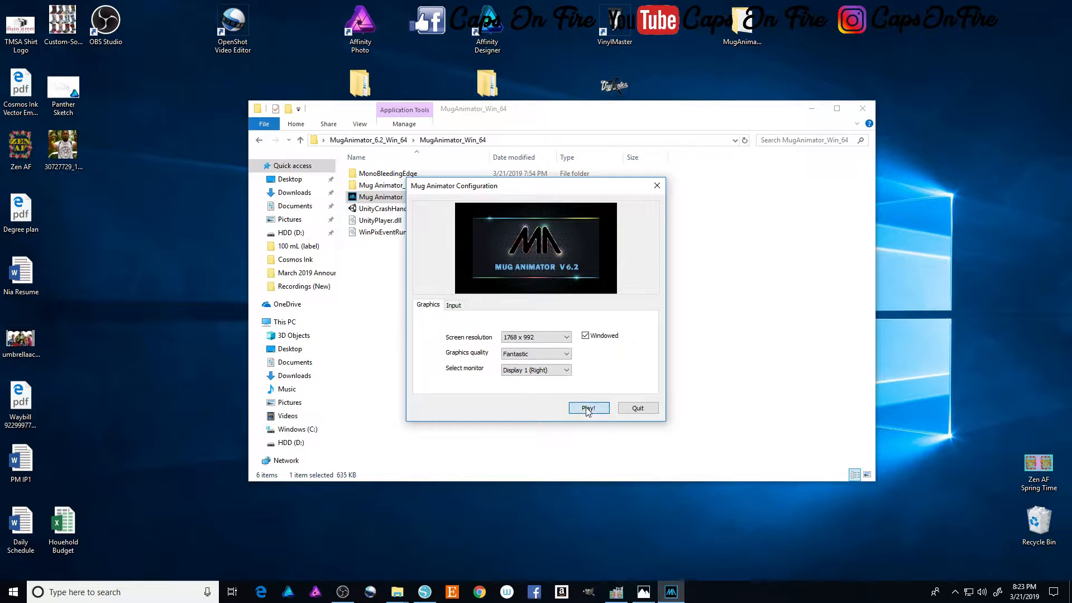
{"action": "left_click", "coordinate": [588, 408]}
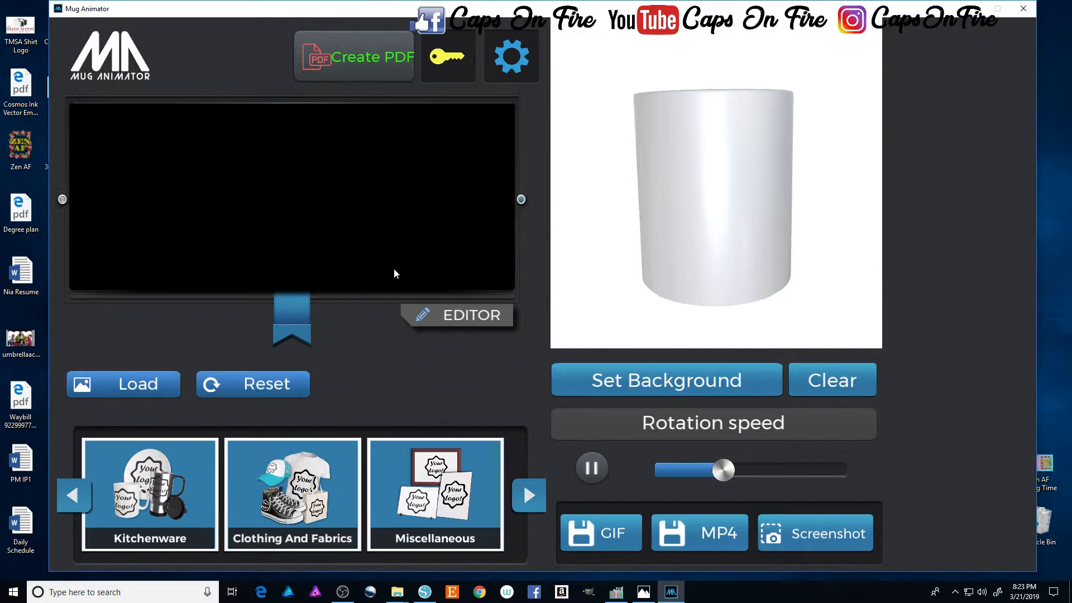
- Let the main window load with the default white handled mug in the preview
{"action": "left_click", "coordinate": [149, 493]}
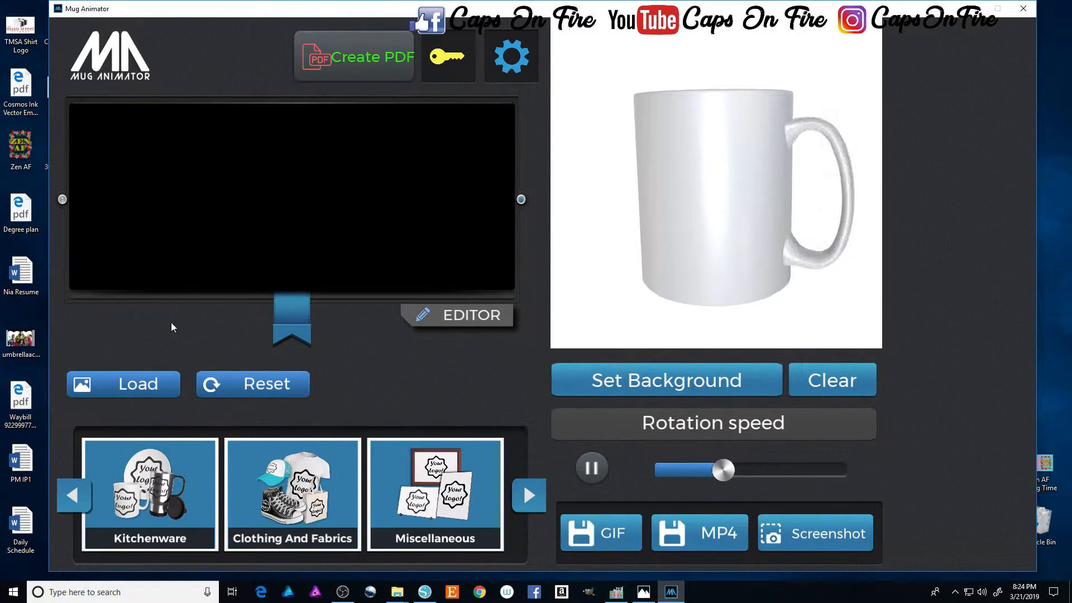
- Load the Zen AF Spring Time artwork onto the mug and stop the rotation
{"action": "left_click", "coordinate": [123, 383]}
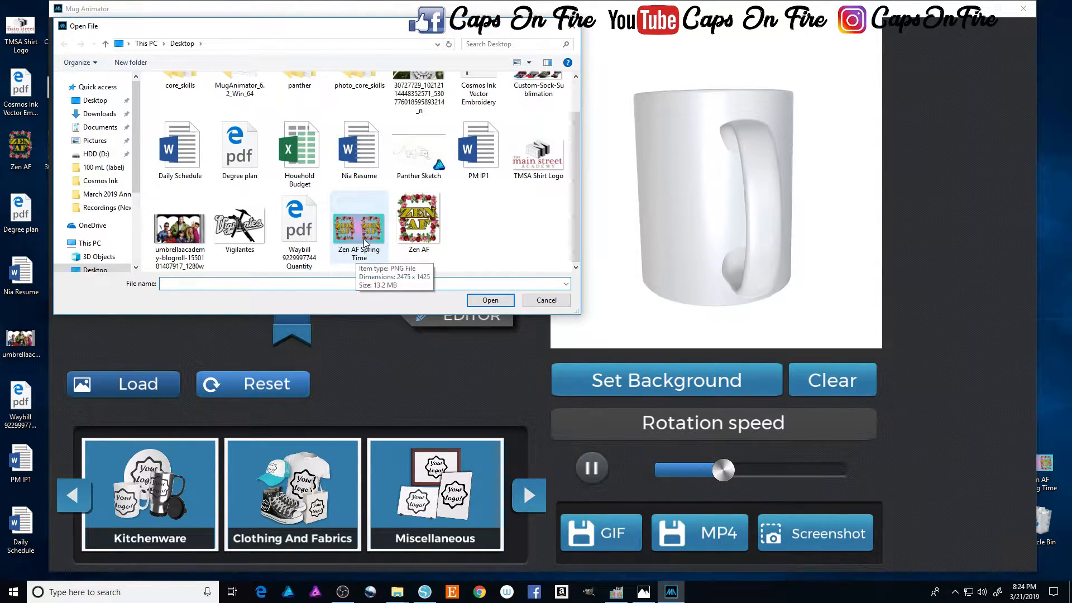
{"action": "left_click", "coordinate": [544, 300]}
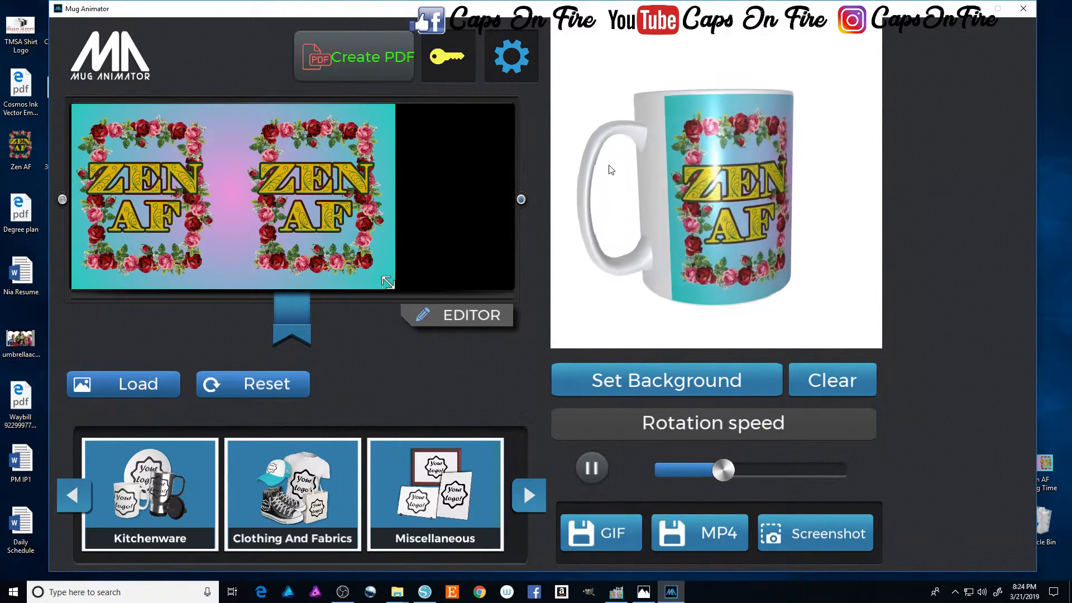
{"action": "left_click", "coordinate": [591, 467]}
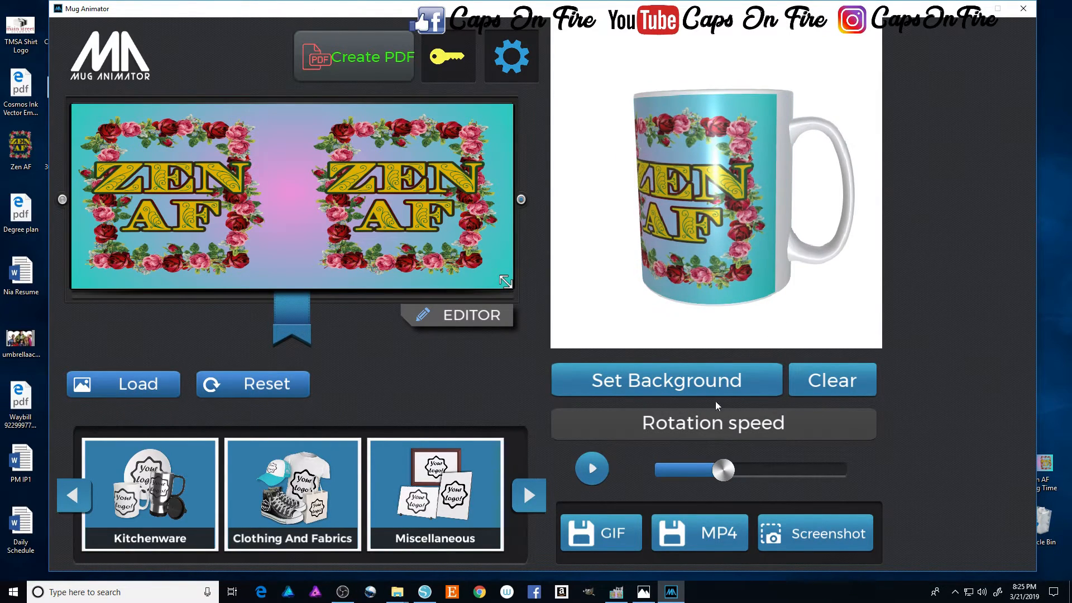
- Restart the mug spinning and settle the Rotation speed slider on a slow setting
{"action": "left_click", "coordinate": [590, 468]}
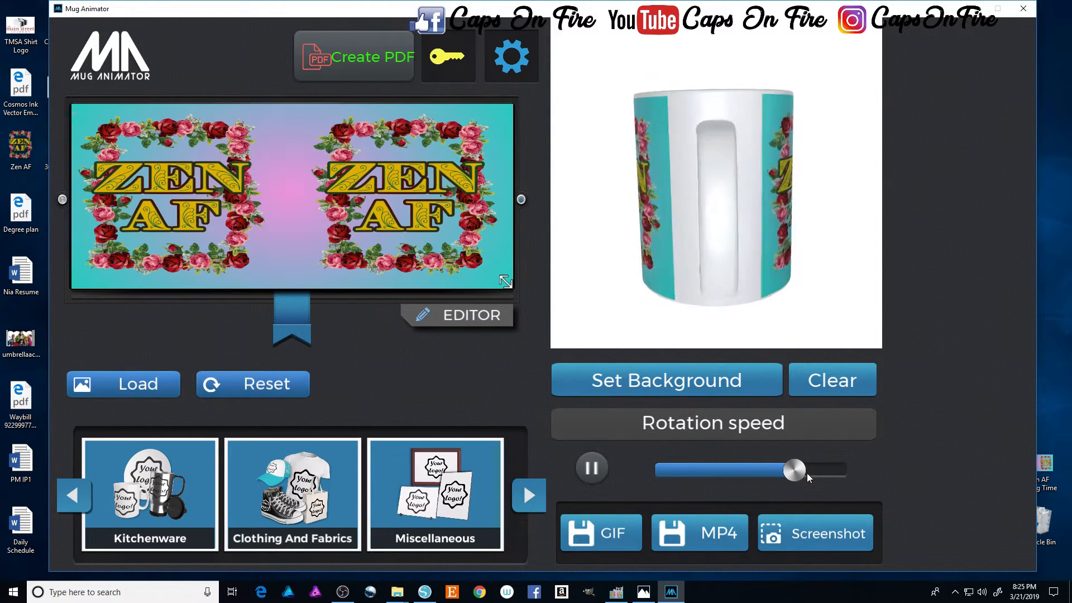
{"action": "left_click_drag", "start_coordinate": [792, 469], "coordinate": [755, 469]}
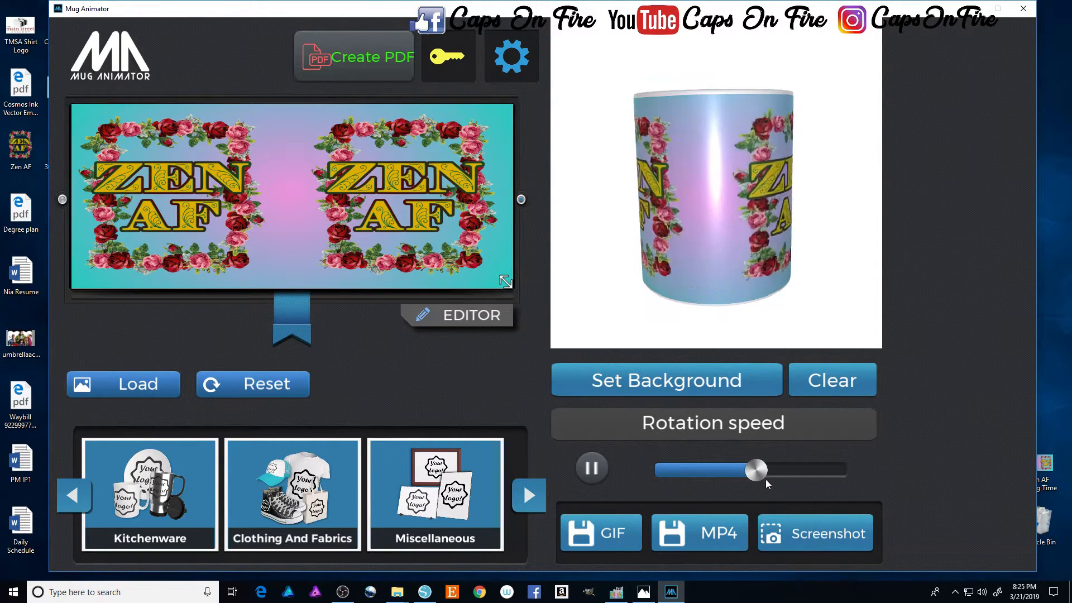
{"action": "left_click_drag", "start_coordinate": [755, 469], "coordinate": [667, 469]}
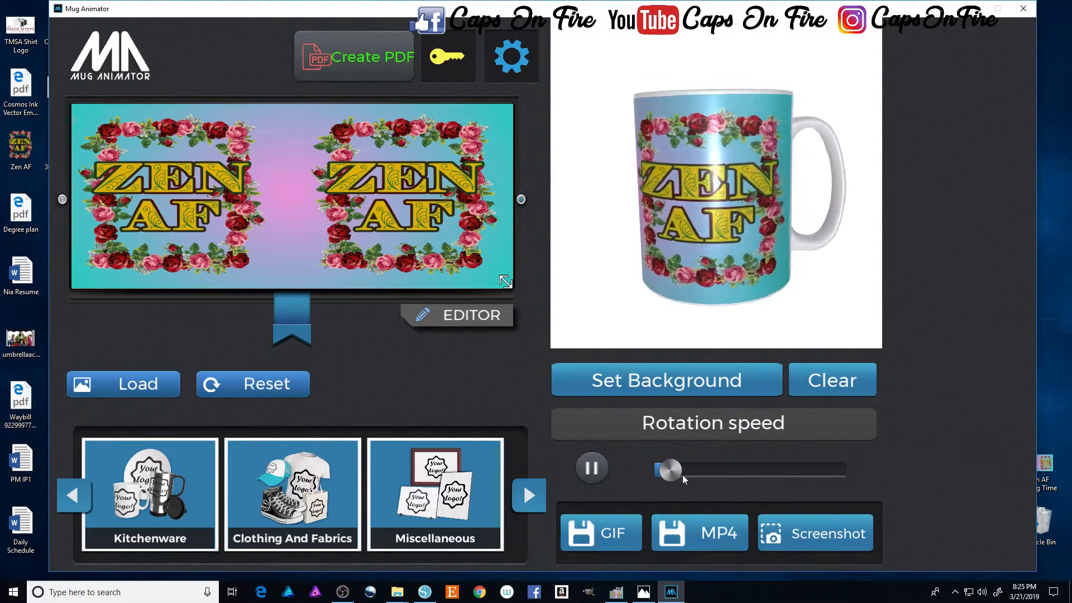
{"action": "left_click_drag", "start_coordinate": [668, 470], "coordinate": [689, 470]}
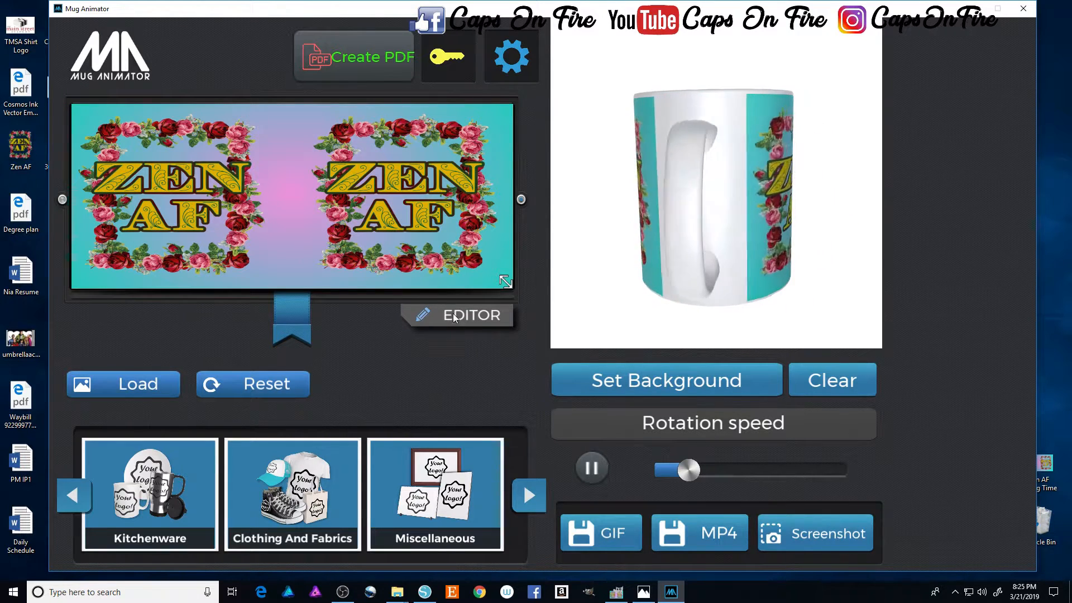
- Create a new 21 × 12 cm canvas (2480 x 1417) in the EDITOR
{"action": "left_click", "coordinate": [471, 315]}
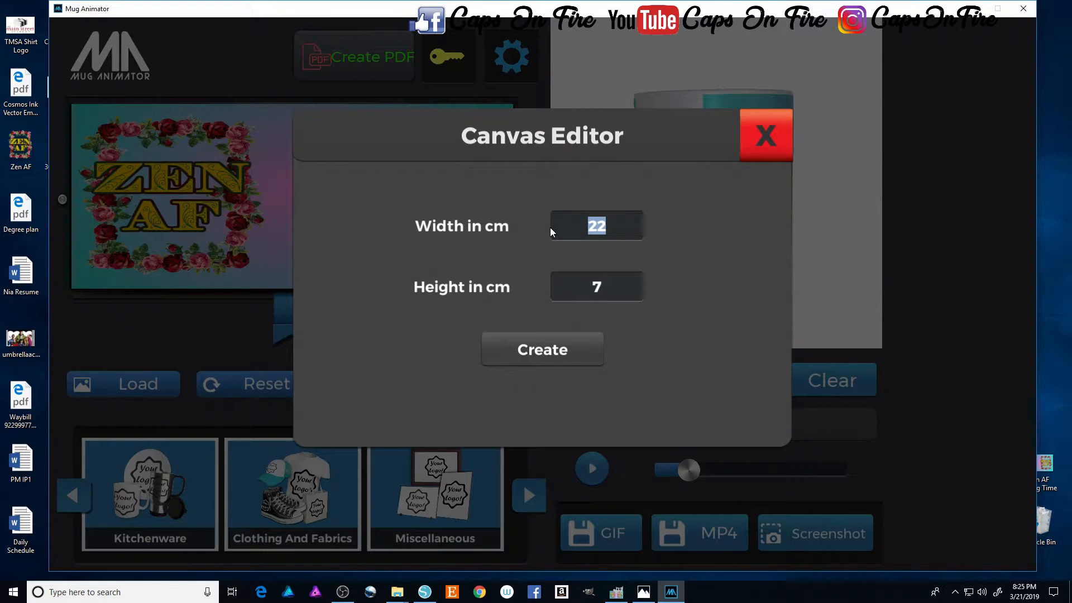
{"action": "type", "text": "8.25"}
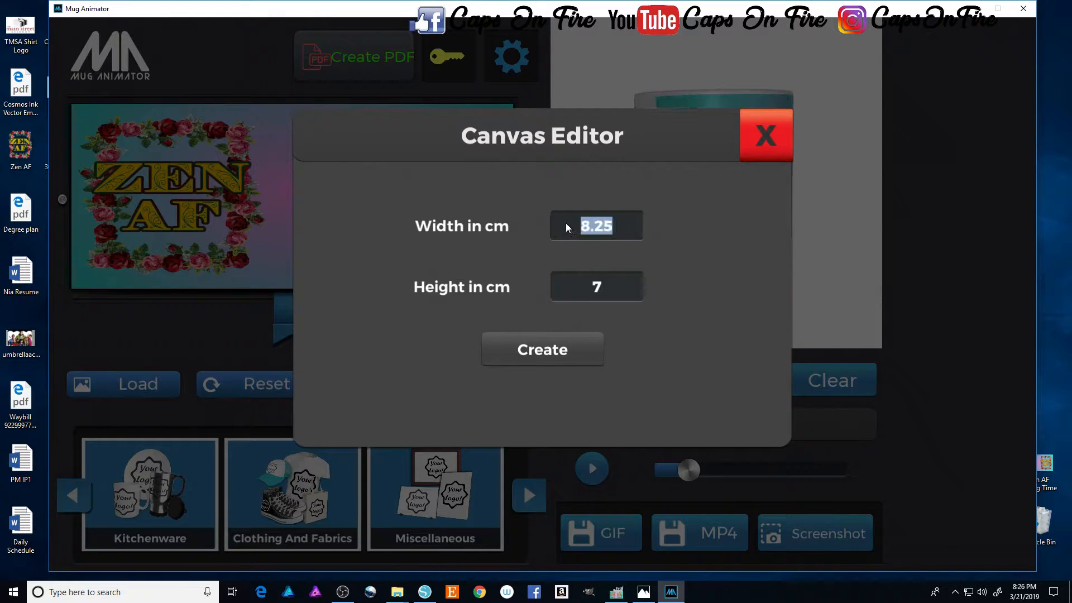
{"action": "type", "text": "22"}
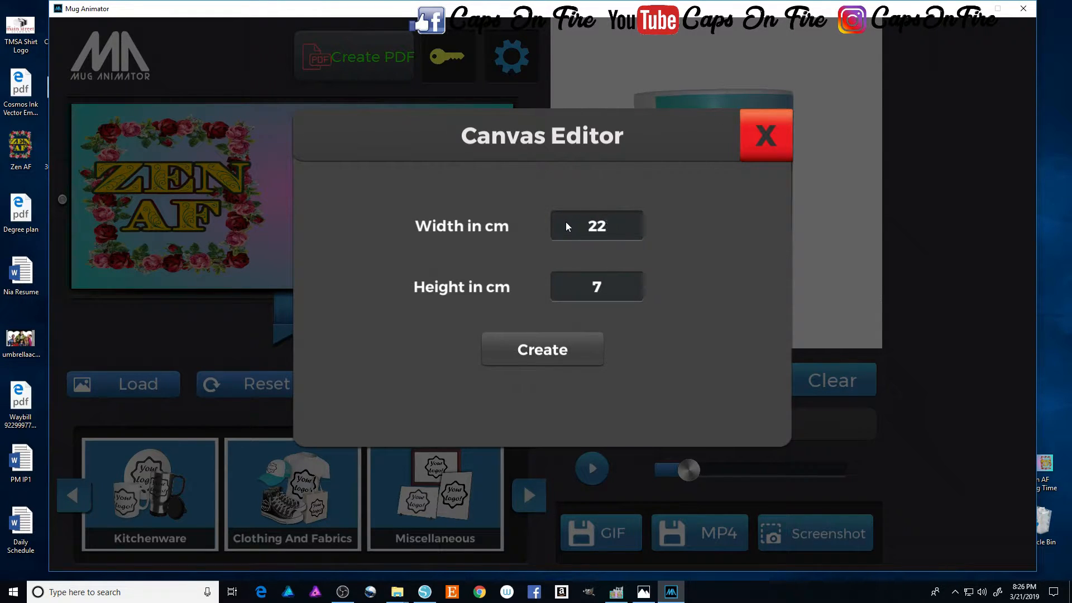
{"action": "left_click", "coordinate": [595, 286]}
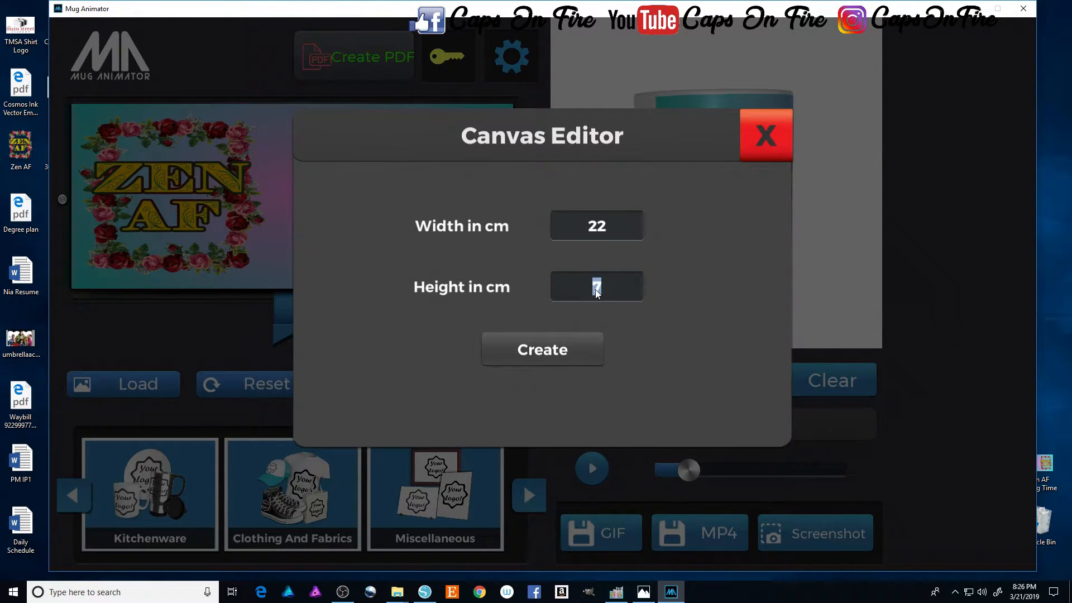
{"action": "type", "text": "12"}
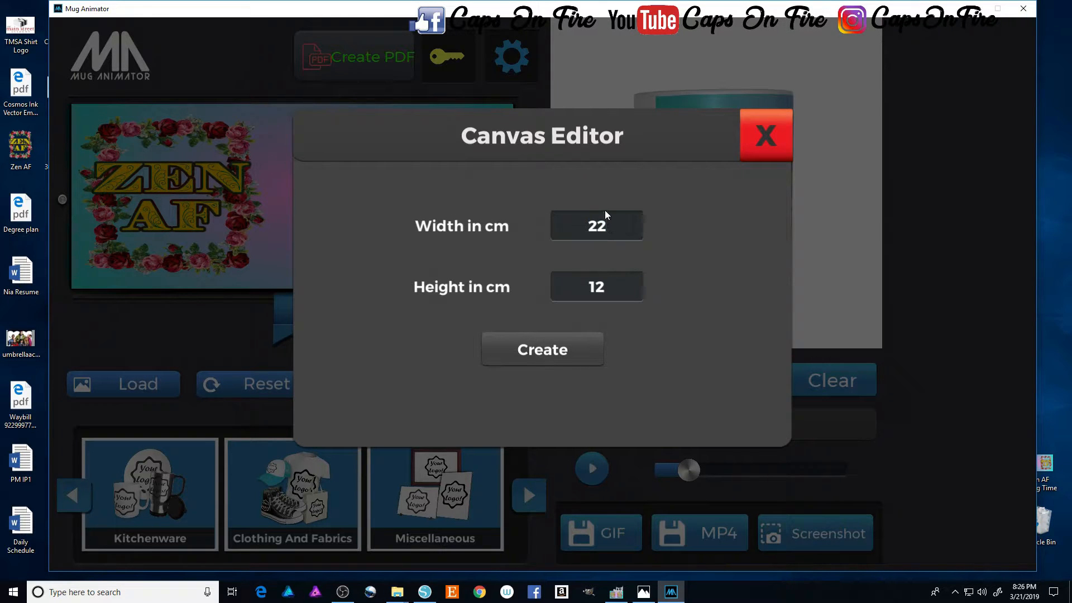
{"action": "type", "text": "21"}
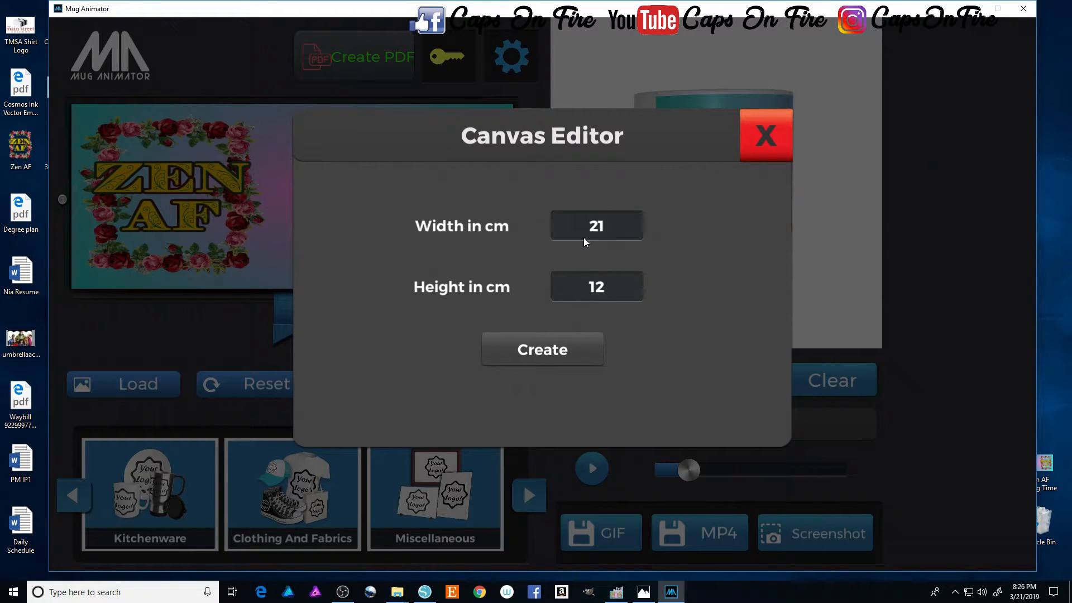
{"action": "mouse_move", "coordinate": [596, 292]}
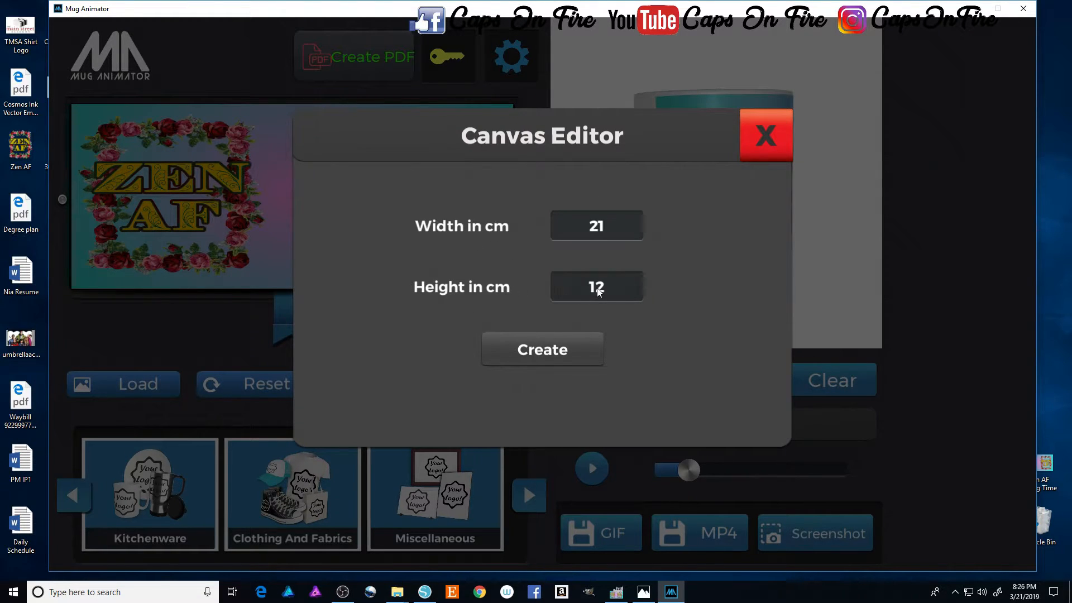
{"action": "left_click", "coordinate": [541, 349]}
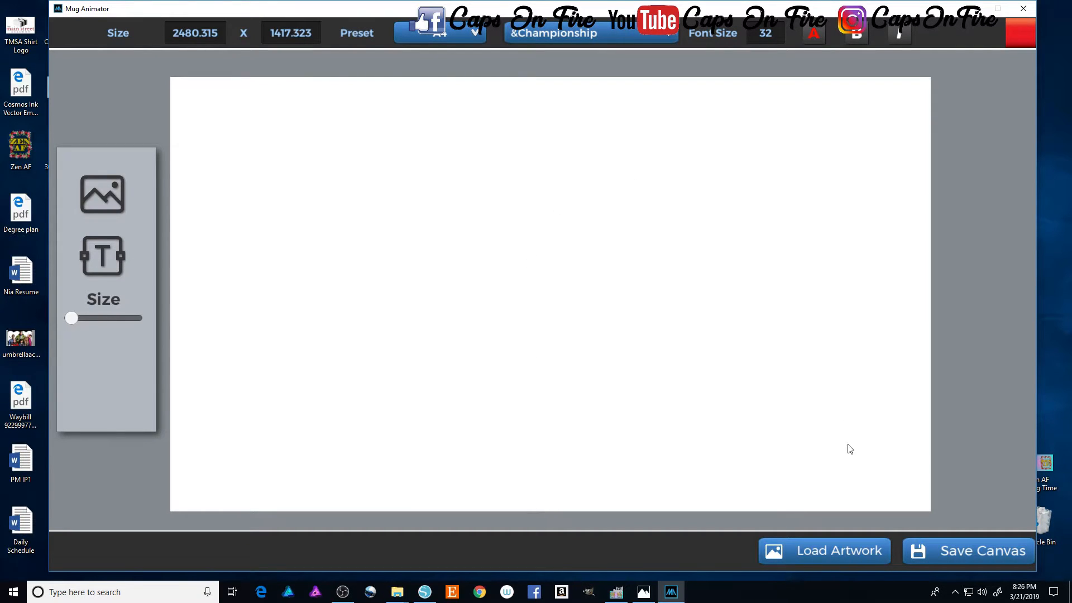
- Load the canvas artwork so Zen AF repeats on both sides of the mug
{"action": "left_click", "coordinate": [823, 550]}
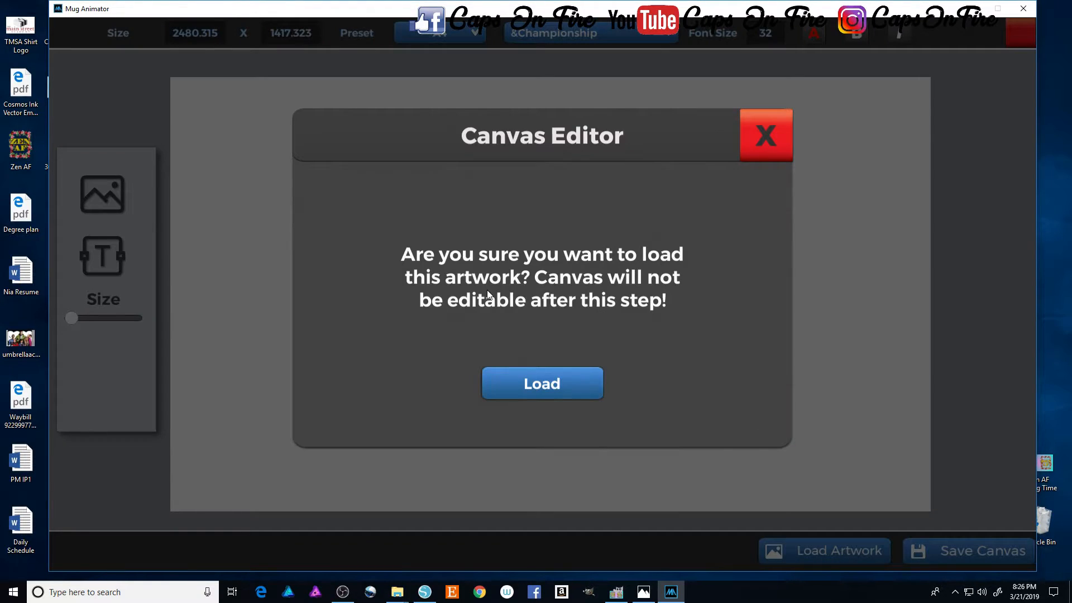
{"action": "left_click", "coordinate": [542, 383]}
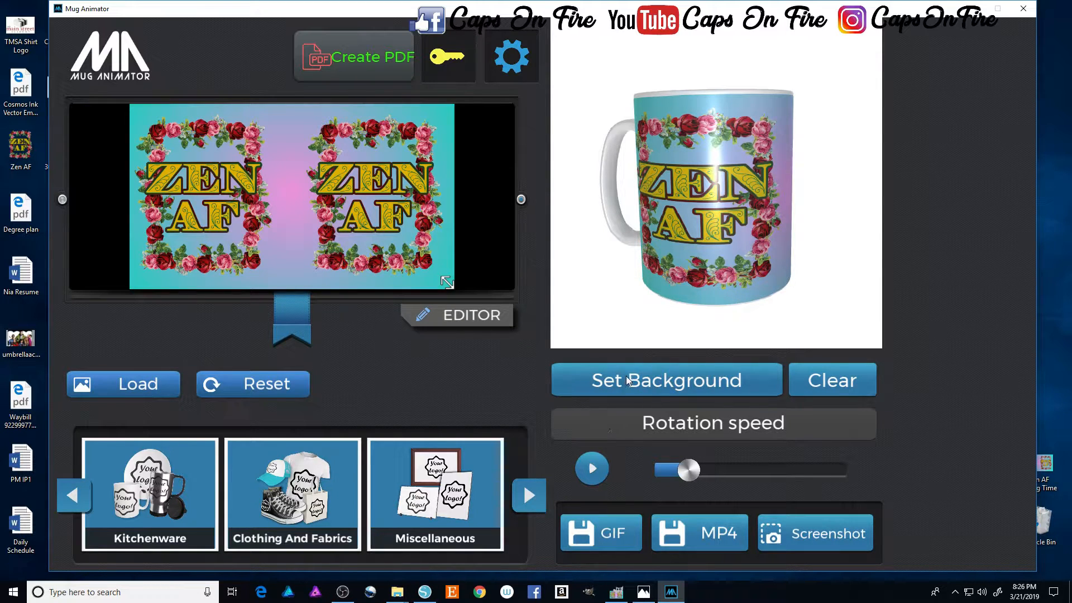
- Set the Zen AF floral image from the Desktop as the preview background
{"action": "left_click", "coordinate": [664, 380]}
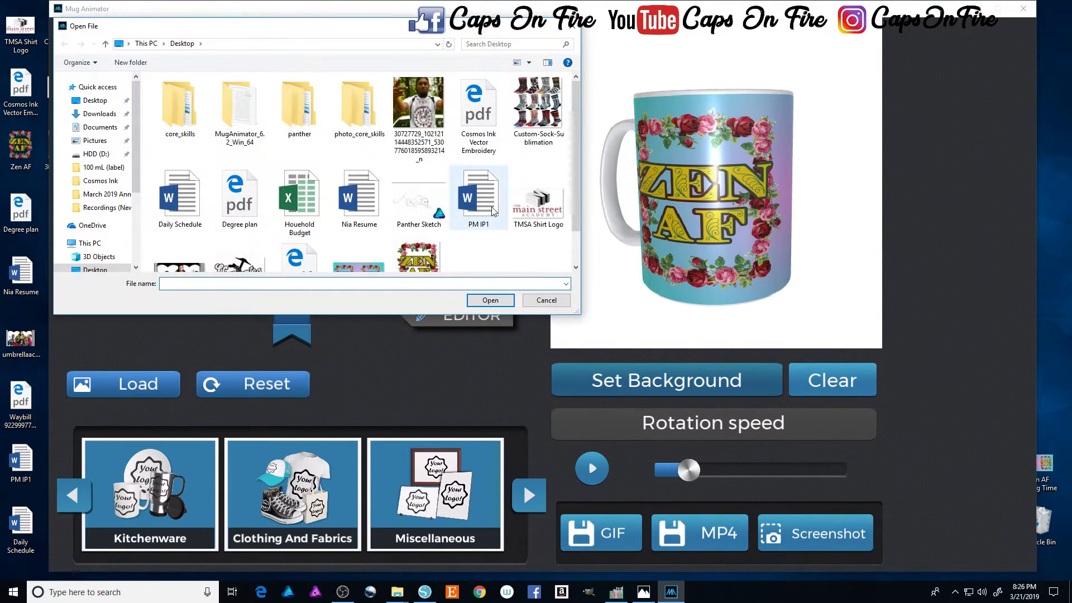
{"action": "left_click", "coordinate": [418, 222]}
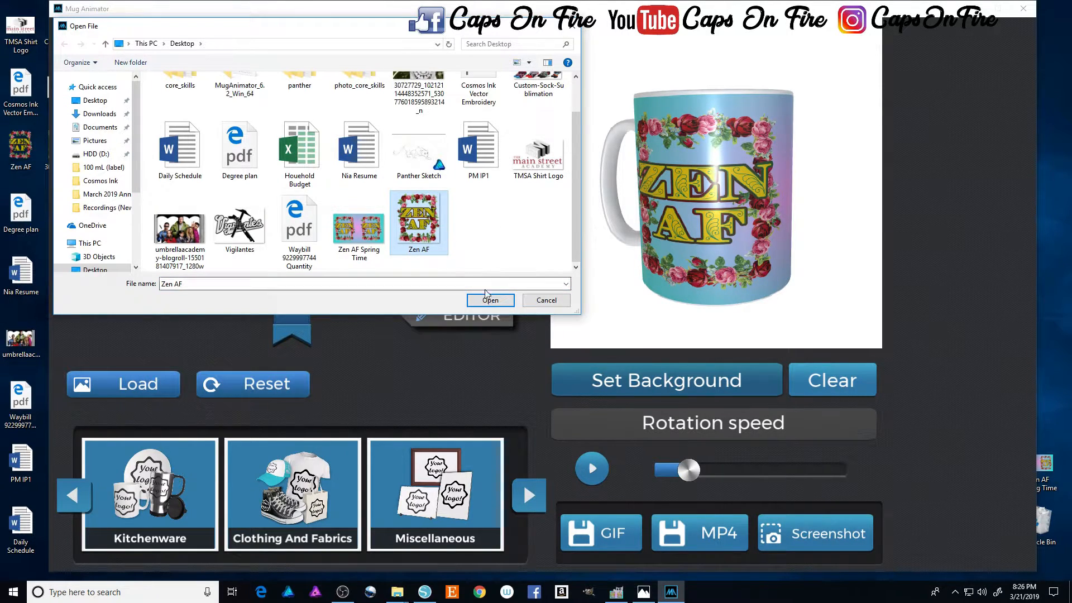
{"action": "left_click", "coordinate": [490, 300]}
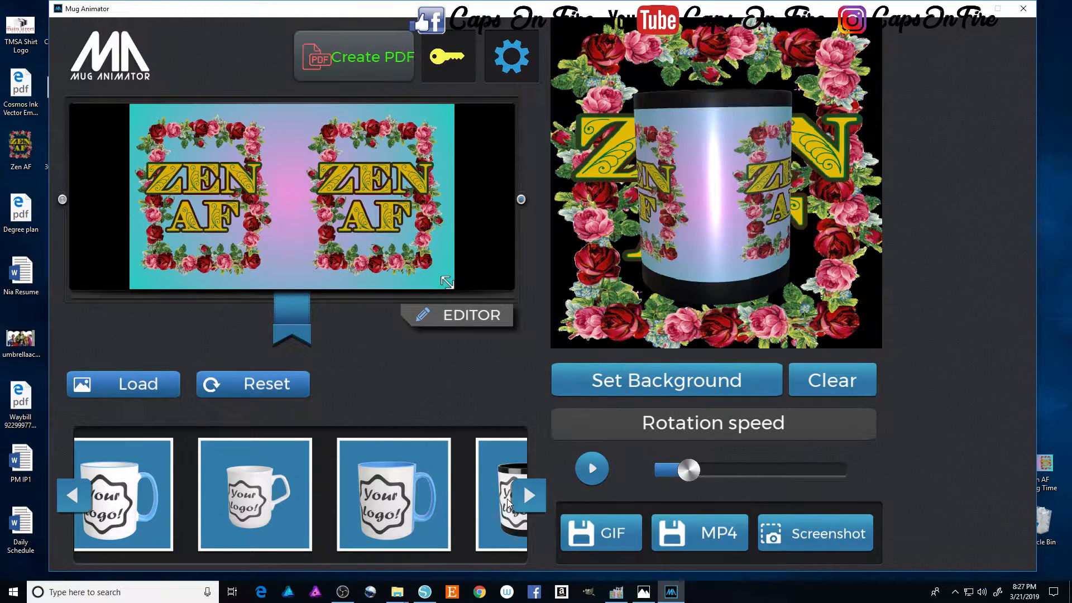
- Browse the mug style carousel and choose the white mug with the soccer-ball handle
{"action": "left_click", "coordinate": [530, 496]}
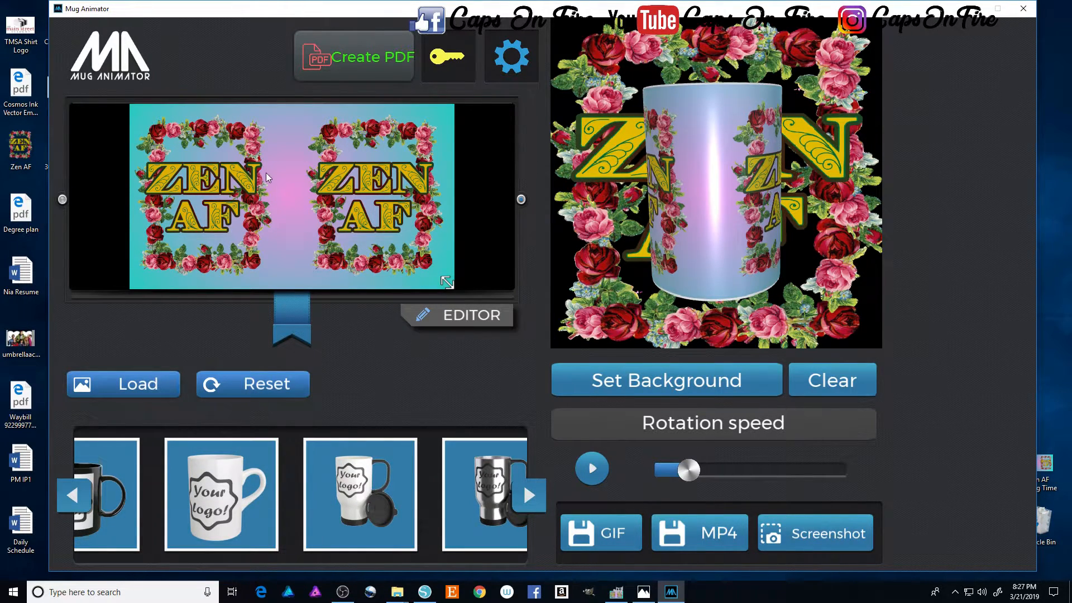
{"action": "left_click", "coordinate": [529, 494]}
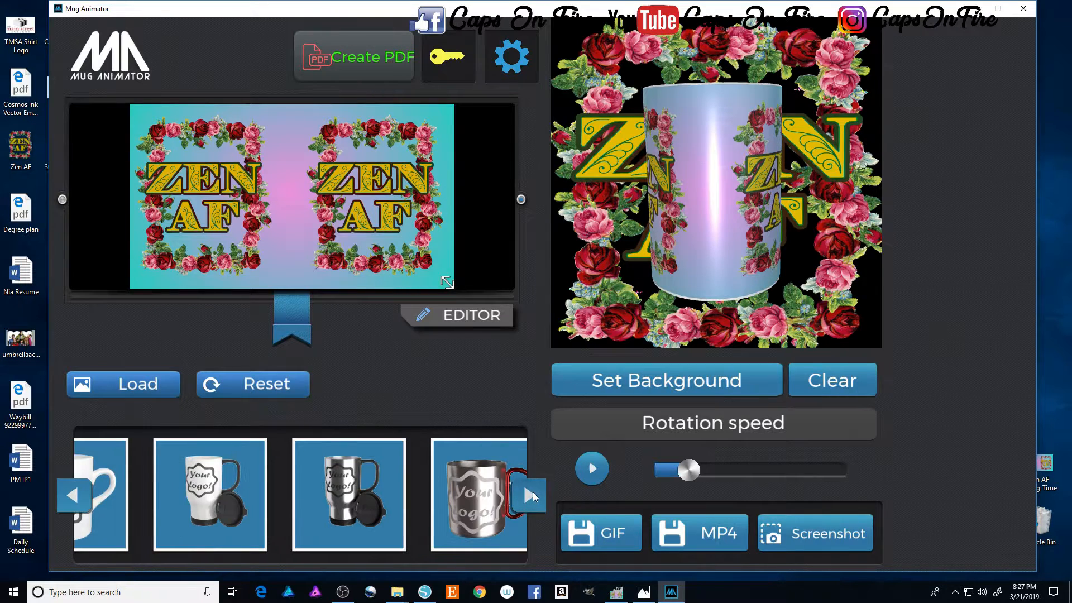
{"action": "left_click", "coordinate": [532, 494]}
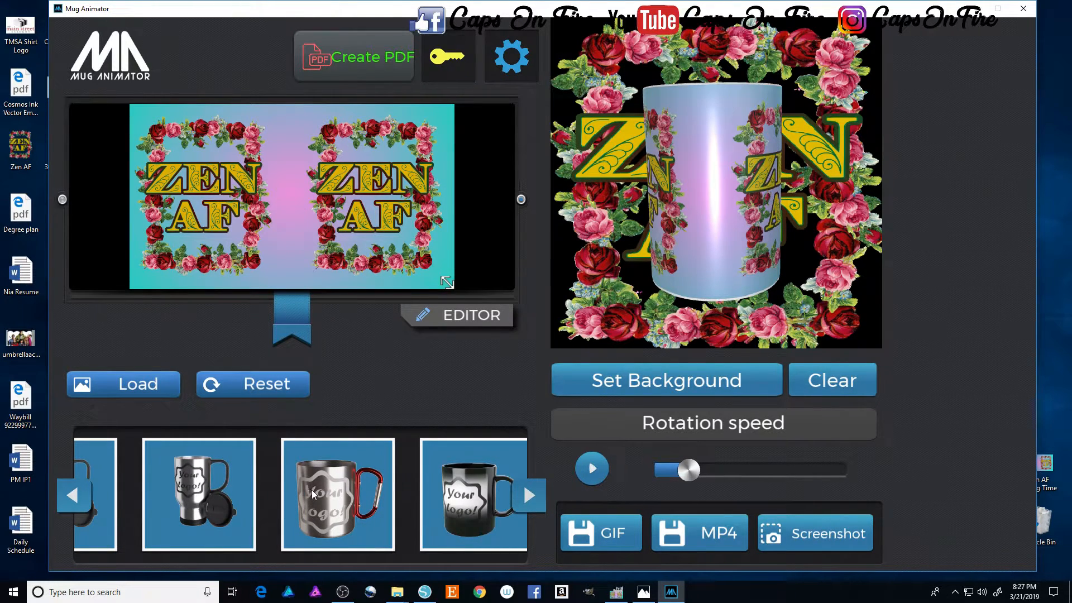
{"action": "left_click", "coordinate": [530, 495]}
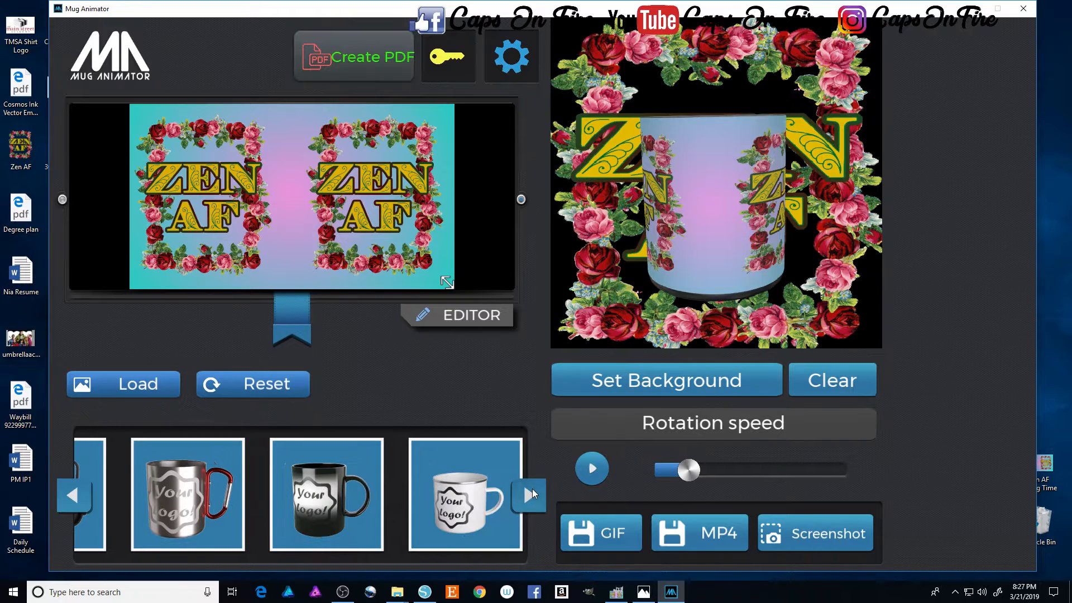
{"action": "left_click", "coordinate": [590, 468]}
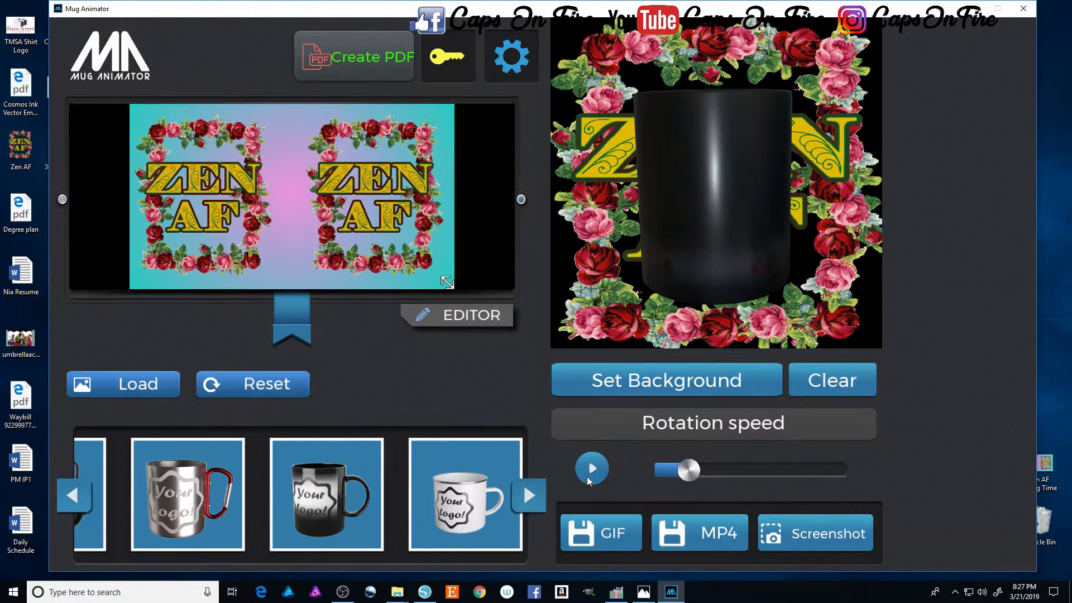
{"action": "left_click", "coordinate": [591, 469]}
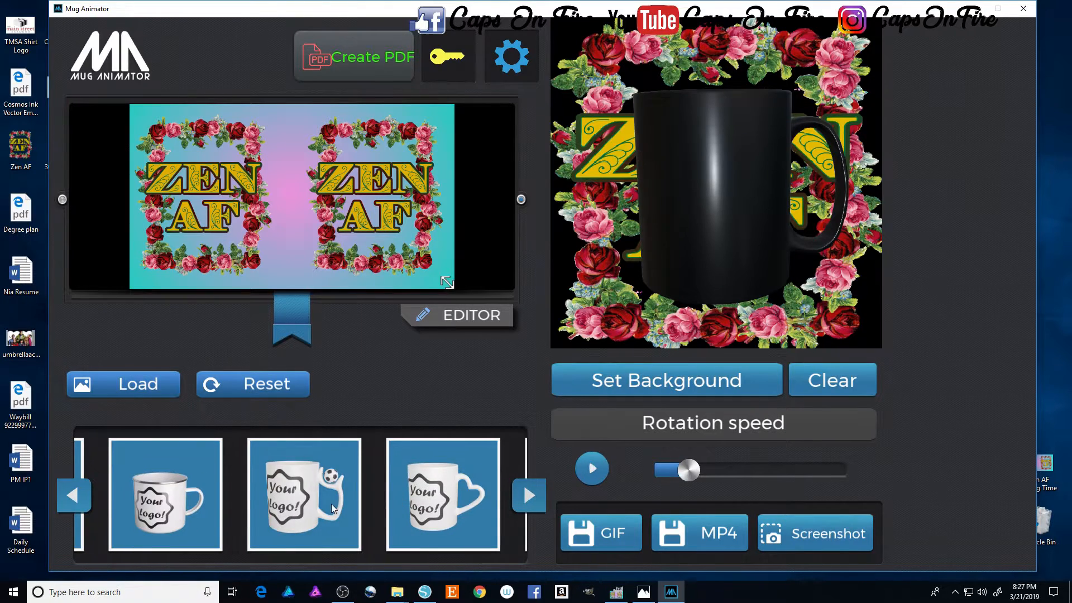
{"action": "left_click", "coordinate": [590, 468]}
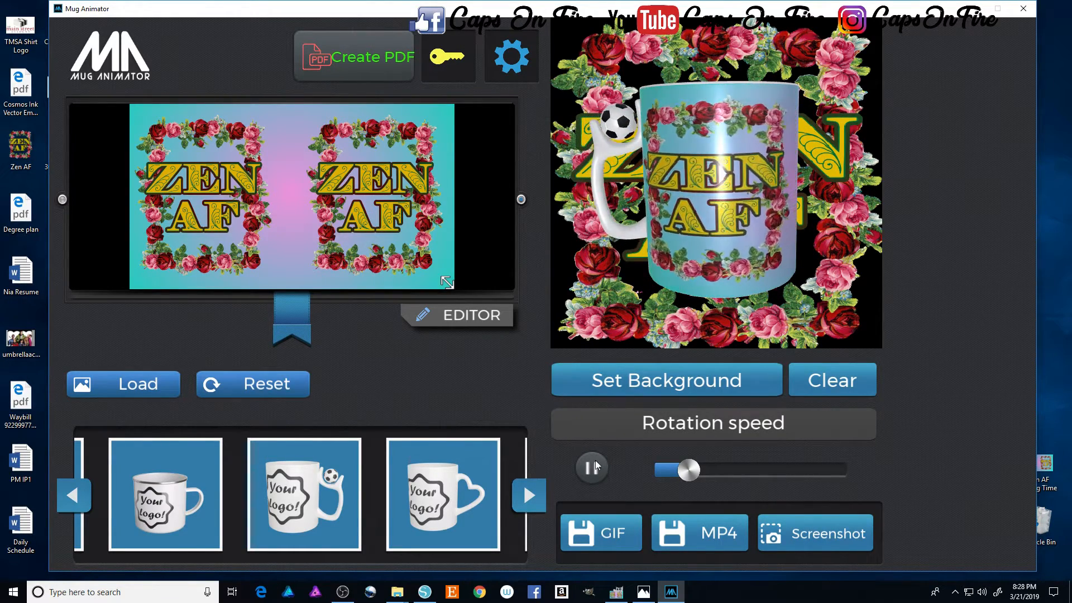
- Pause the spinning soccer-ball-handle mug so the ZEN AF design faces front
{"action": "left_click", "coordinate": [591, 468]}
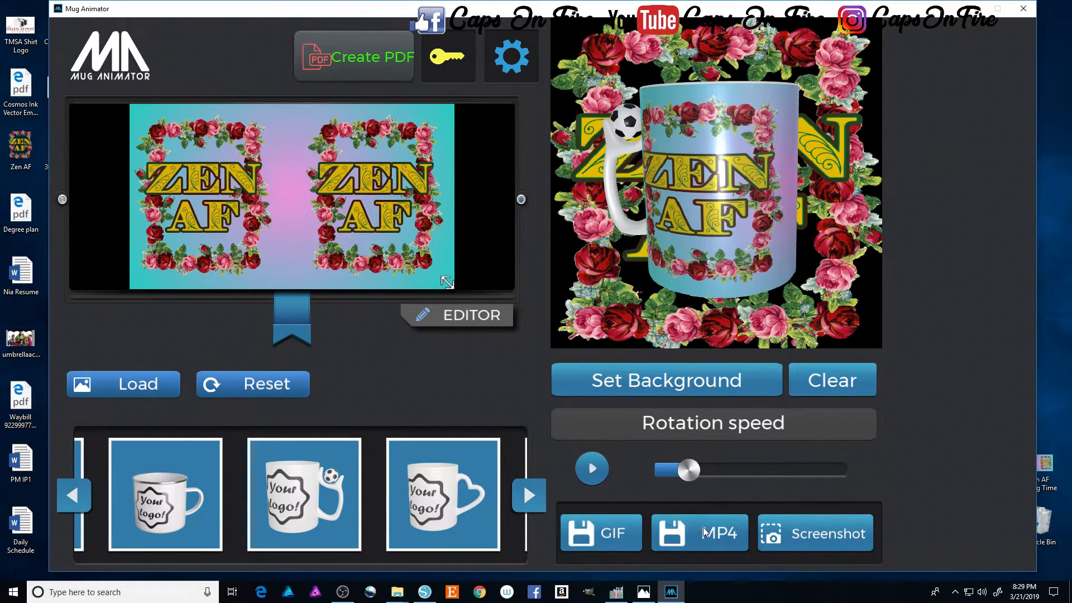
- Open the MP4 export options and set the video quality to High (2048)
{"action": "left_click", "coordinate": [699, 533]}
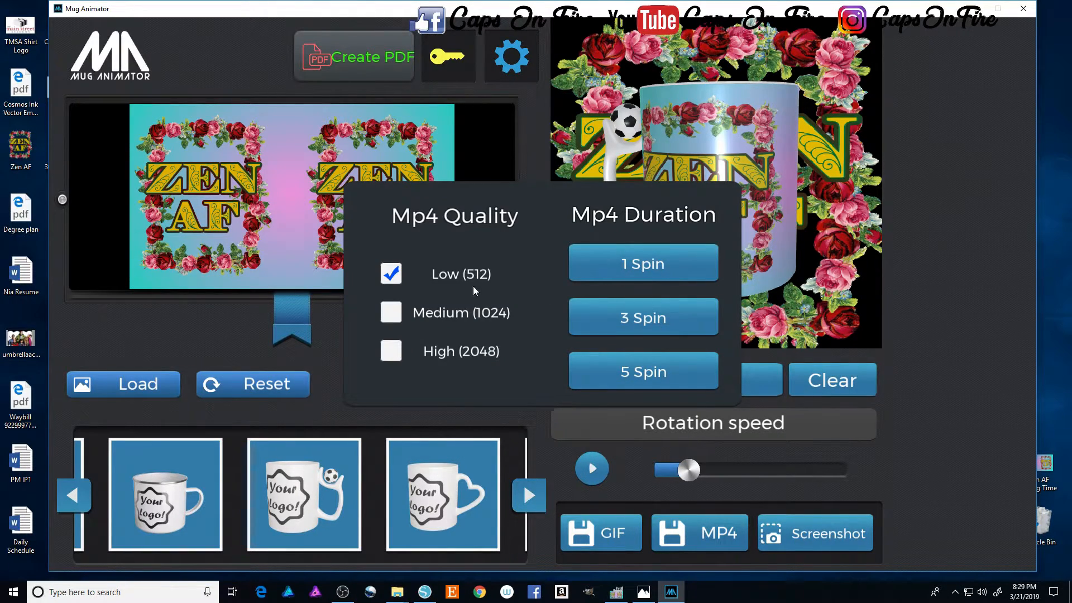
{"action": "mouse_move", "coordinate": [448, 348]}
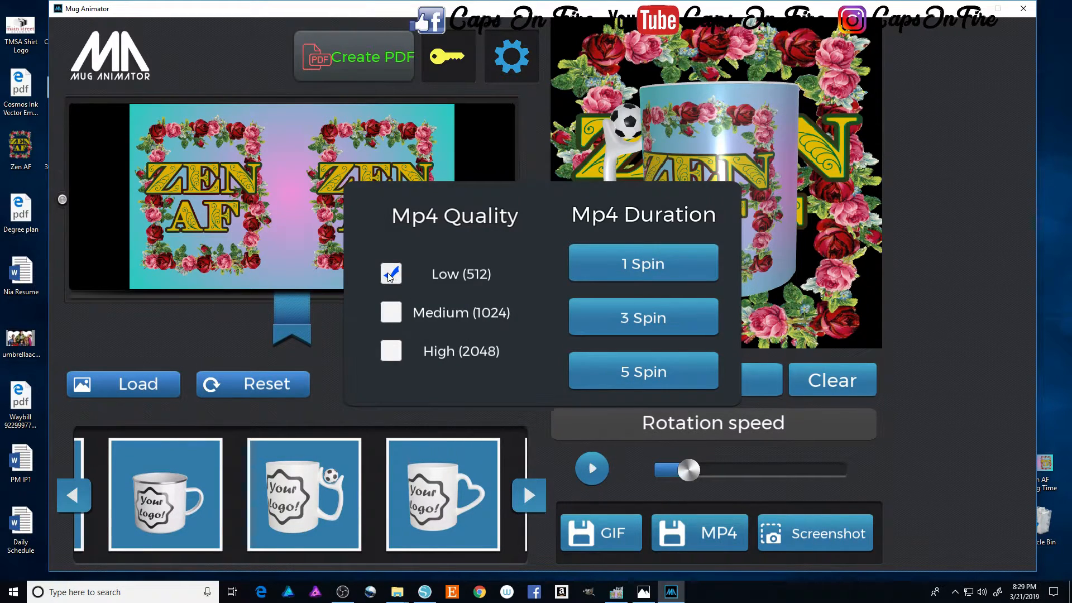
{"action": "left_click", "coordinate": [391, 351]}
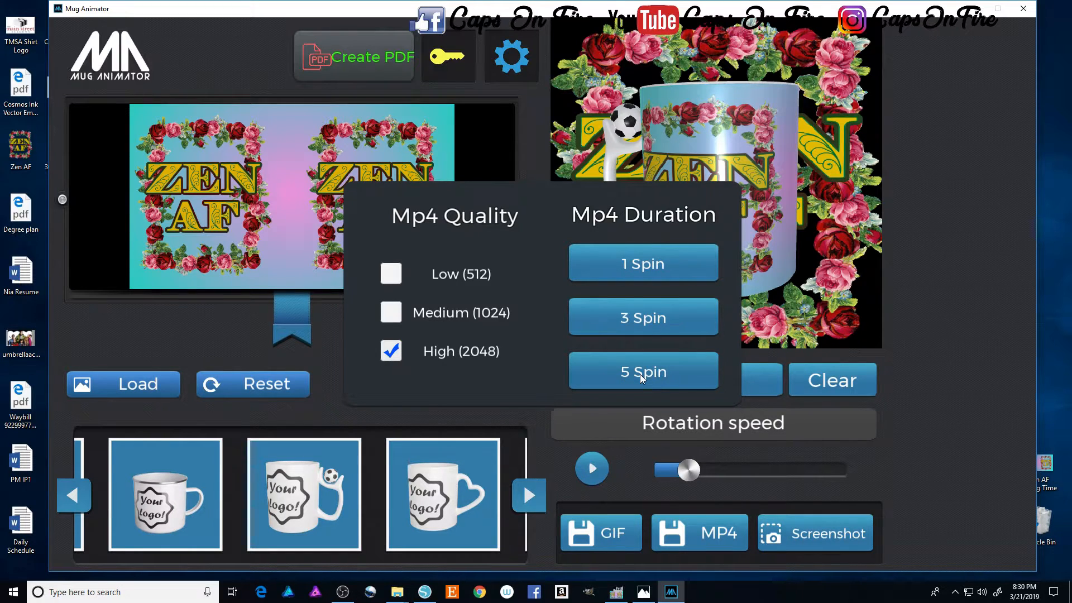
- Export a five-spin MP4 to the Desktop named 'Zen Af Mug'
{"action": "left_click", "coordinate": [642, 371]}
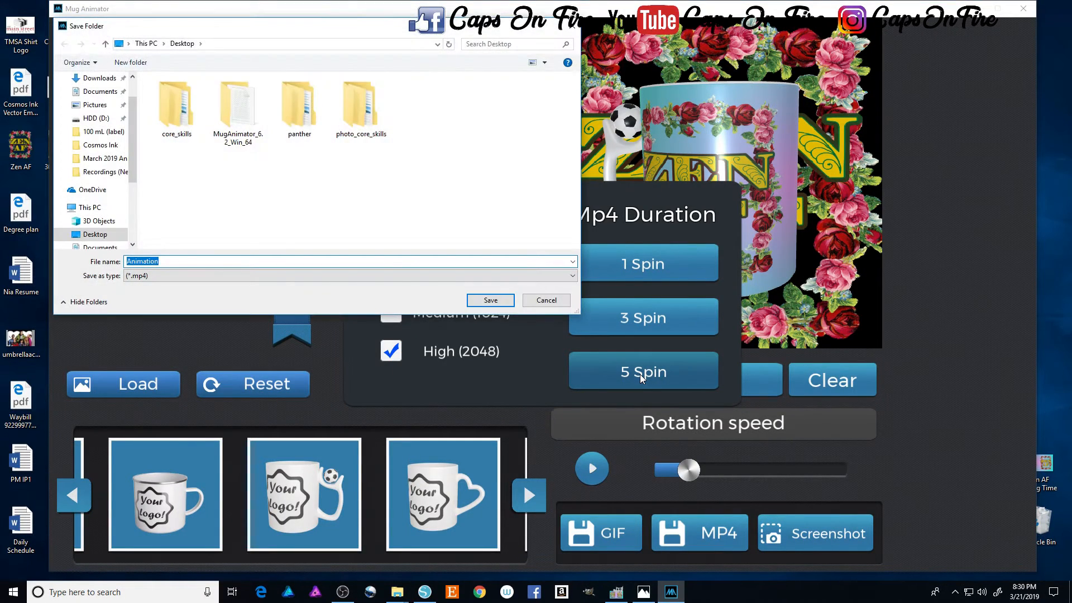
{"action": "left_click", "coordinate": [88, 207]}
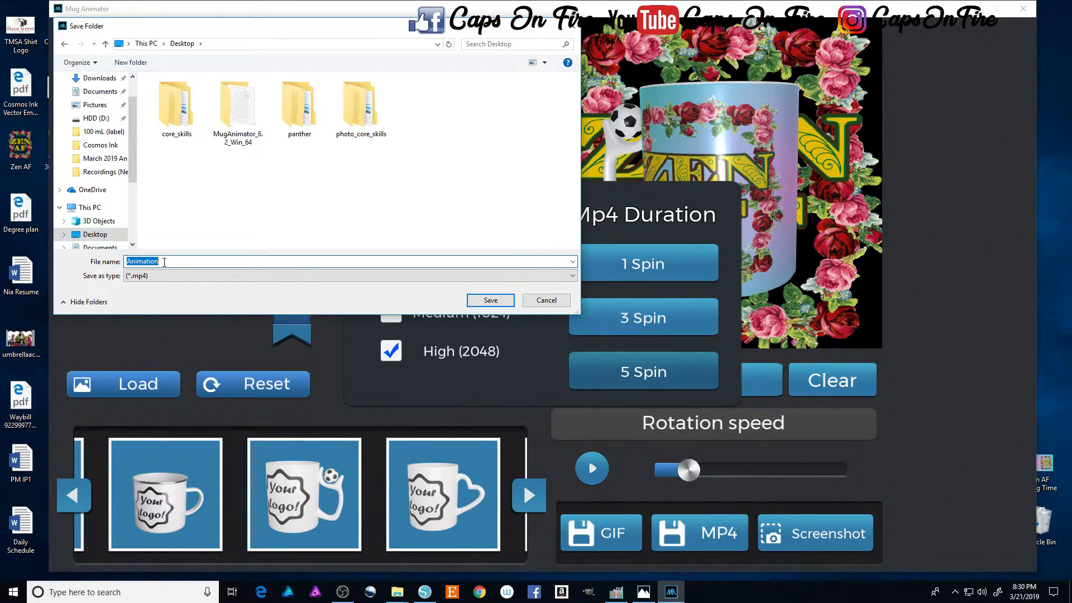
{"action": "type", "text": "Zen Af Mug"}
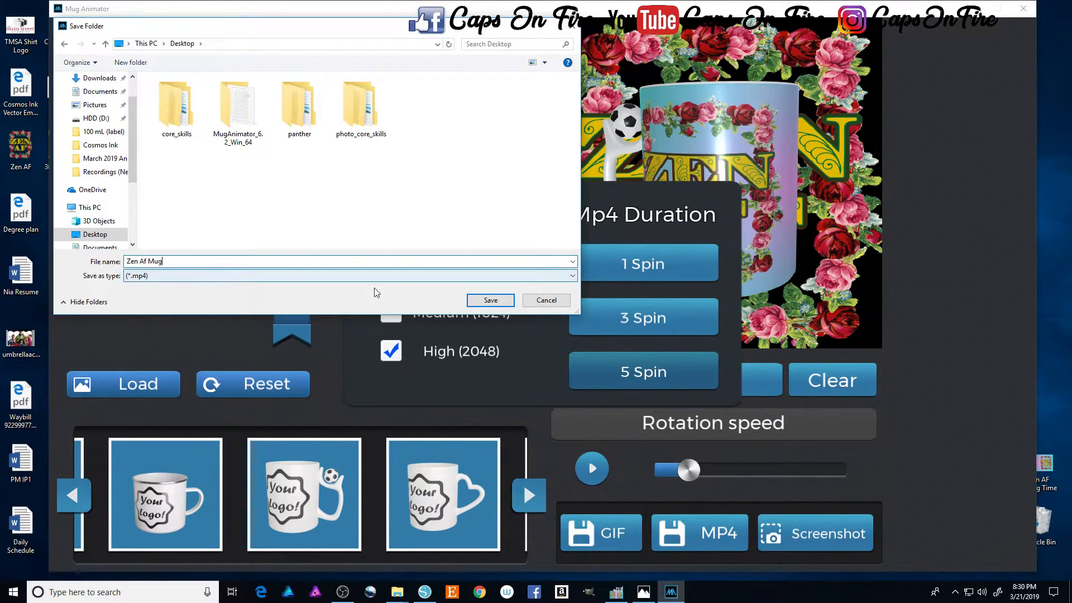
{"action": "left_click", "coordinate": [489, 301]}
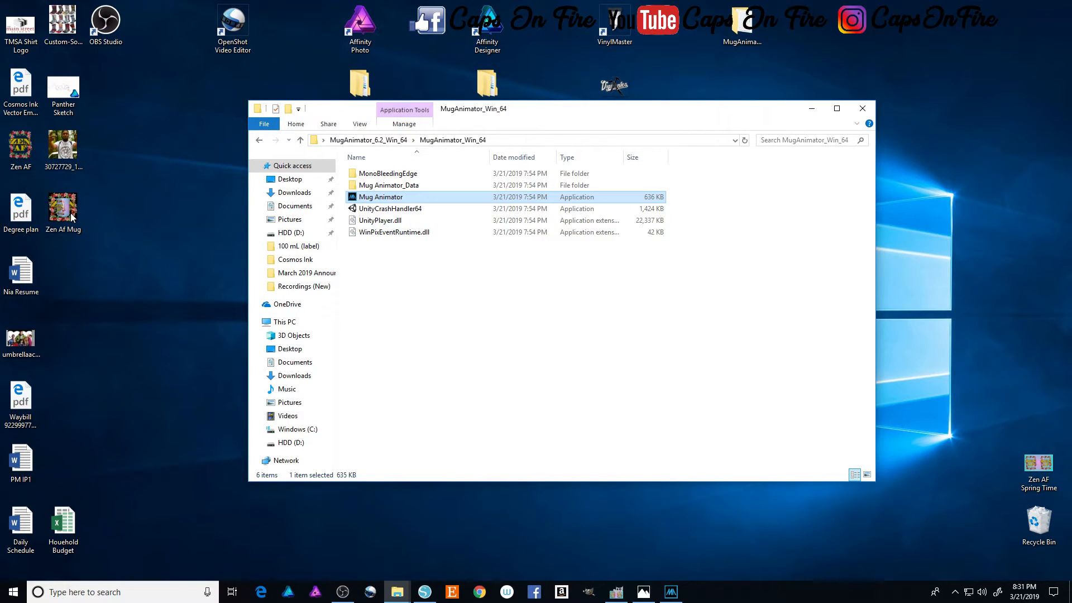
{"action": "mouse_move", "coordinate": [811, 113]}
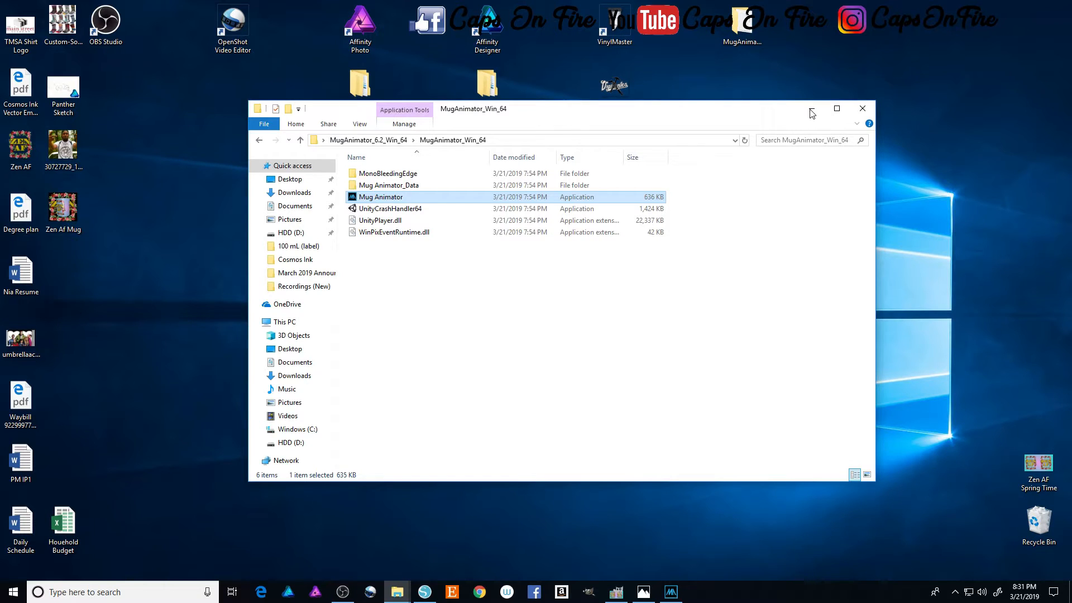
- Minimize File Explorer and play the Zen Af Mug video full screen in Movies & TV
{"action": "left_click", "coordinate": [862, 109]}
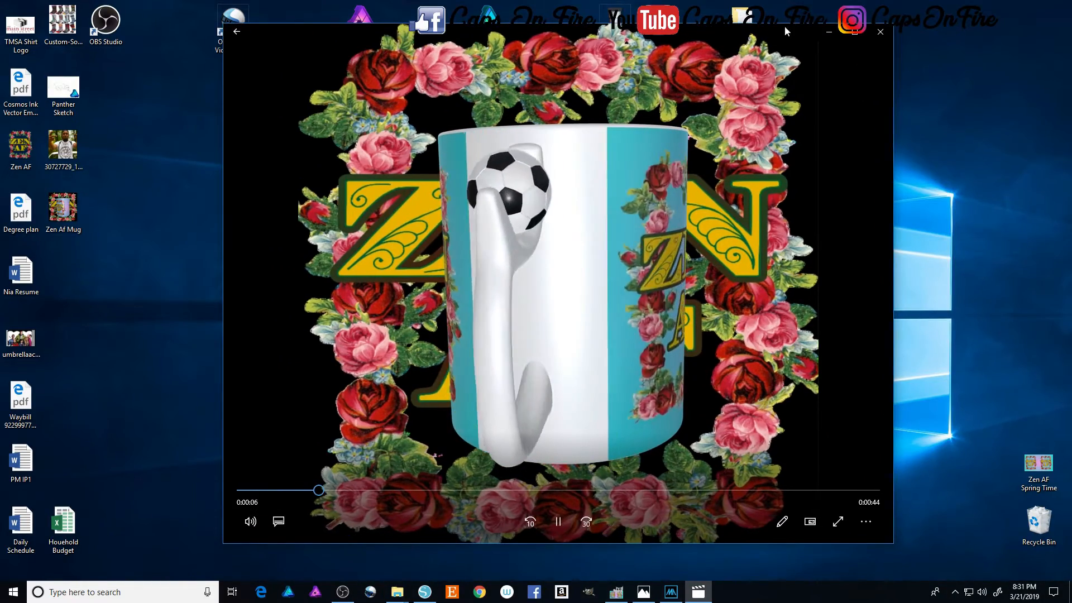
{"action": "left_click", "coordinate": [852, 33]}
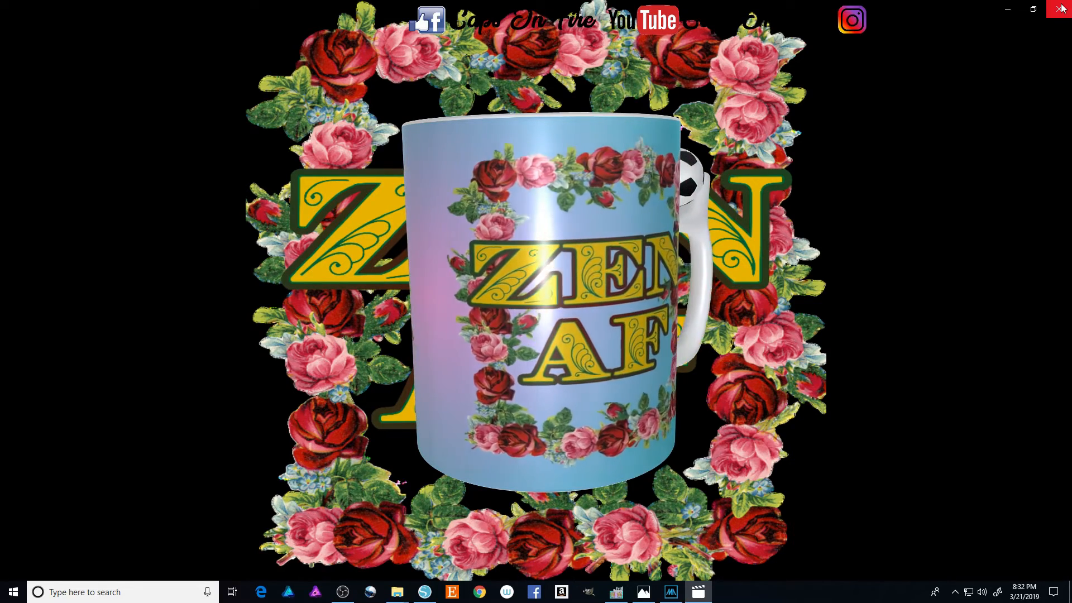
- Close the full-screen video player and bring Mug Animator back from the taskbar
{"action": "left_click", "coordinate": [1062, 9]}
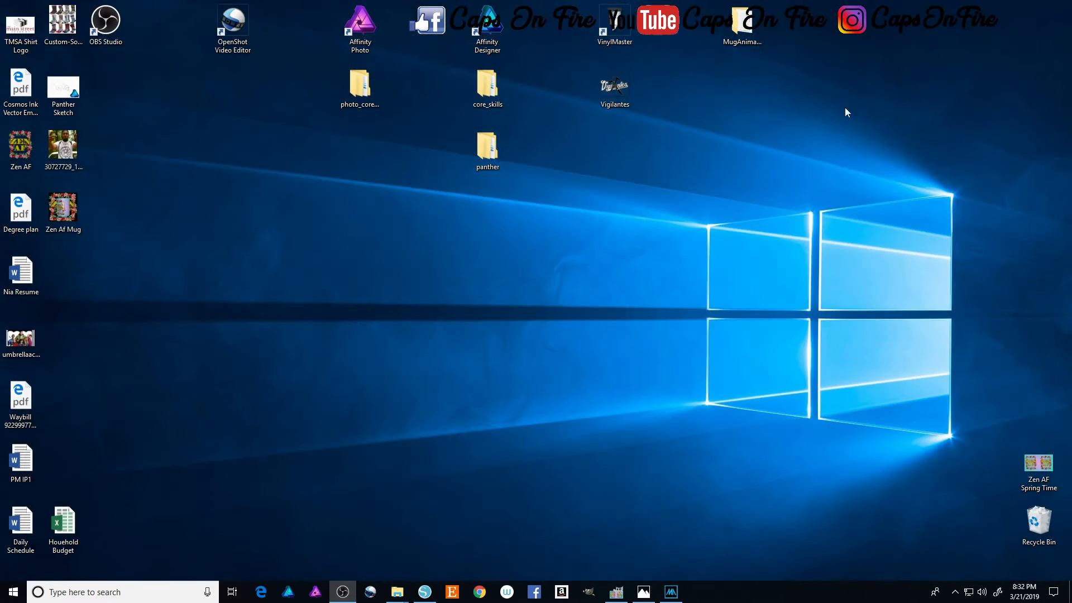
{"action": "left_click", "coordinate": [669, 592]}
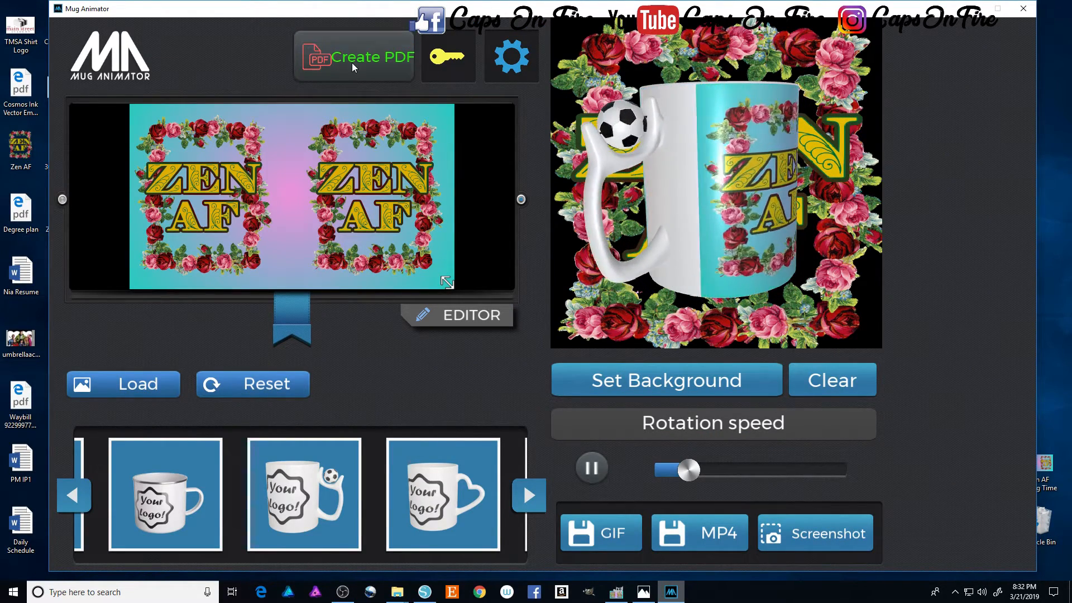
{"action": "left_click", "coordinate": [354, 57]}
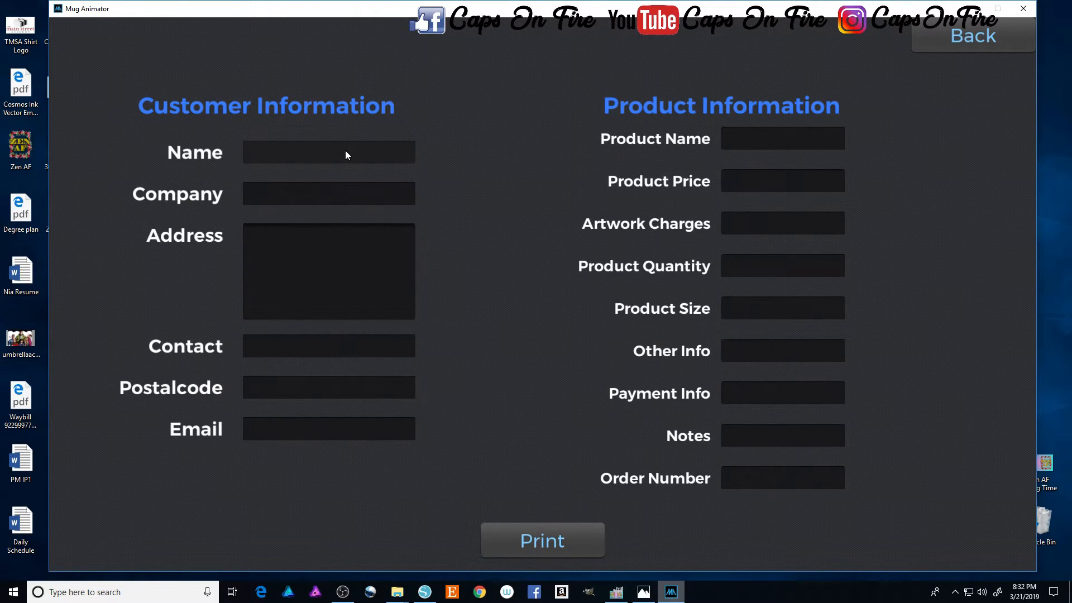
{"action": "left_click", "coordinate": [329, 152]}
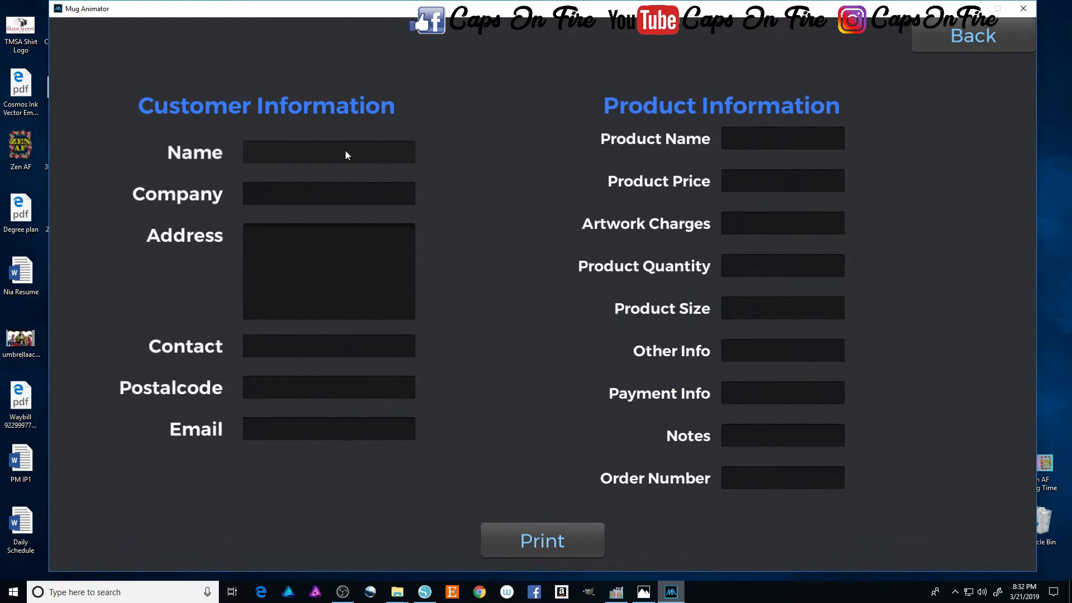
{"action": "left_click", "coordinate": [328, 152]}
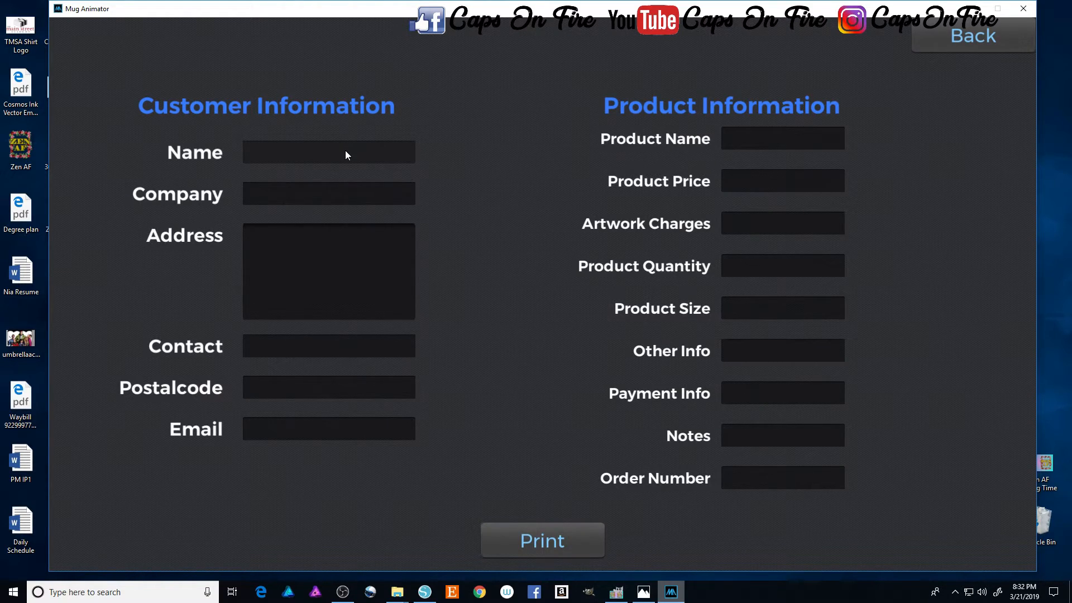
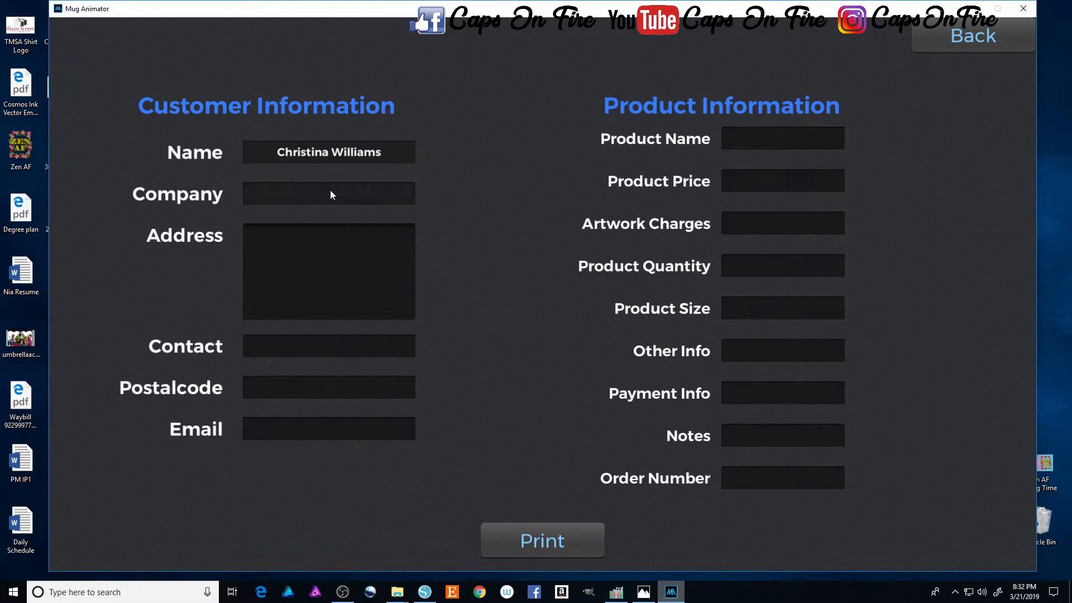
{"action": "type", "text": "M"}
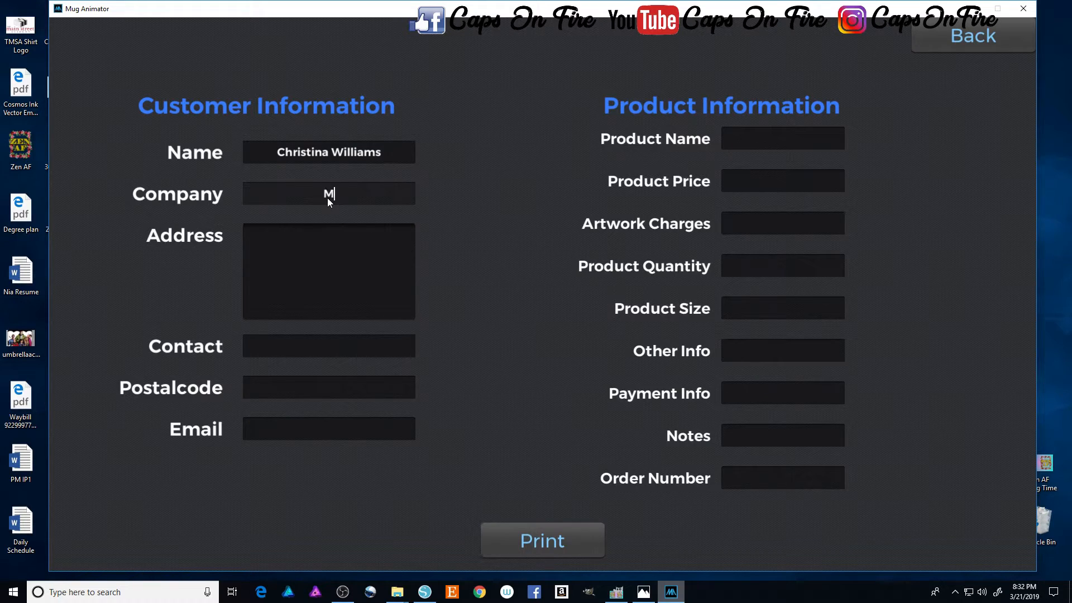
{"action": "key", "text": "Backspace"}
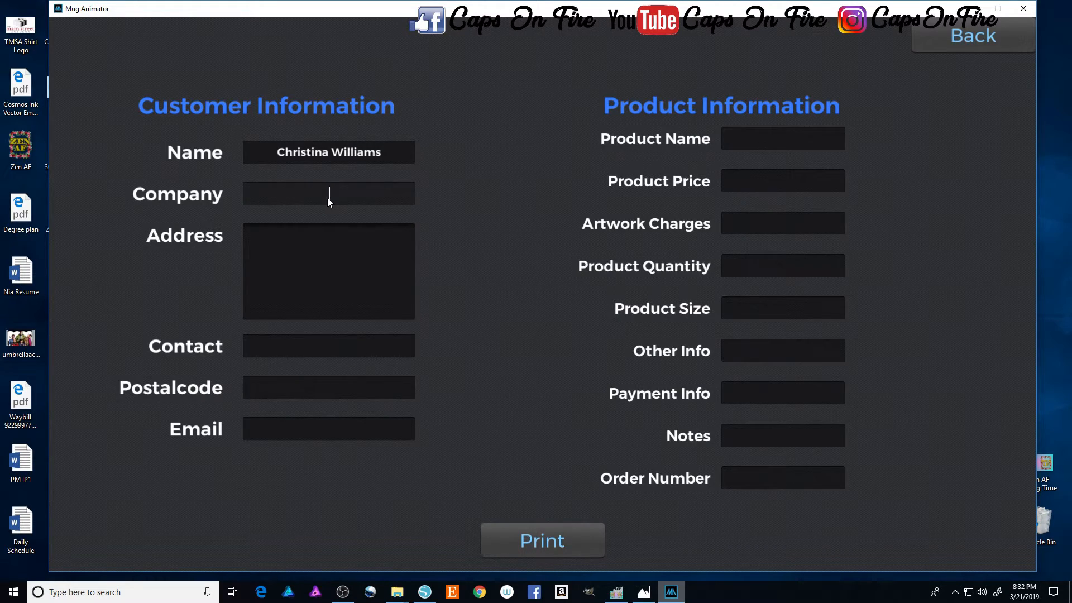
{"action": "type", "text": "Ctrea"}
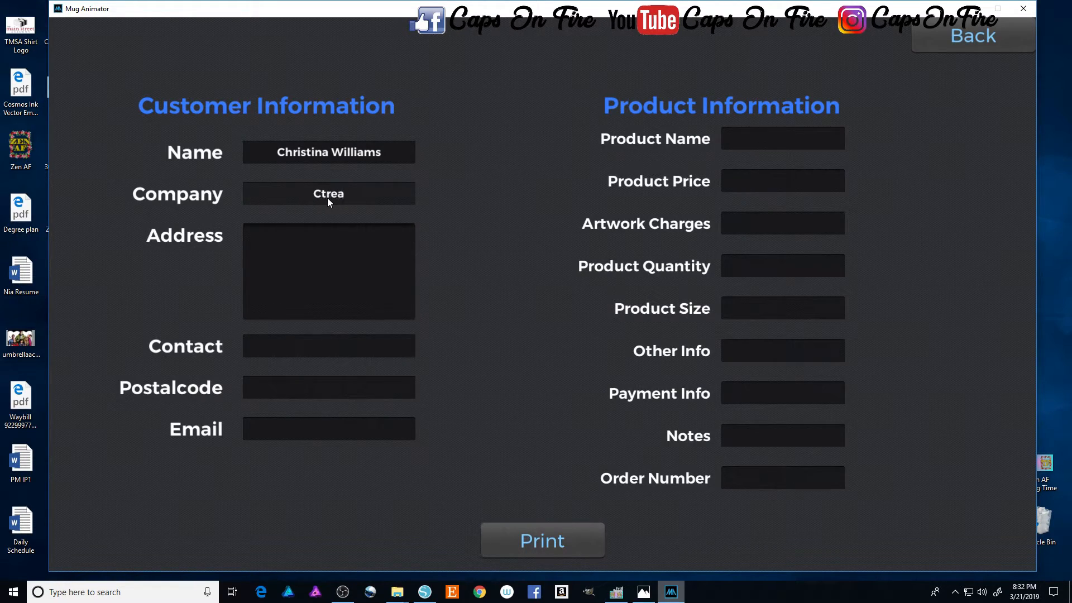
{"action": "type", "text": "Creal"}
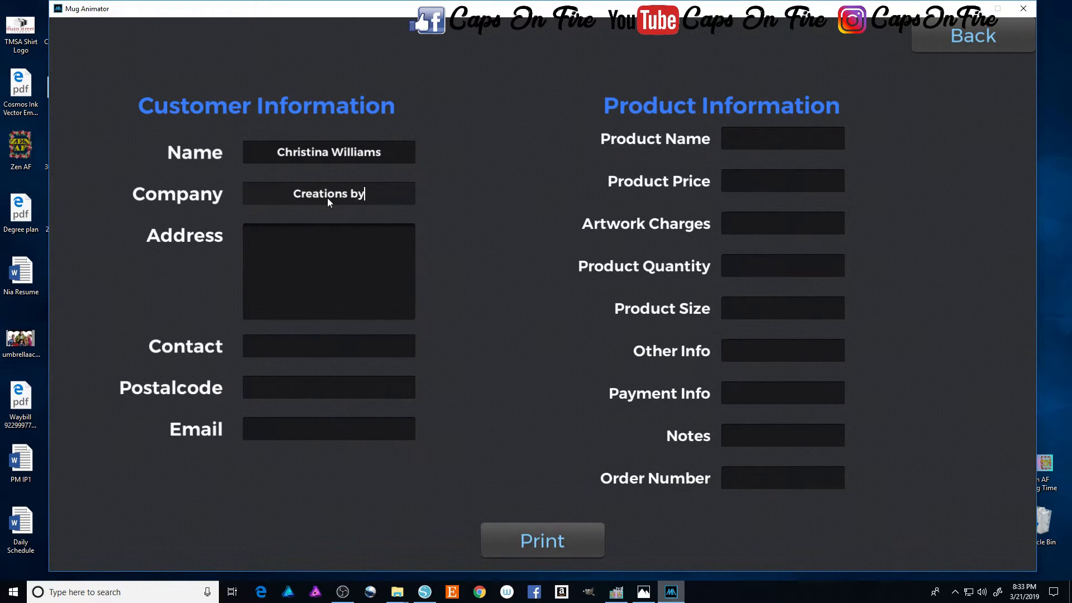
{"action": "type", "text": "CW"}
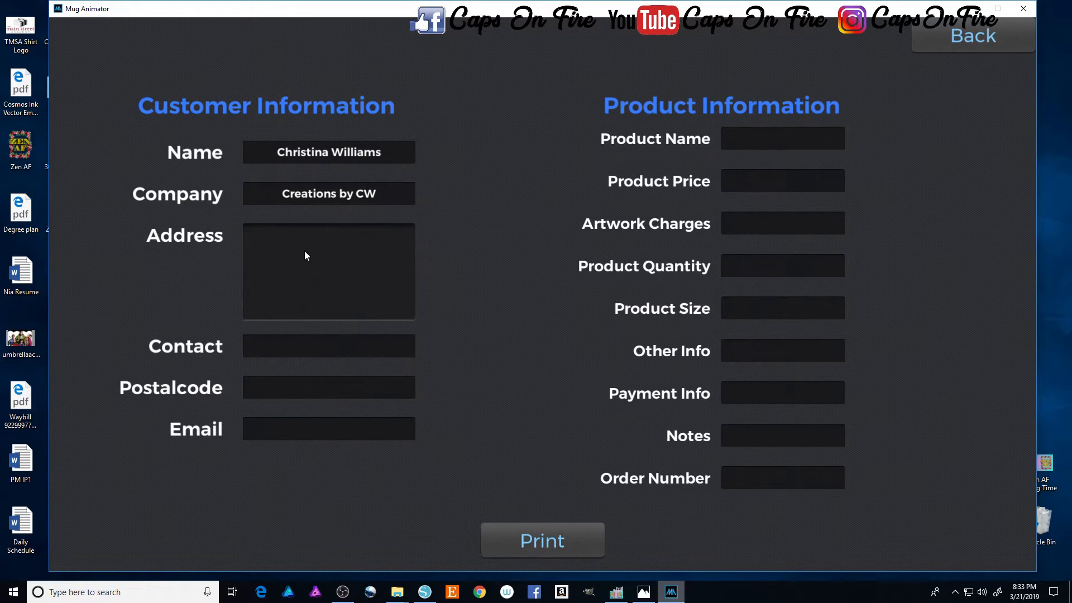
- Enter the address 123 Fake Street, Atlanta, GA, postal code 30303
{"action": "type", "text": "123 Fa"}
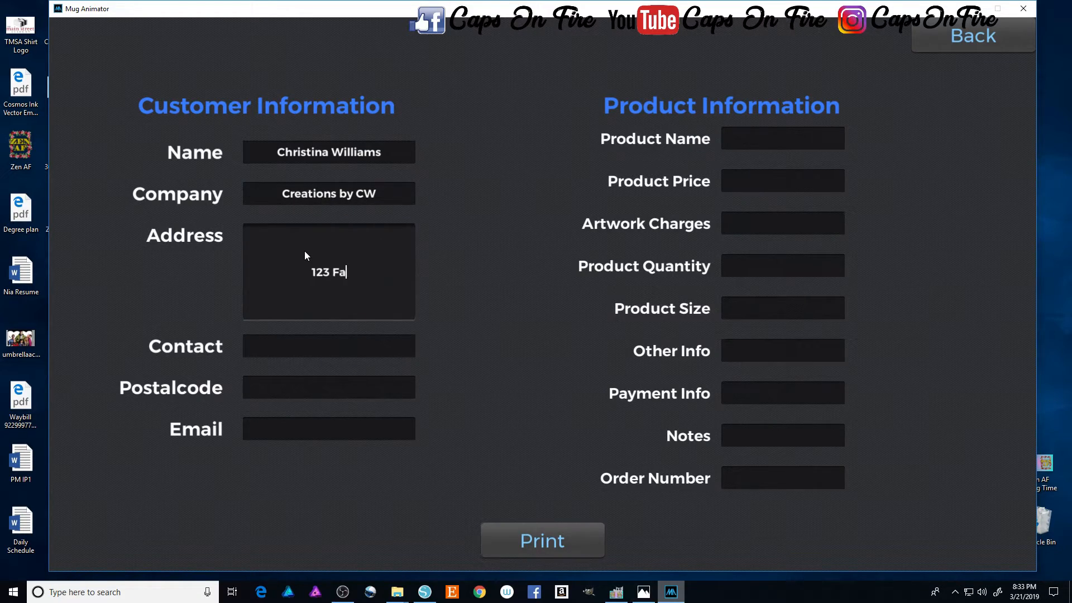
{"action": "type", "text": "ke Street"}
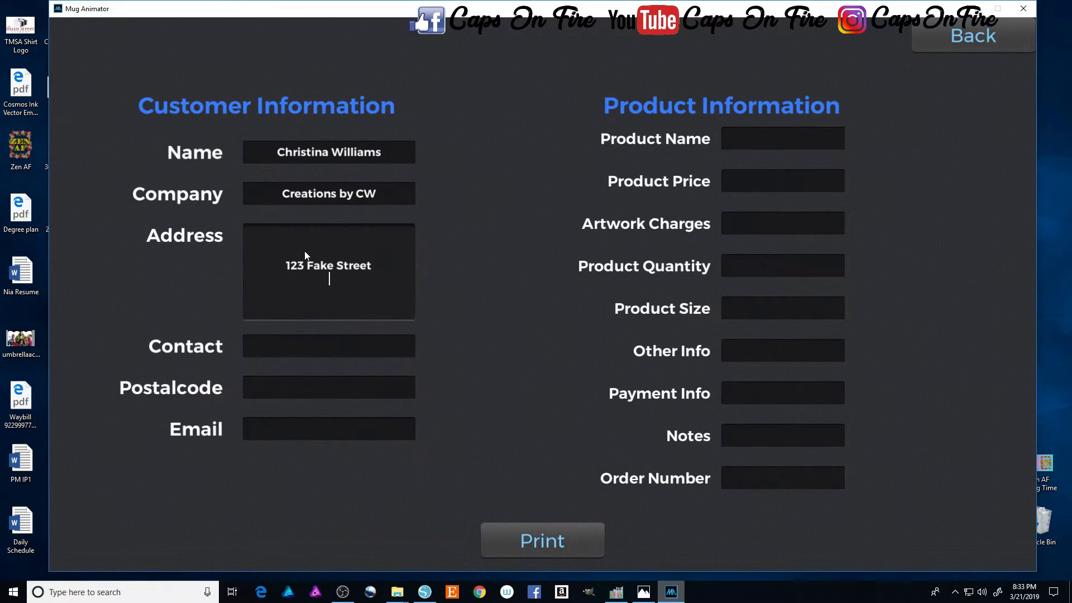
{"action": "type", "text": "Atlanta,"}
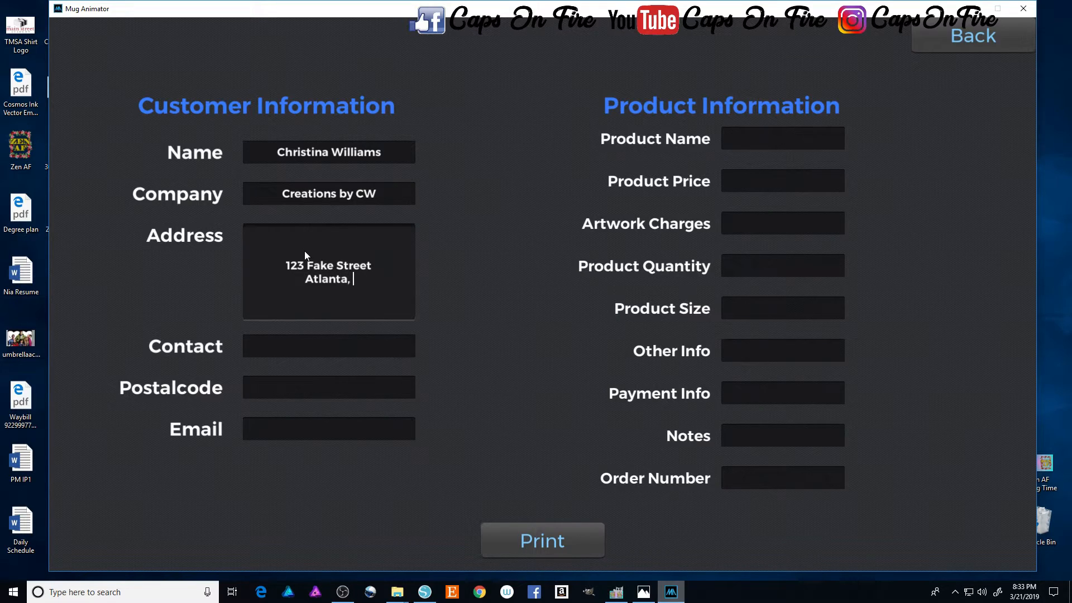
{"action": "type", "text": "GA 3"}
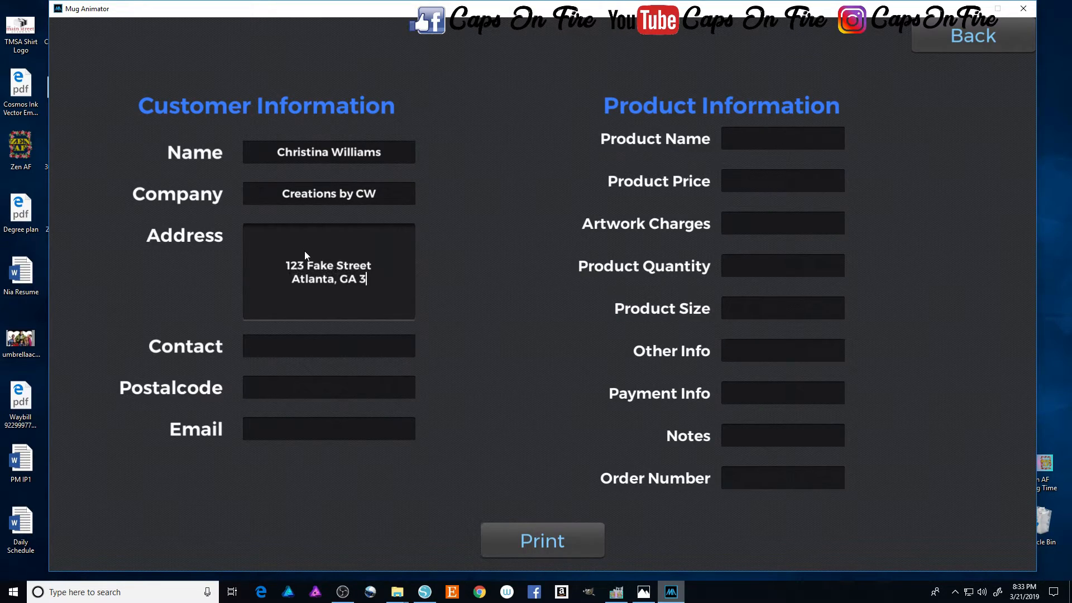
{"action": "type", "text": "0303"}
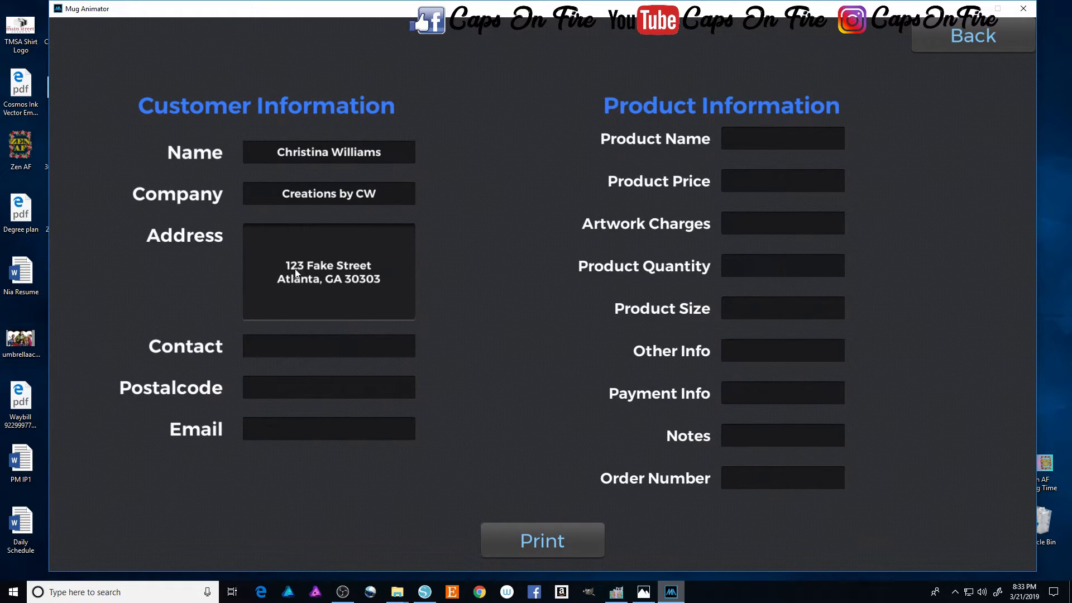
- Enter the customer's contact number and email address
{"action": "left_click", "coordinate": [329, 345]}
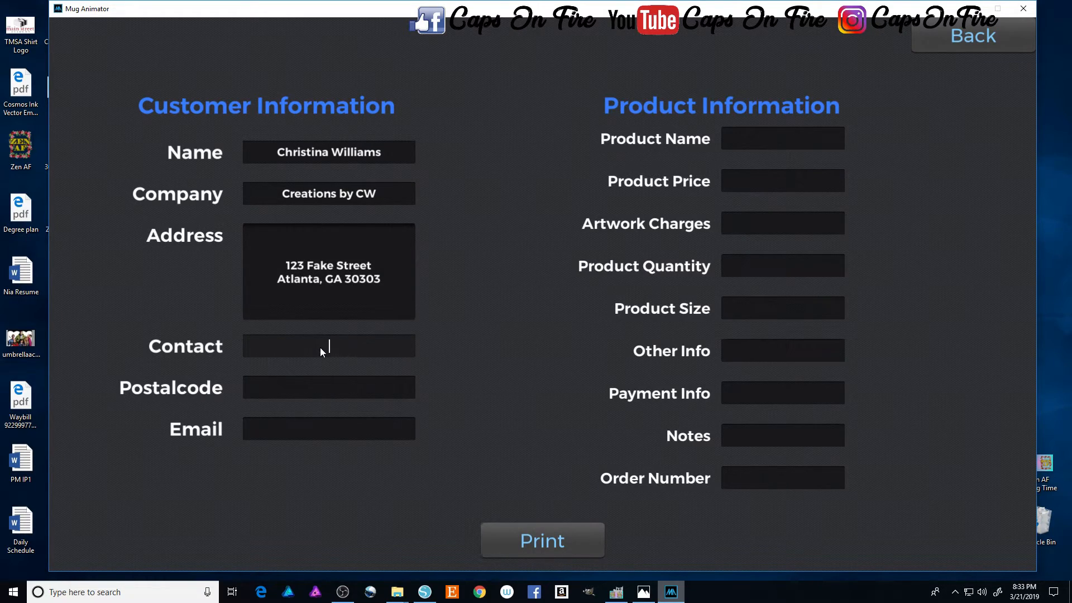
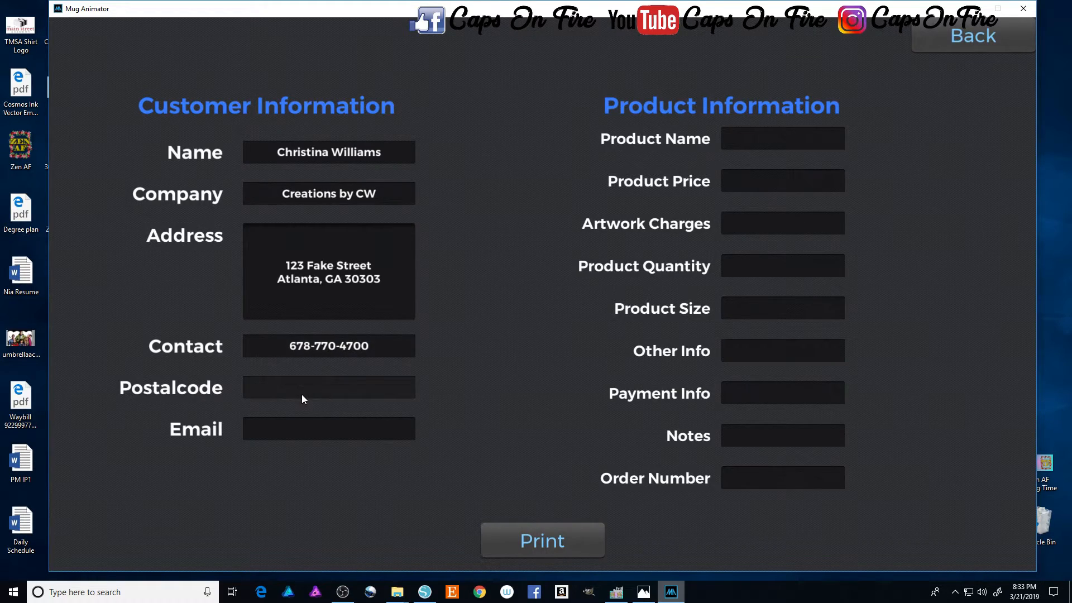
{"action": "type", "text": "3"}
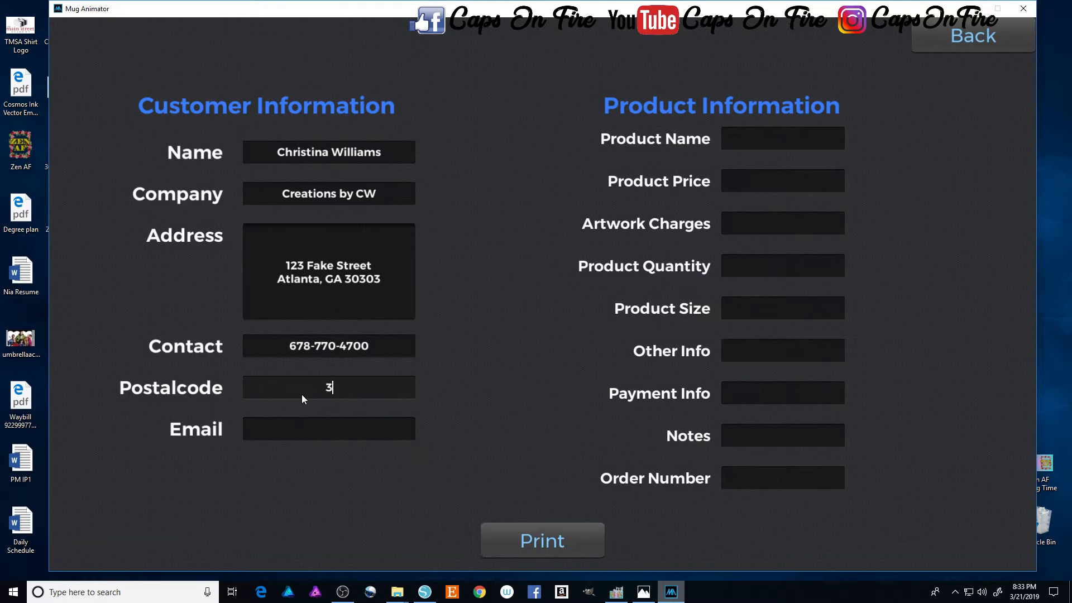
{"action": "type", "text": "0303"}
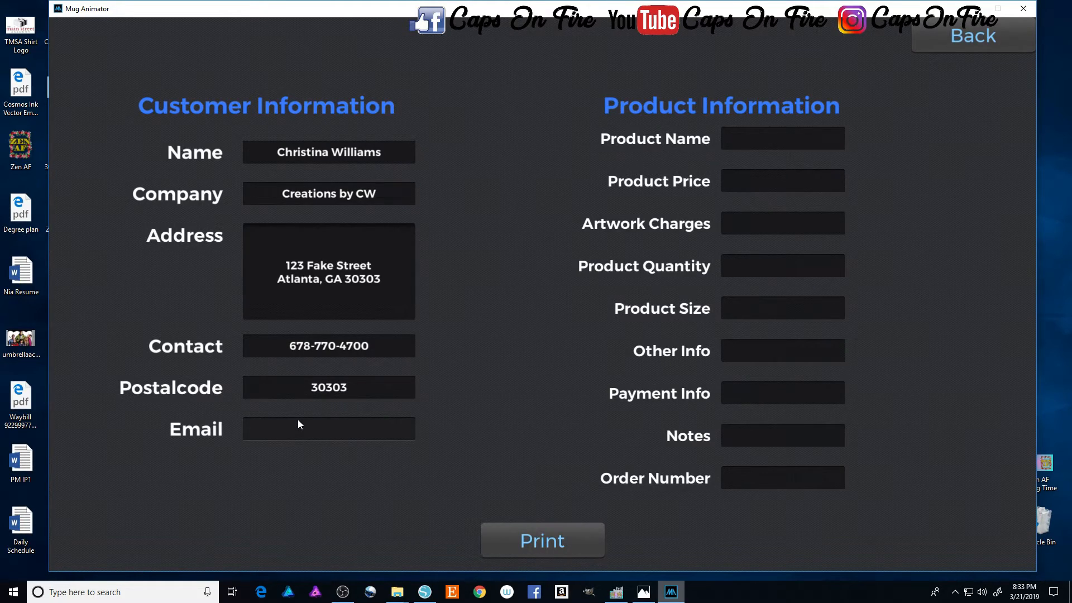
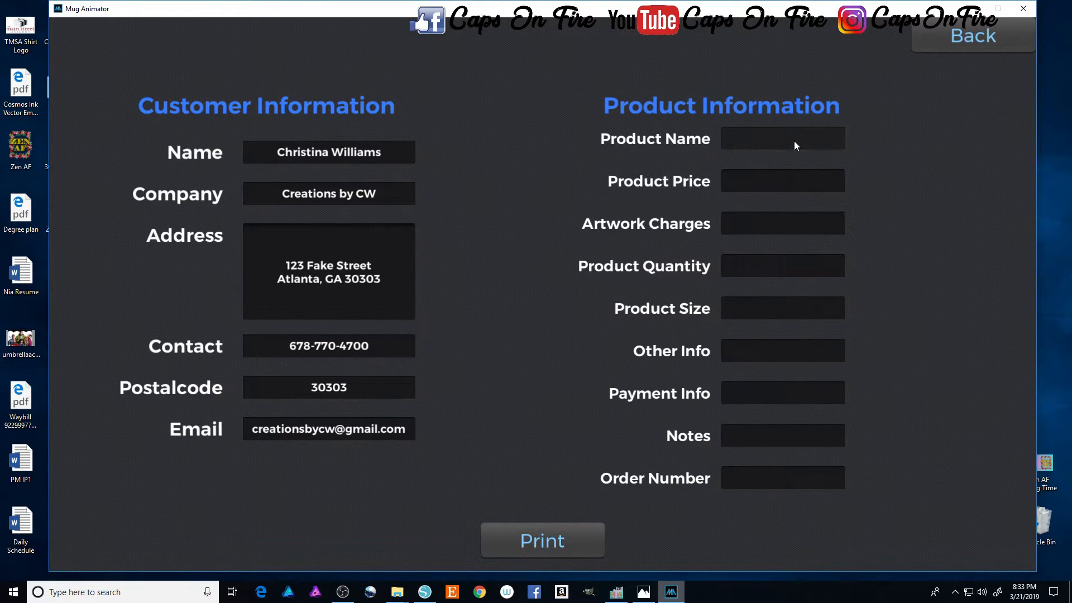
- Enter product name Coffee Mug 15oz, price 12 and artwork charges 50
{"action": "type", "text": "Coffee Mug 15oz"}
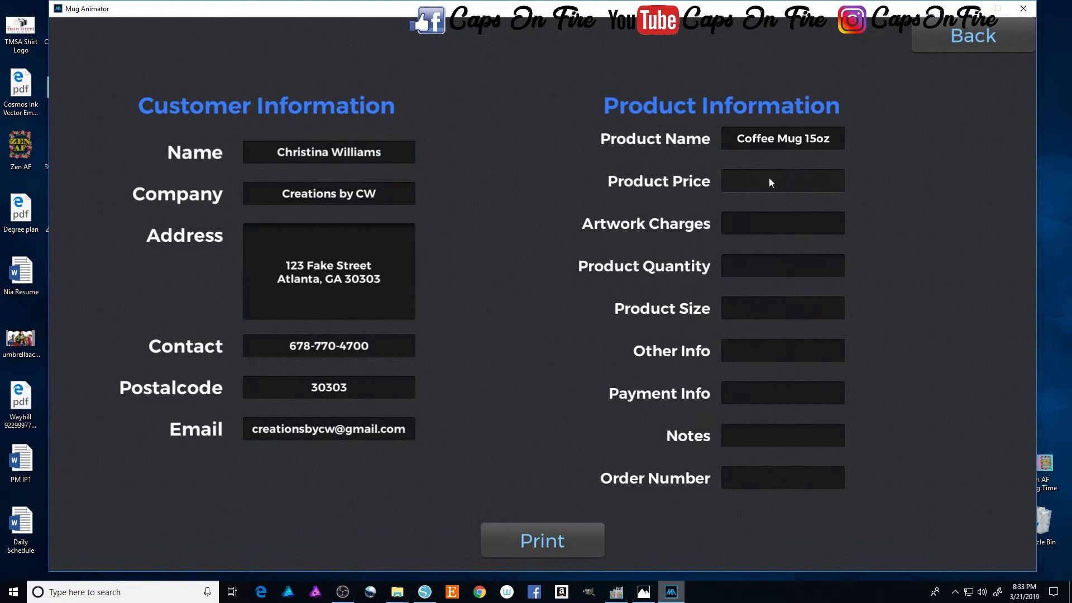
{"action": "left_click", "coordinate": [782, 180]}
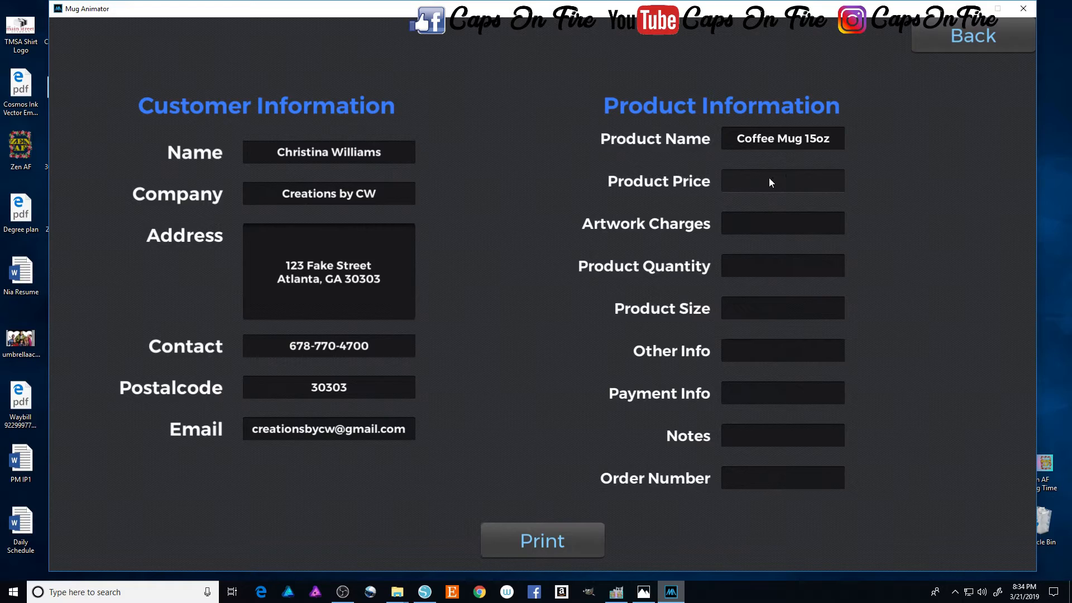
{"action": "type", "text": "12"}
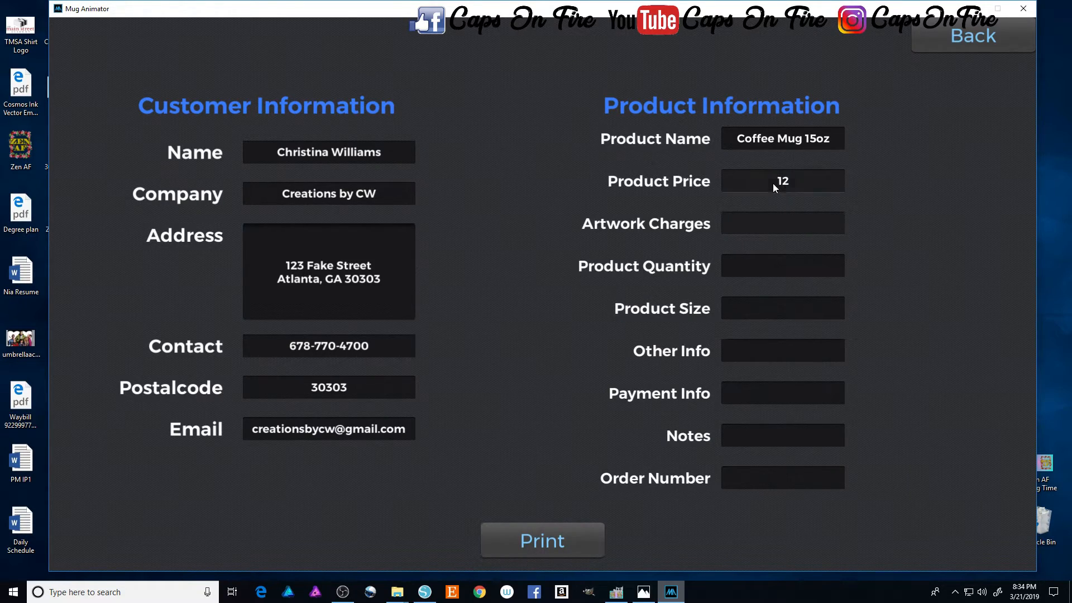
{"action": "mouse_move", "coordinate": [713, 326]}
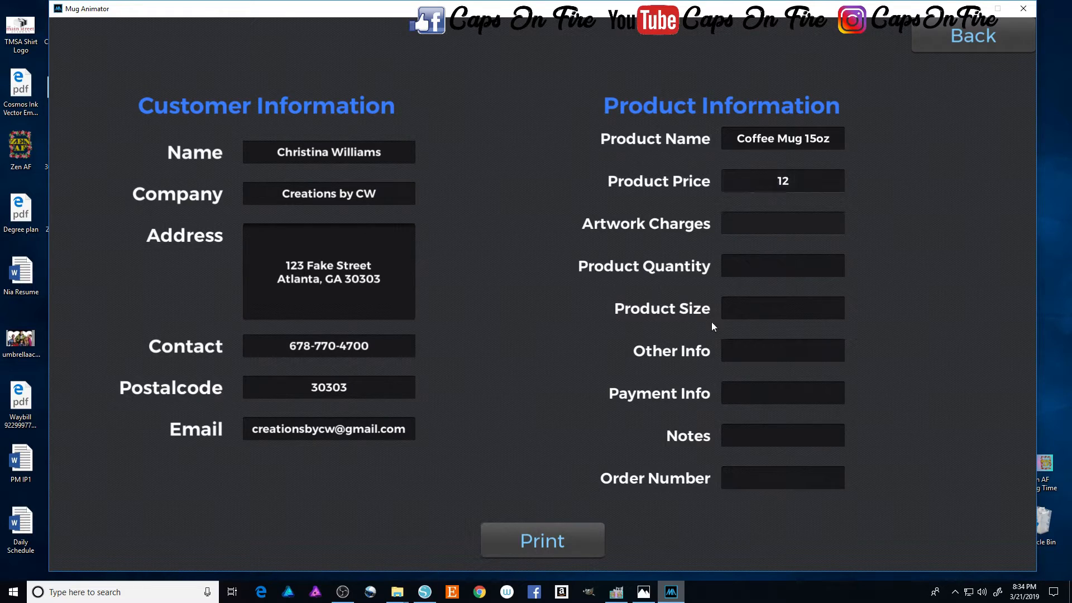
{"action": "left_click", "coordinate": [782, 223]}
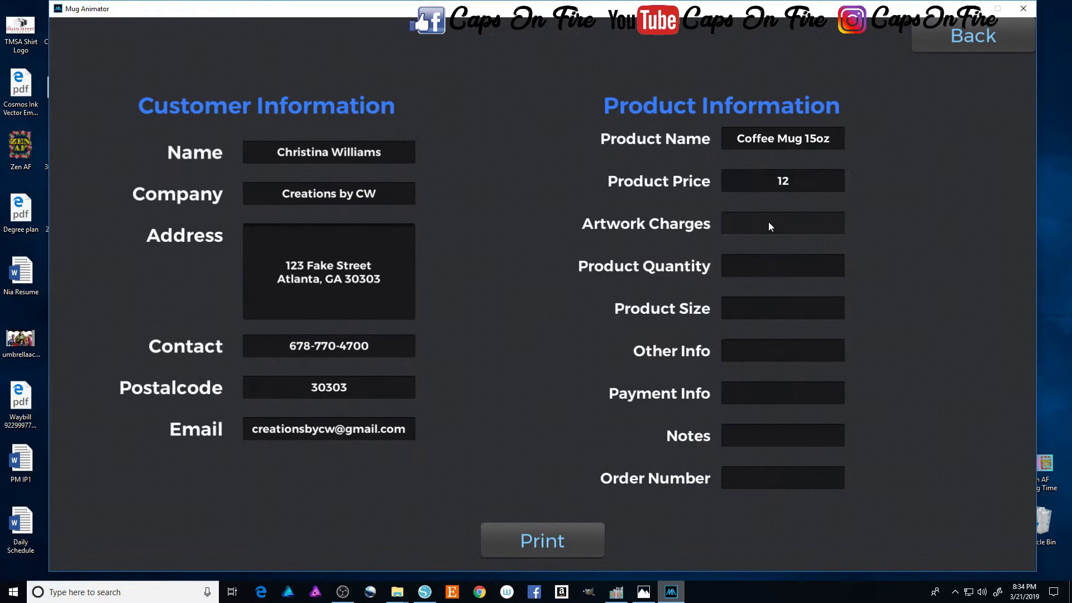
{"action": "type", "text": "50"}
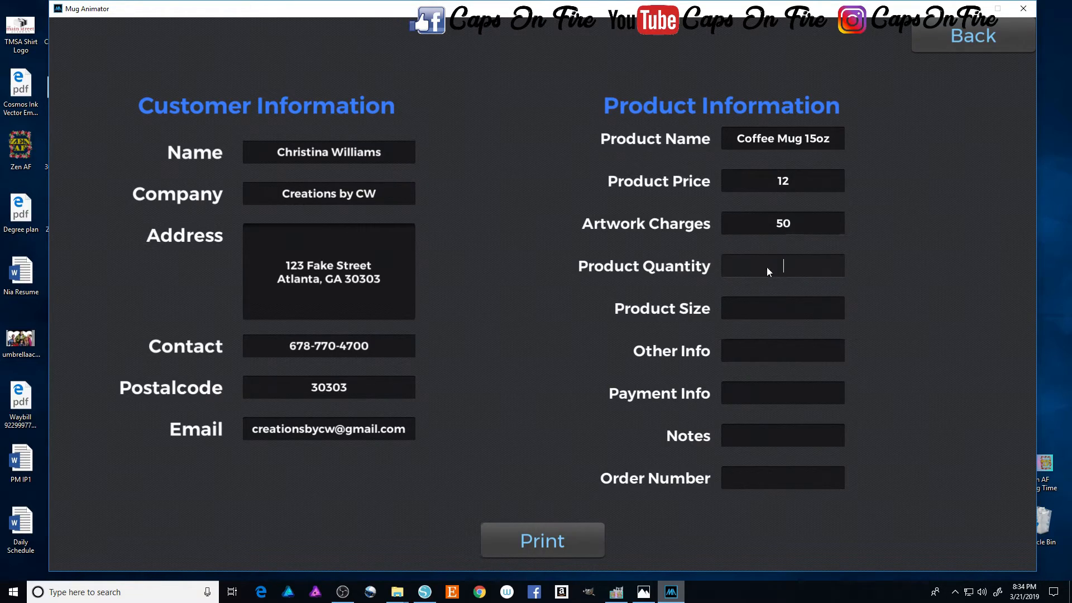
- Enter quantity 24, payment method Cash App and order number 010
{"action": "type", "text": "24"}
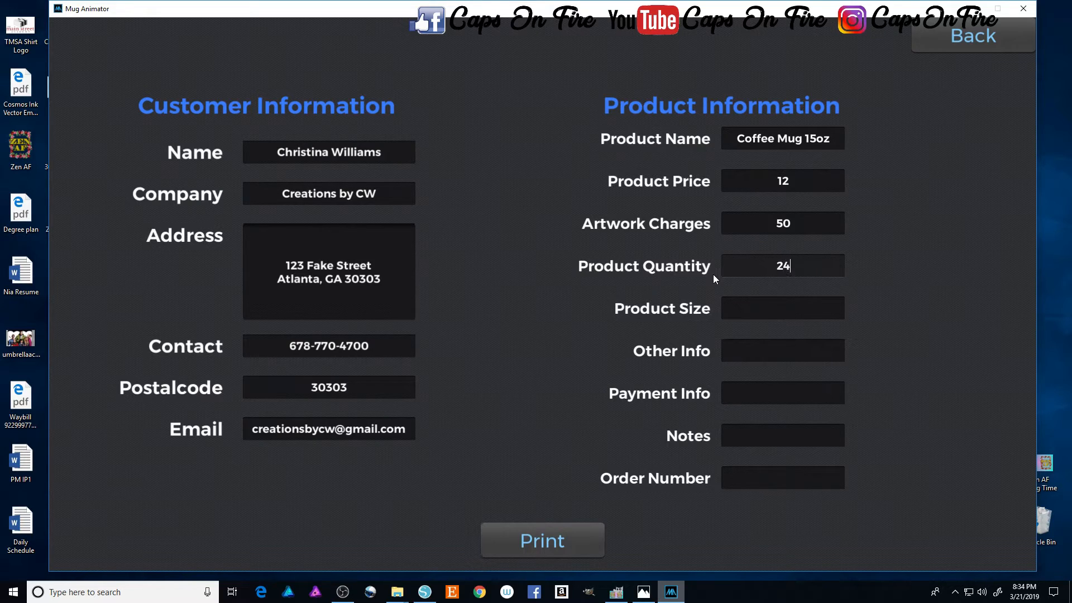
{"action": "left_click", "coordinate": [782, 307]}
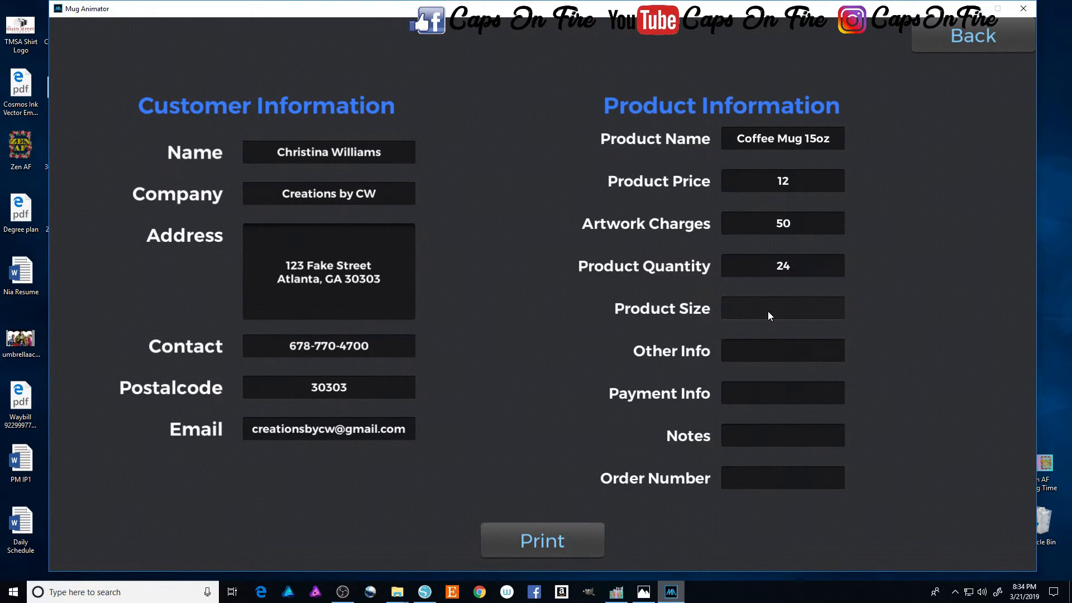
{"action": "left_click", "coordinate": [781, 308]}
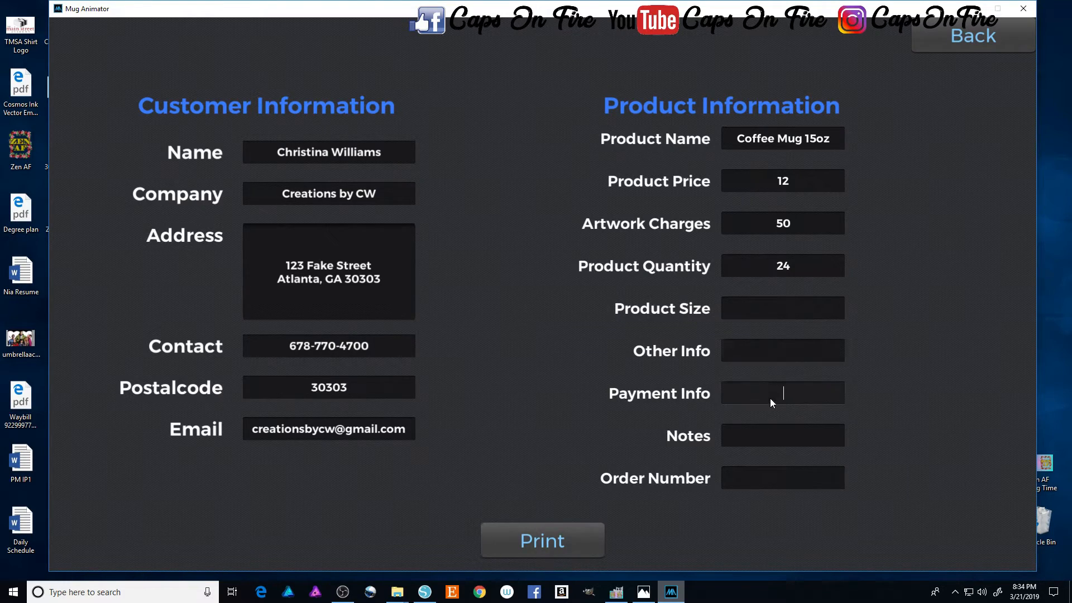
{"action": "type", "text": "C"}
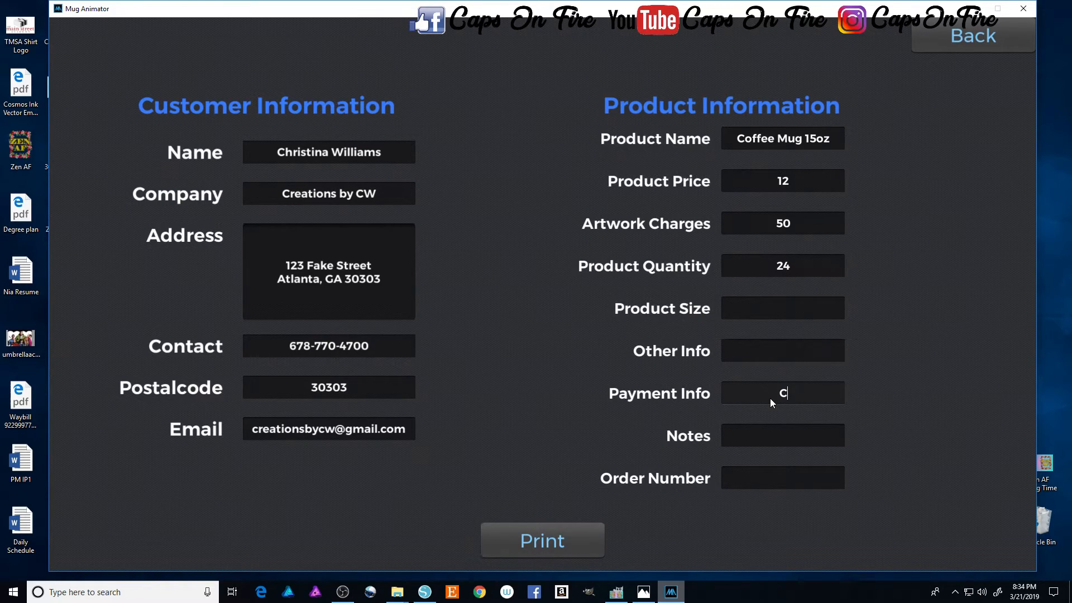
{"action": "type", "text": "ash APP"}
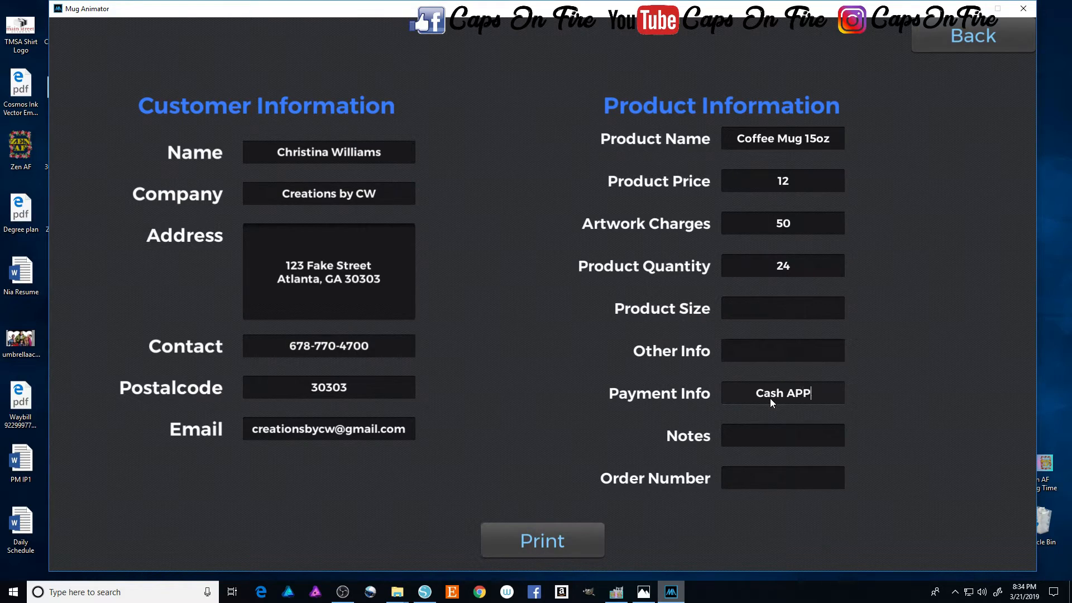
{"action": "key", "text": "BackSpace"}
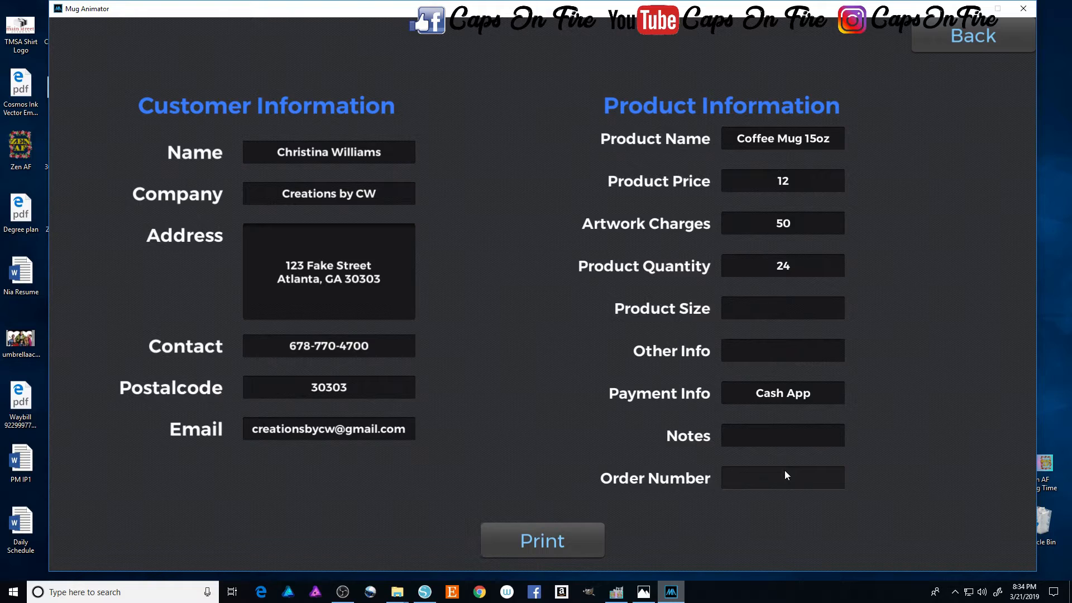
{"action": "type", "text": "010"}
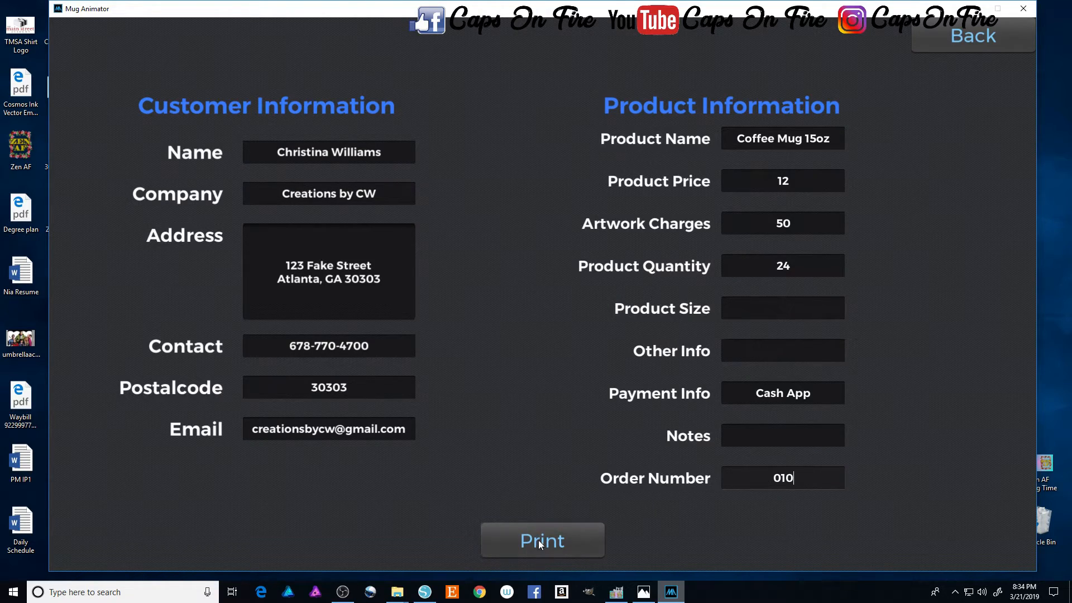
{"action": "left_click", "coordinate": [542, 539]}
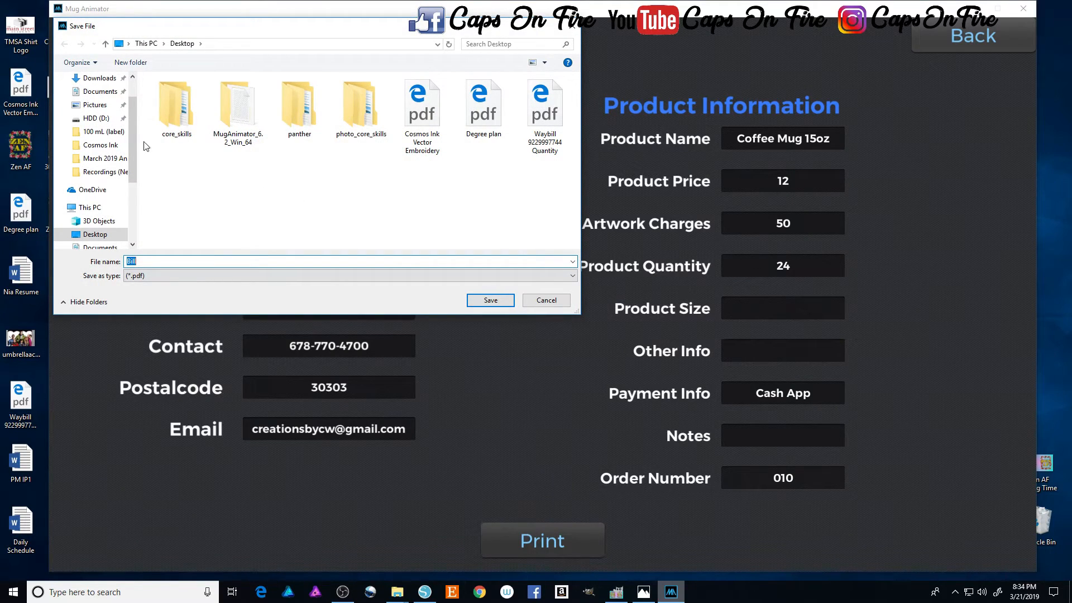
{"action": "mouse_move", "coordinate": [152, 230]}
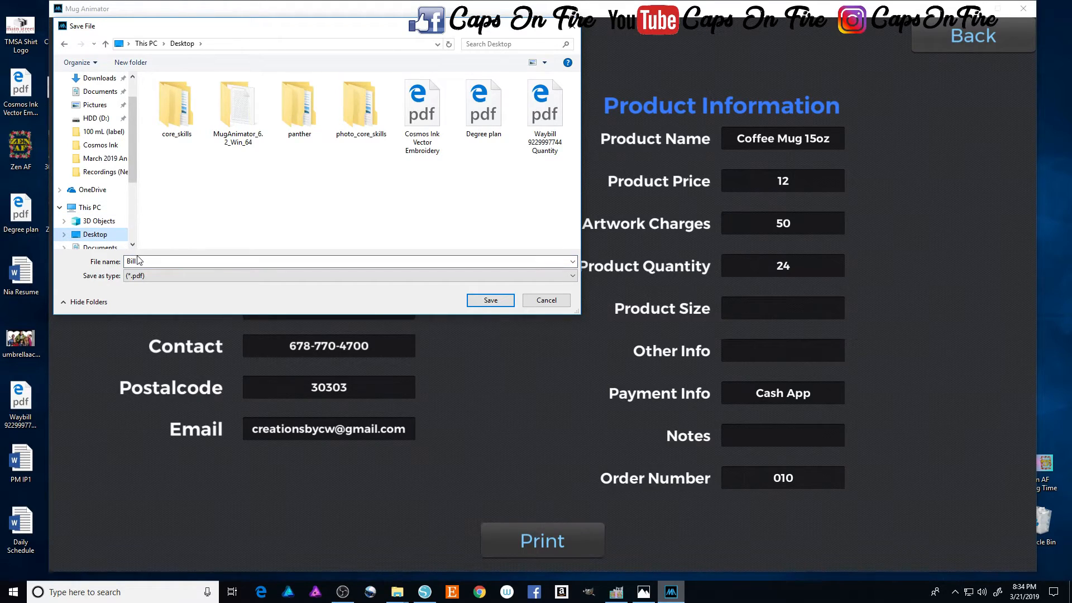
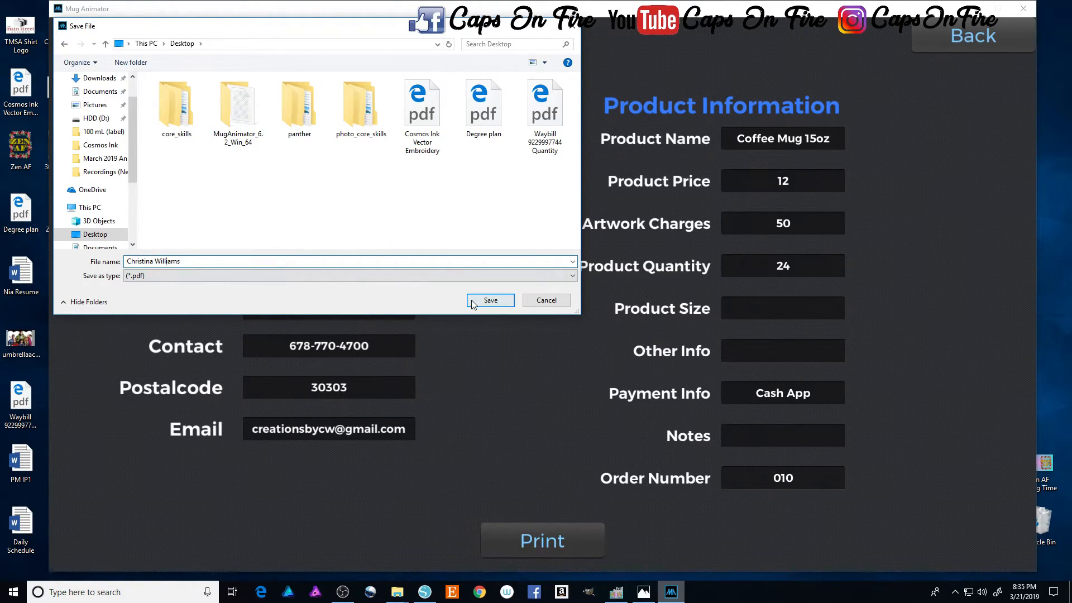
{"action": "left_click", "coordinate": [490, 300]}
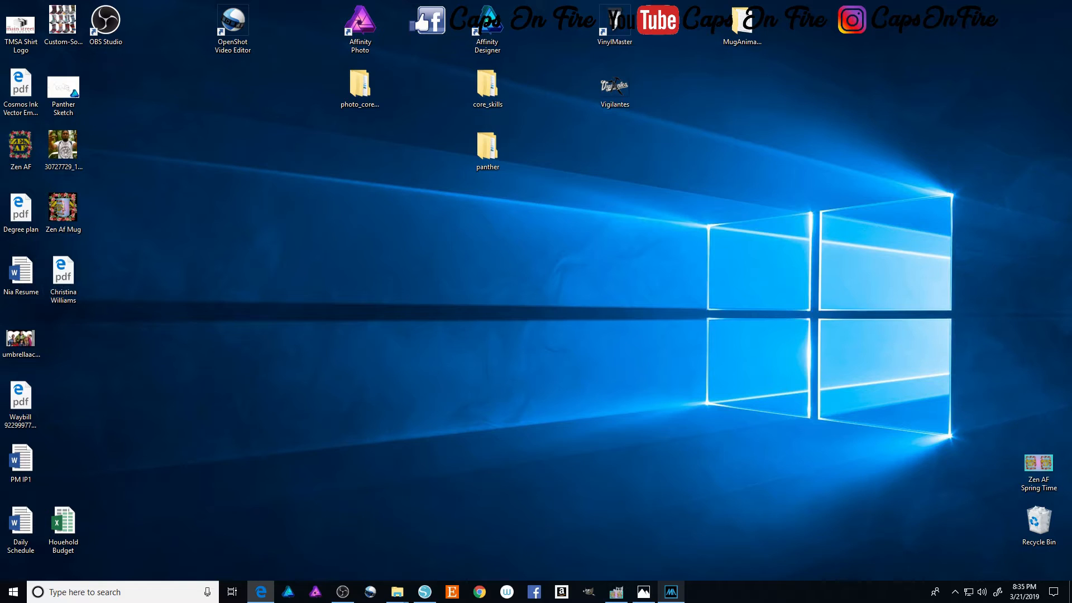
{"action": "double_click", "coordinate": [62, 267]}
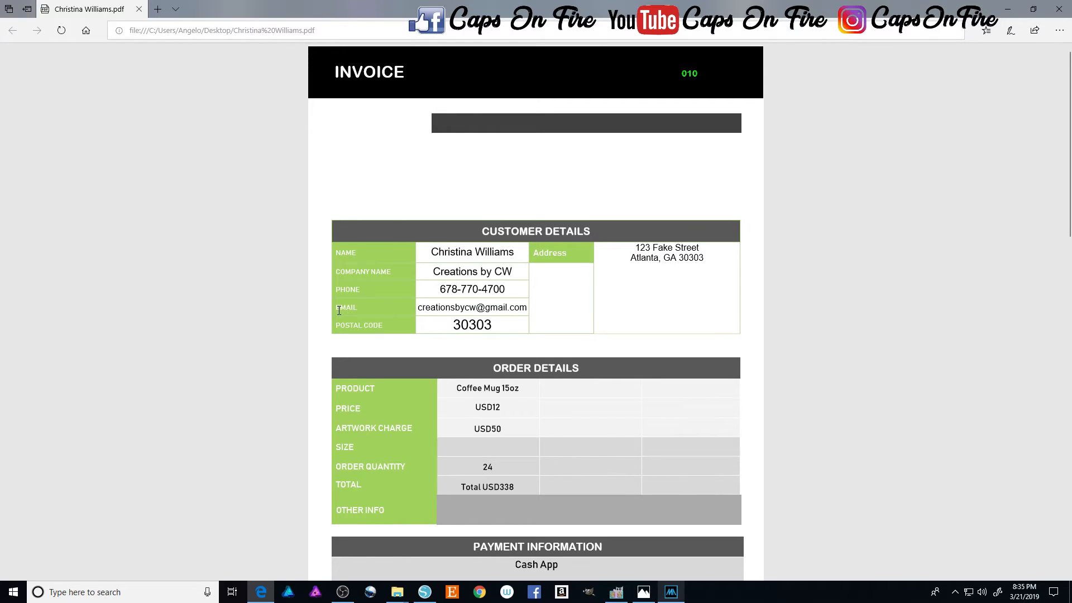
{"action": "mouse_move", "coordinate": [622, 309]}
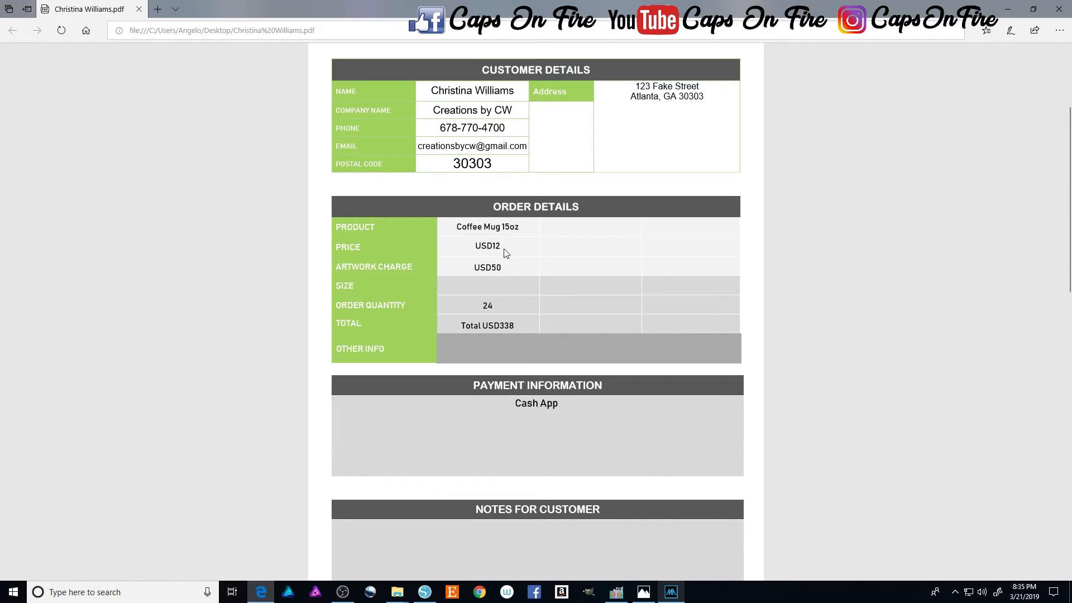
{"action": "mouse_move", "coordinate": [508, 270]}
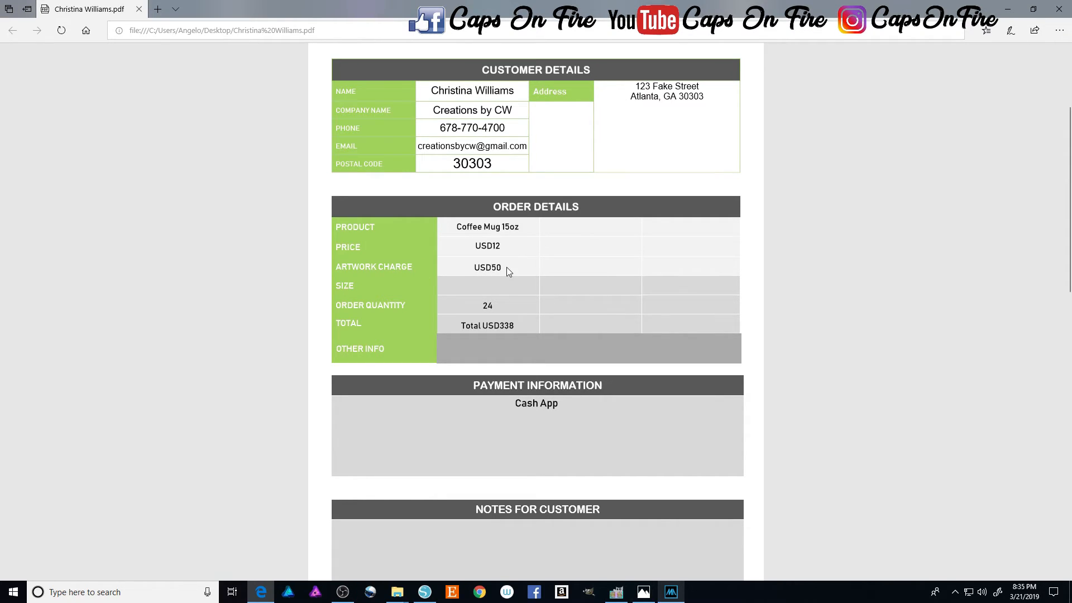
{"action": "mouse_move", "coordinate": [485, 319]}
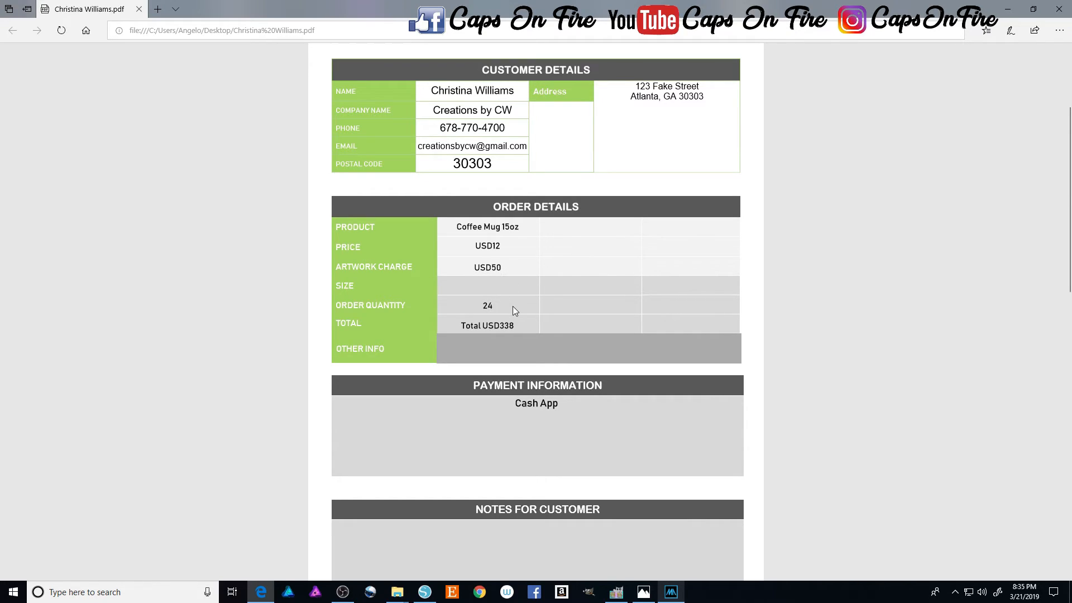
{"action": "scroll", "scroll_direction": "down", "scroll_amount": 3}
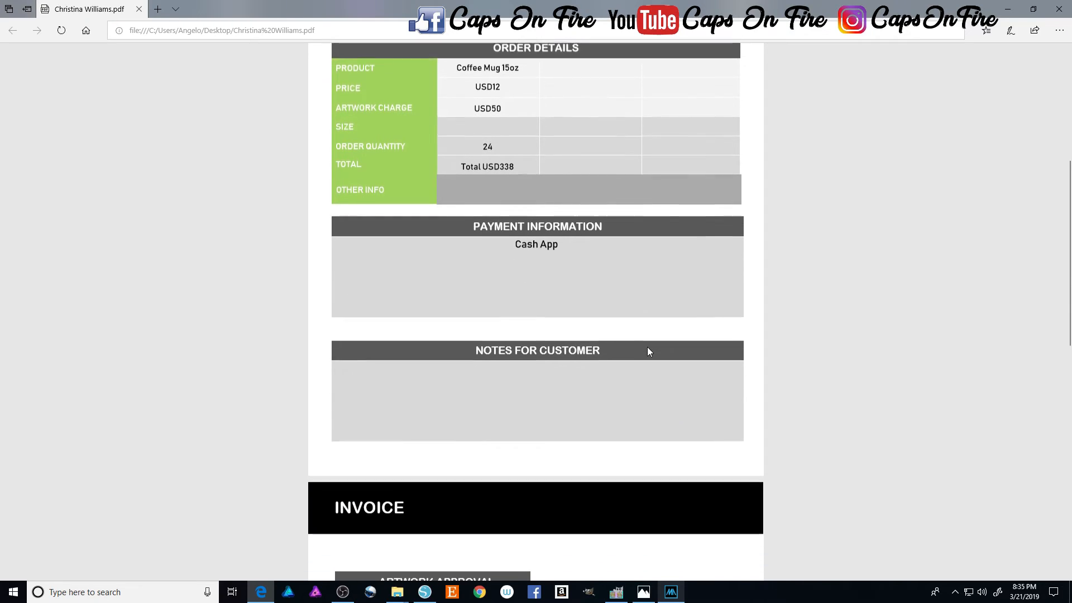
{"action": "scroll", "scroll_direction": "down", "scroll_amount": 3}
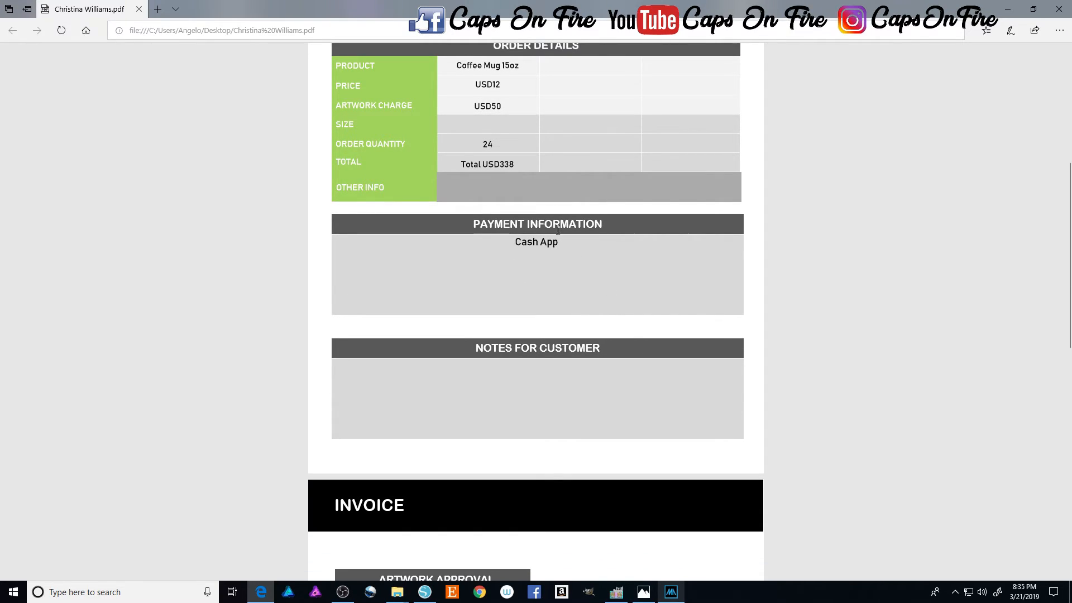
{"action": "mouse_move", "coordinate": [591, 250]}
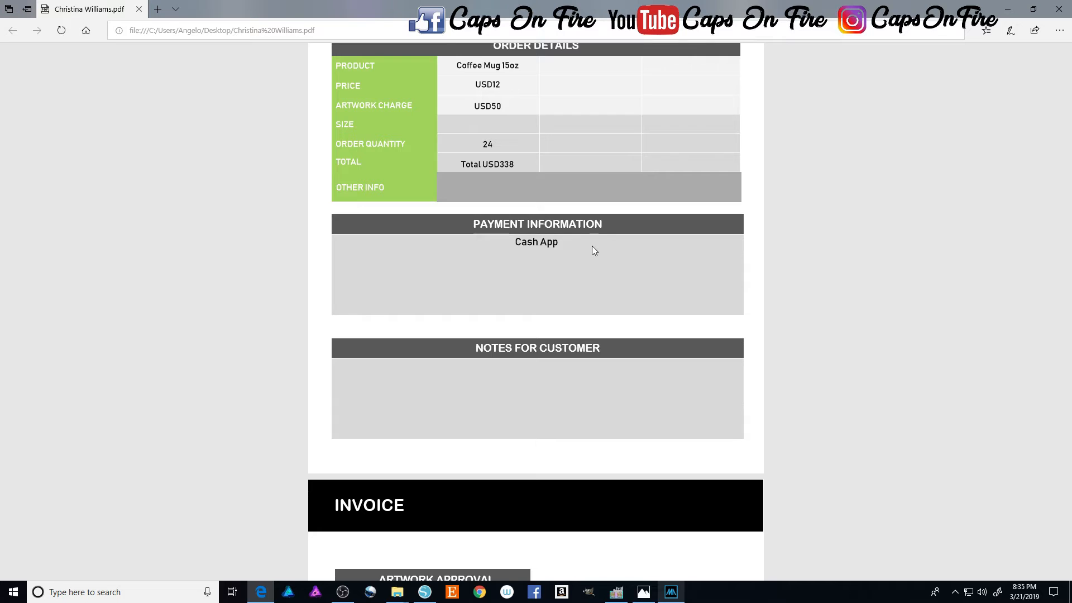
{"action": "scroll", "scroll_direction": "down", "scroll_amount": 3}
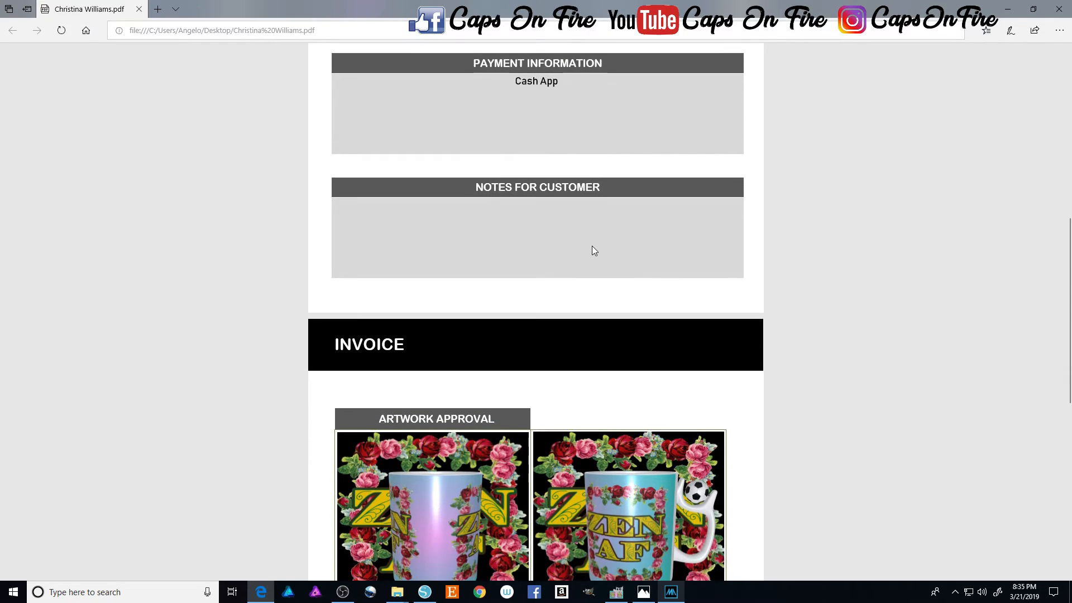
{"action": "mouse_move", "coordinate": [523, 219]}
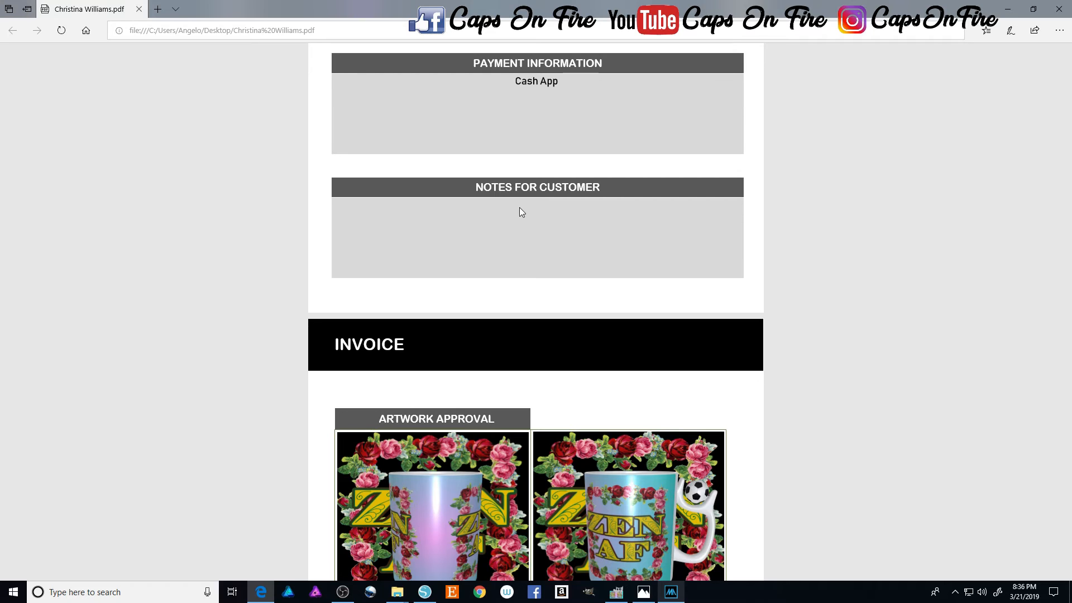
{"action": "mouse_move", "coordinate": [512, 213]}
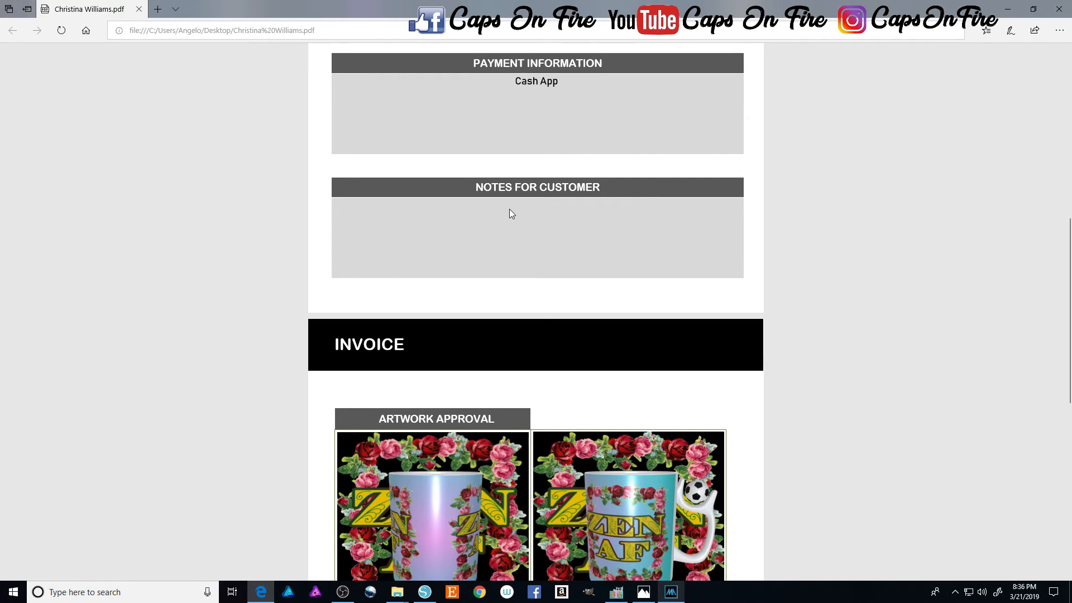
{"action": "scroll", "scroll_direction": "down", "scroll_amount": 3}
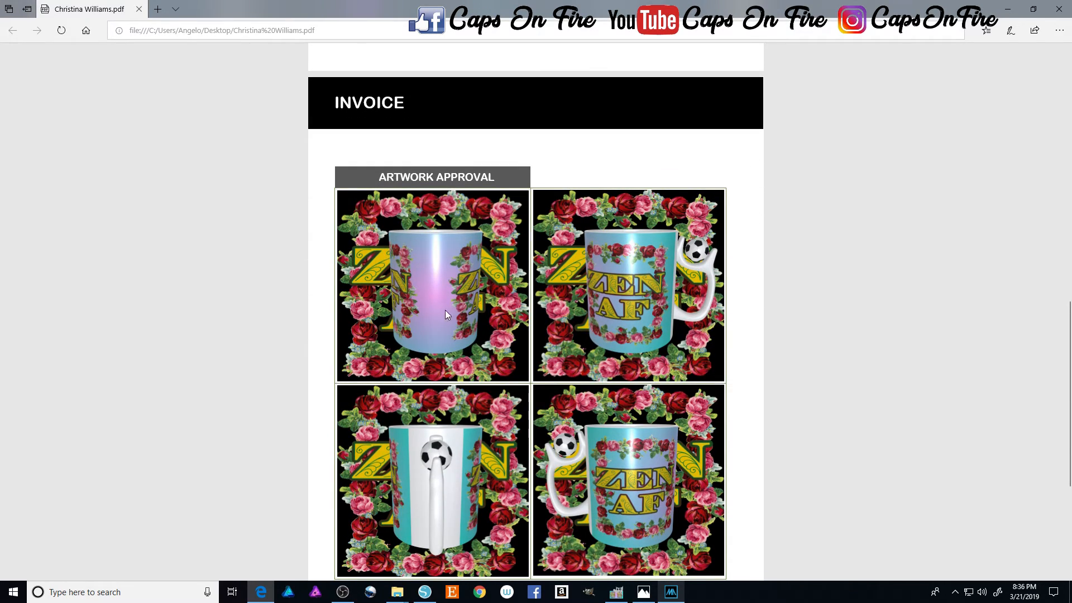
{"action": "scroll", "scroll_direction": "down", "scroll_amount": 3}
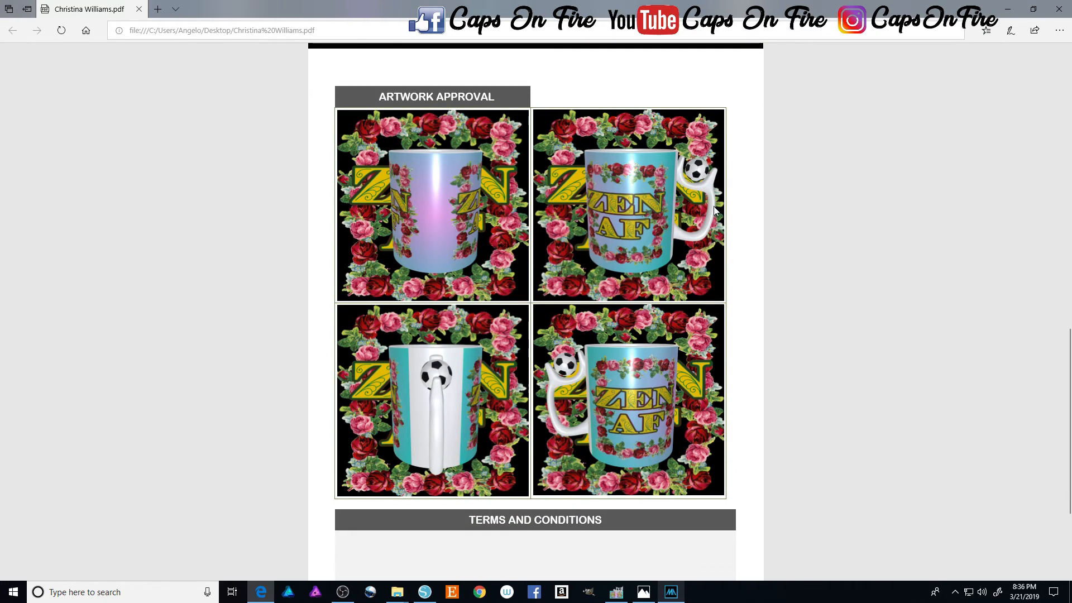
{"action": "mouse_move", "coordinate": [687, 392]}
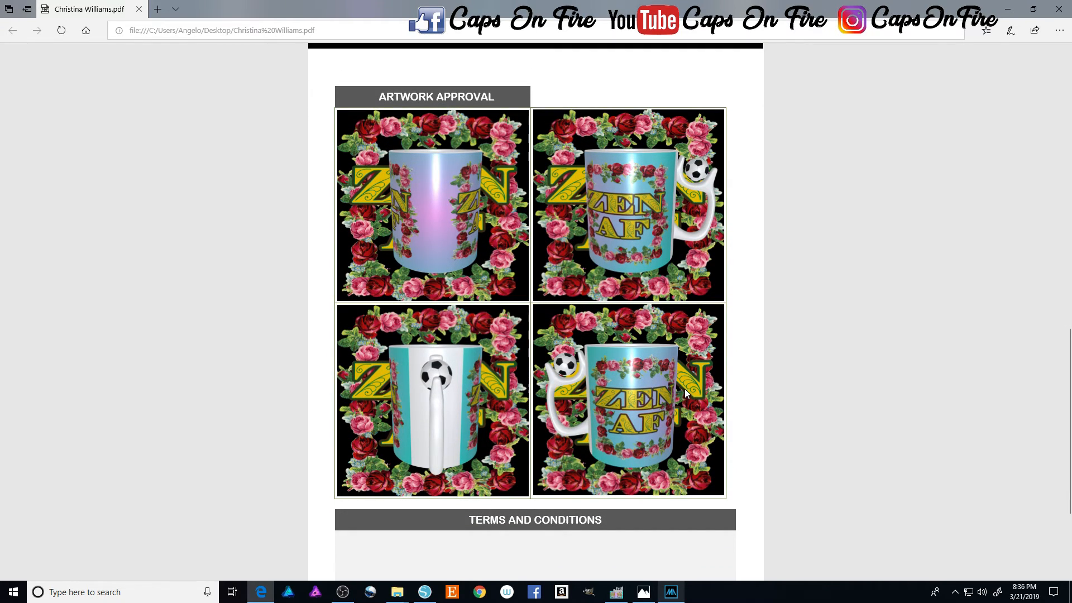
{"action": "scroll", "scroll_direction": "down", "scroll_amount": 3}
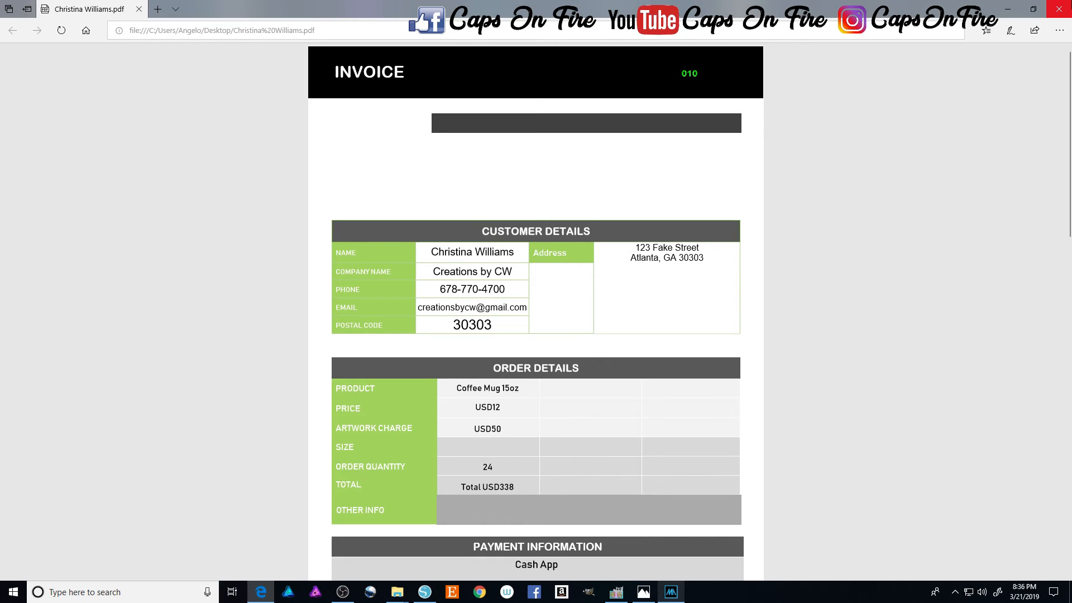
{"action": "mouse_move", "coordinate": [591, 407]}
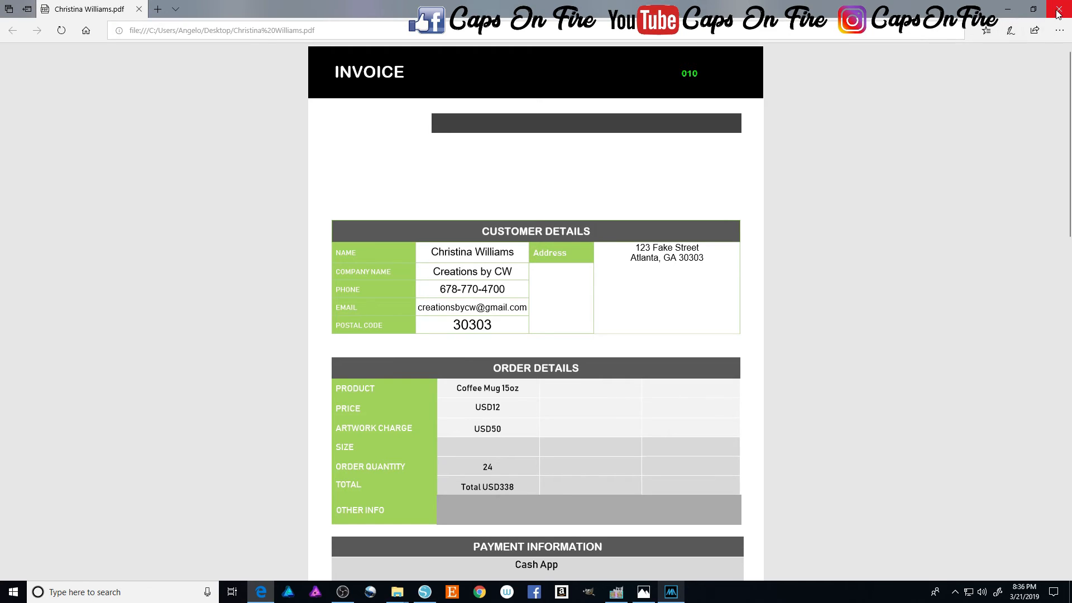
- Close the invoice PDF, return to the mockup screen, and page through product templates
{"action": "left_click", "coordinate": [670, 592]}
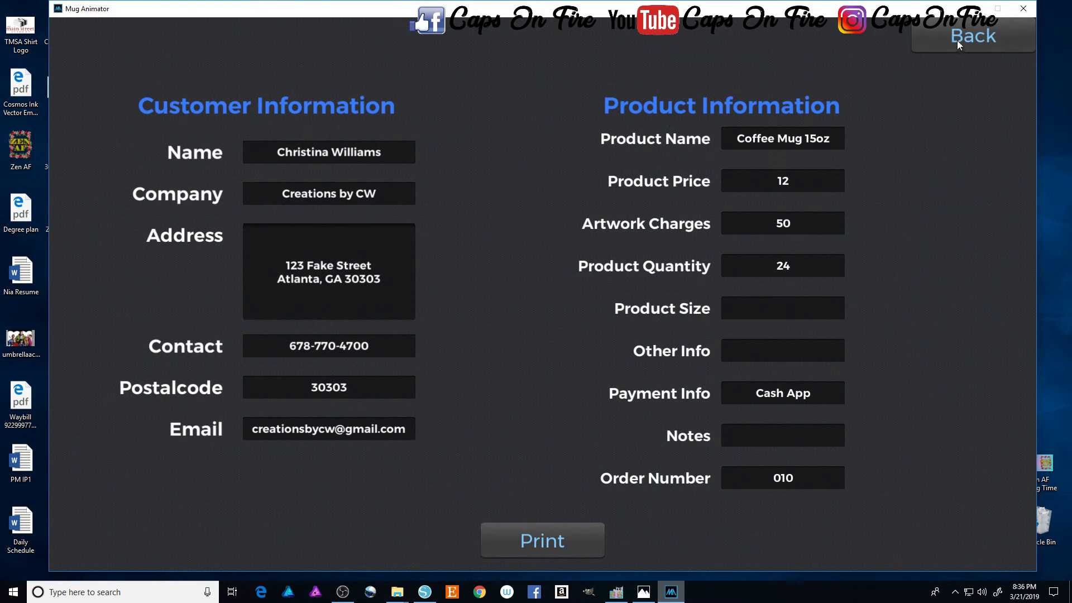
{"action": "left_click", "coordinate": [971, 36]}
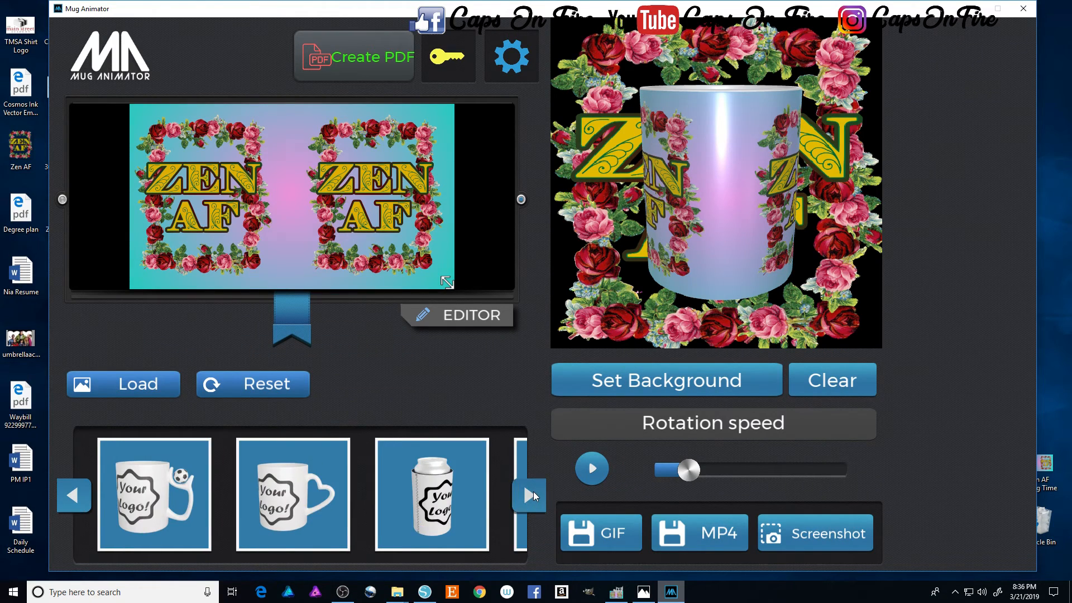
{"action": "left_click", "coordinate": [528, 494]}
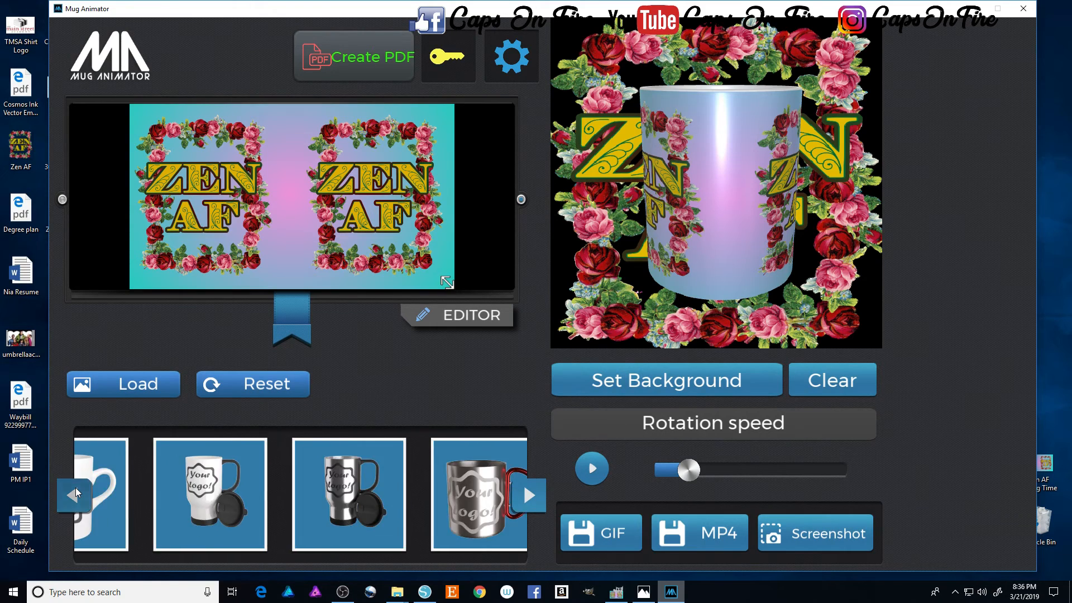
{"action": "left_click", "coordinate": [77, 493]}
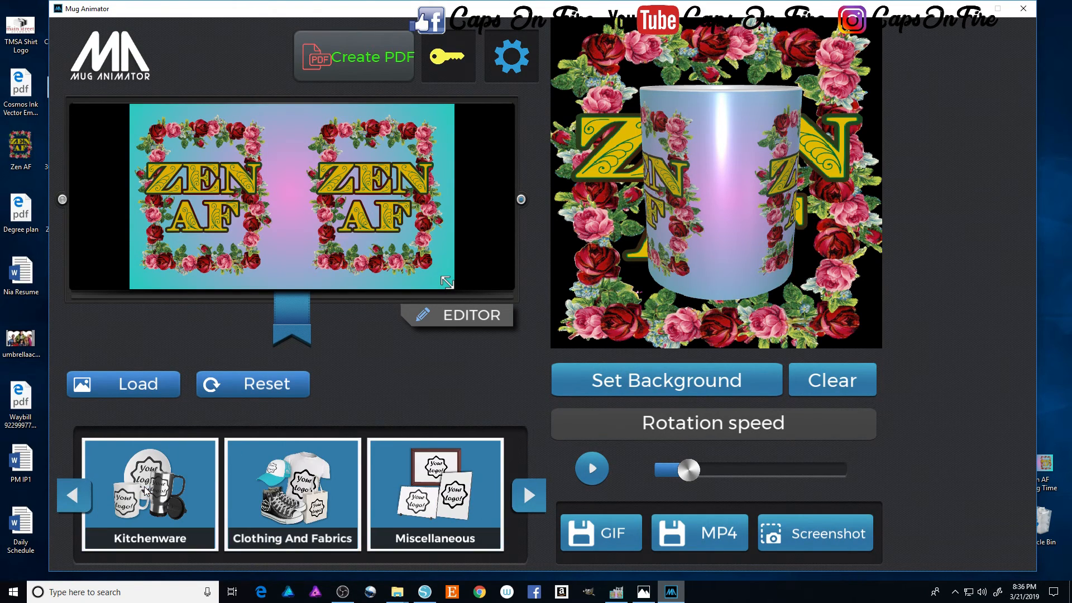
- Browse the clothing and fabrics templates, then return to the Kitchenware, Clothing, Miscellaneous categories
{"action": "left_click", "coordinate": [528, 495]}
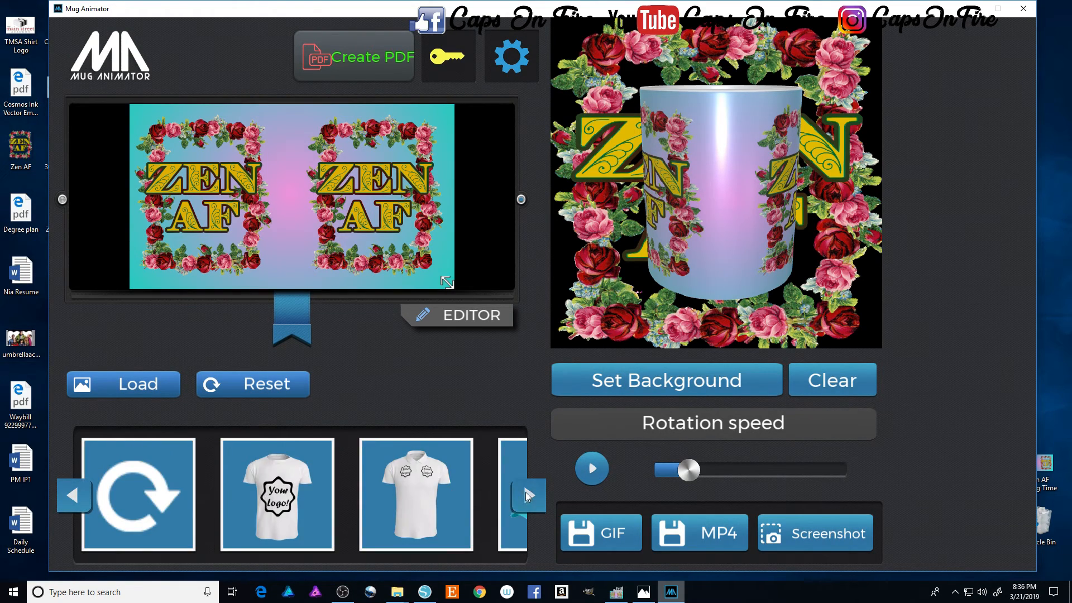
{"action": "left_click", "coordinate": [527, 494]}
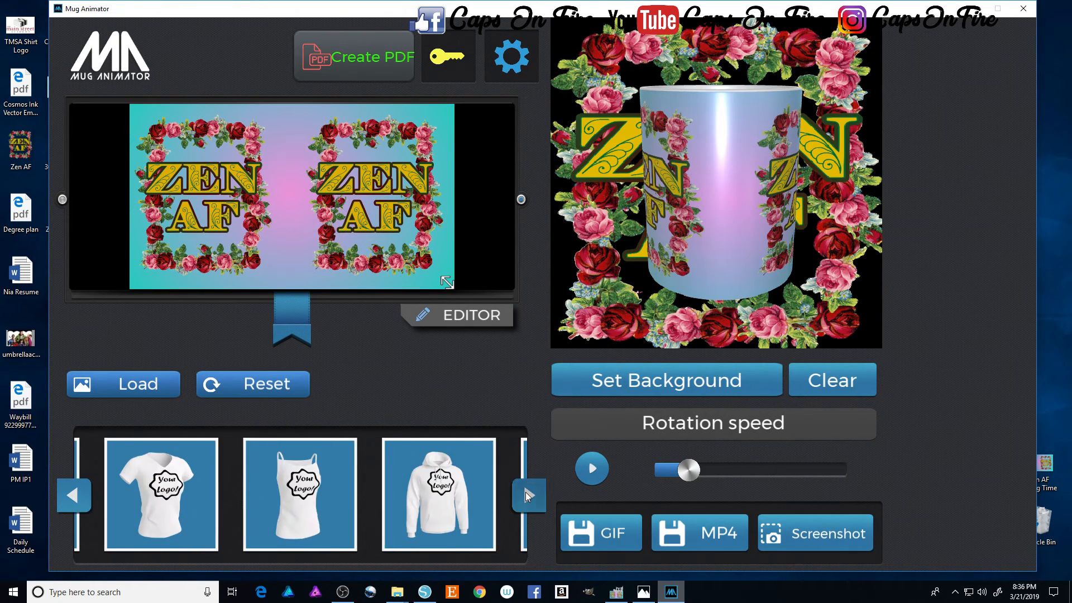
{"action": "left_click", "coordinate": [529, 495]}
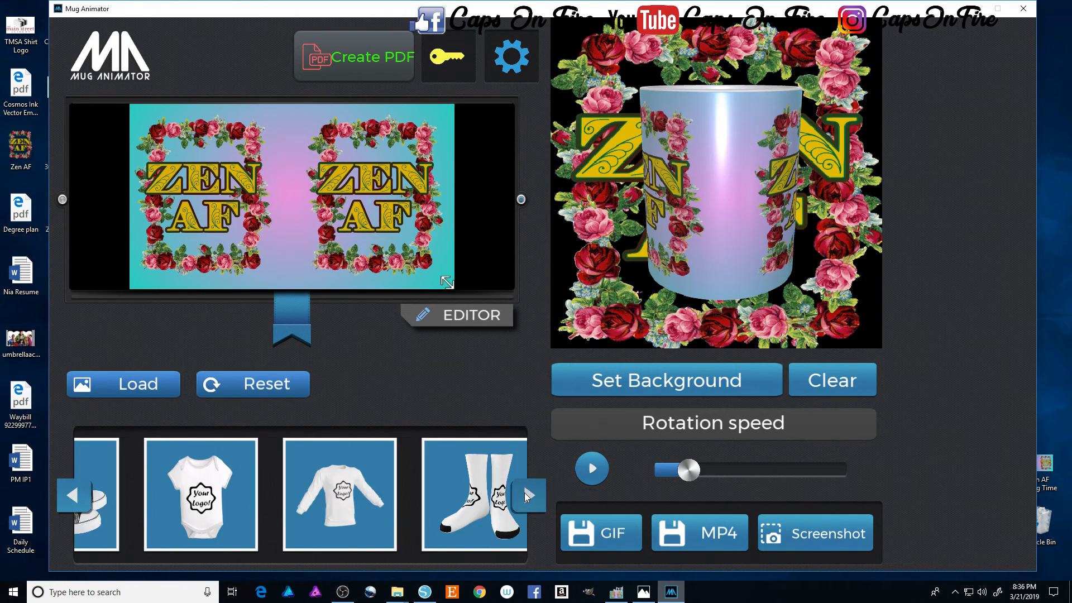
{"action": "left_click", "coordinate": [527, 495]}
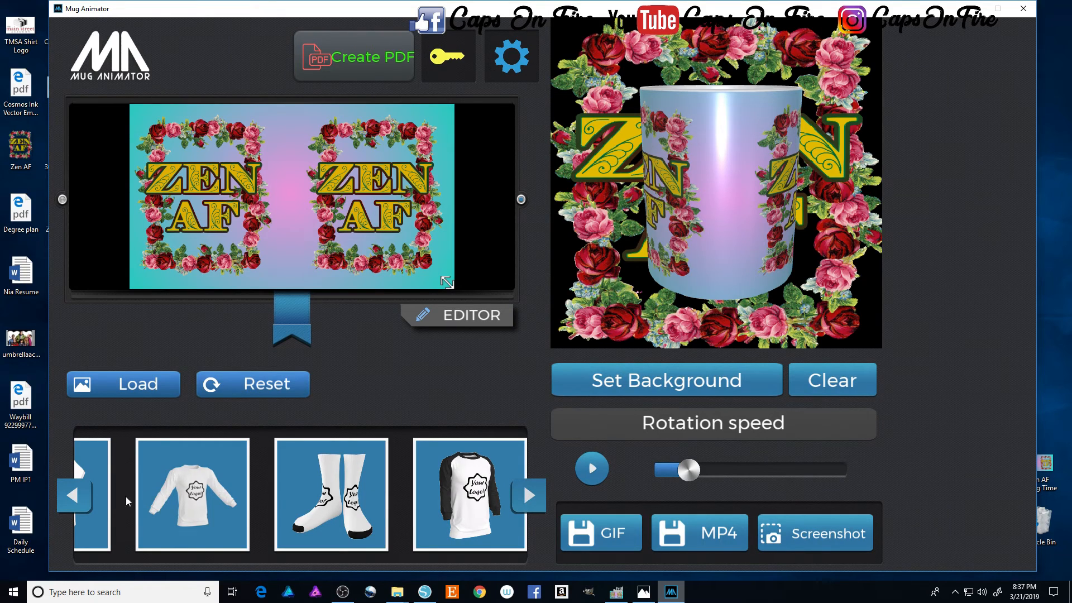
{"action": "left_click", "coordinate": [74, 494]}
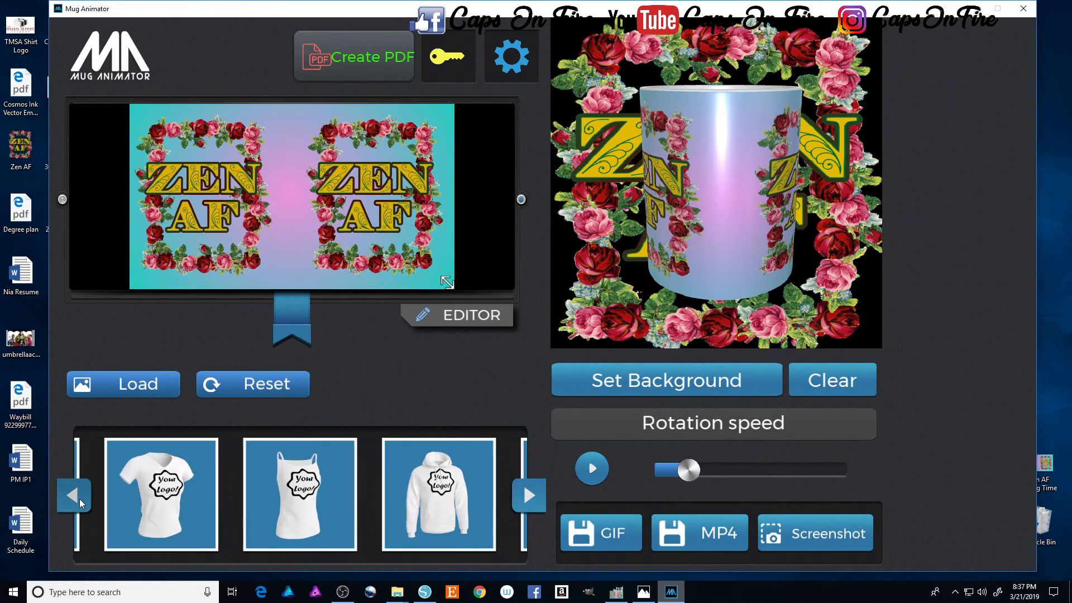
{"action": "left_click", "coordinate": [529, 494]}
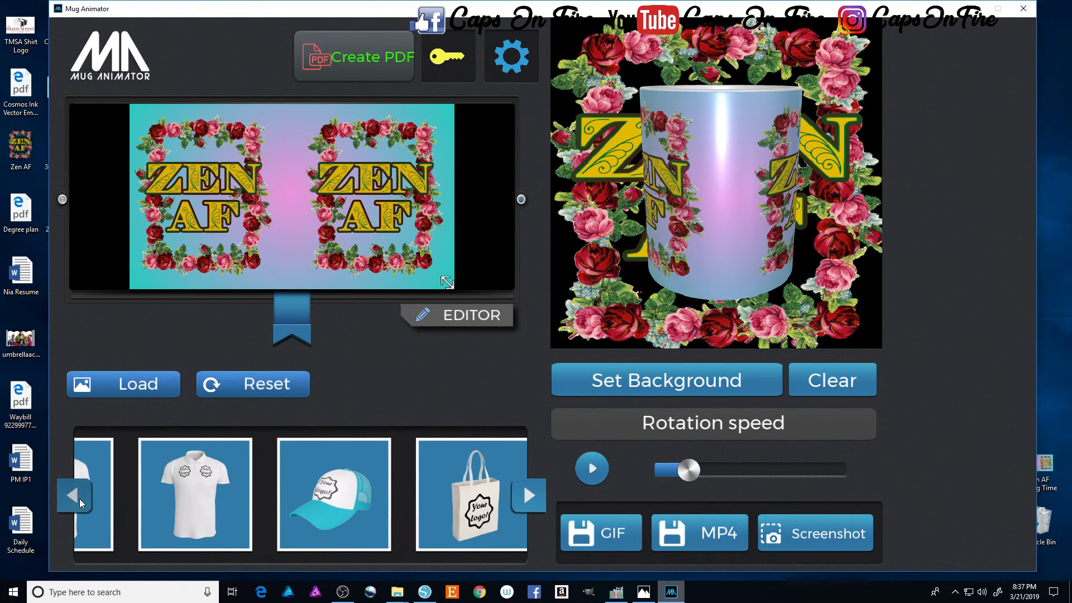
{"action": "left_click", "coordinate": [74, 496]}
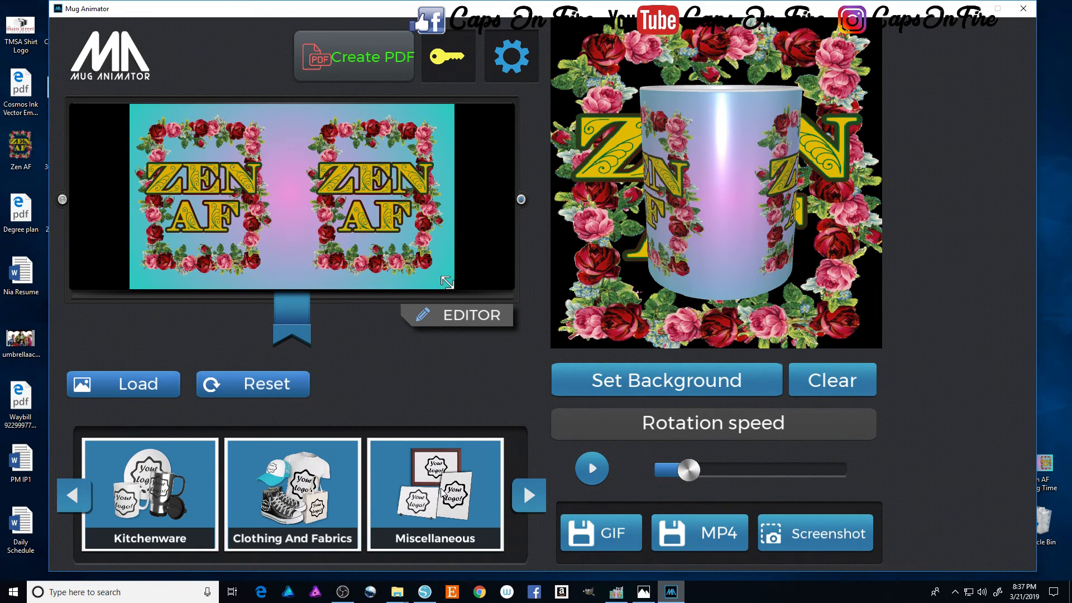
{"action": "left_click", "coordinate": [529, 495]}
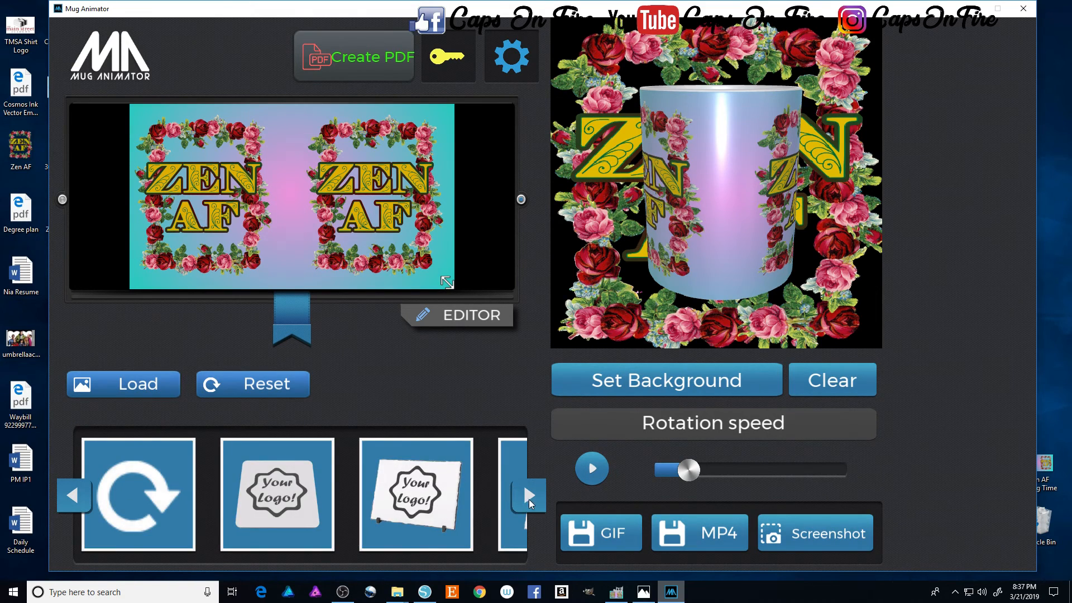
{"action": "left_click", "coordinate": [529, 494]}
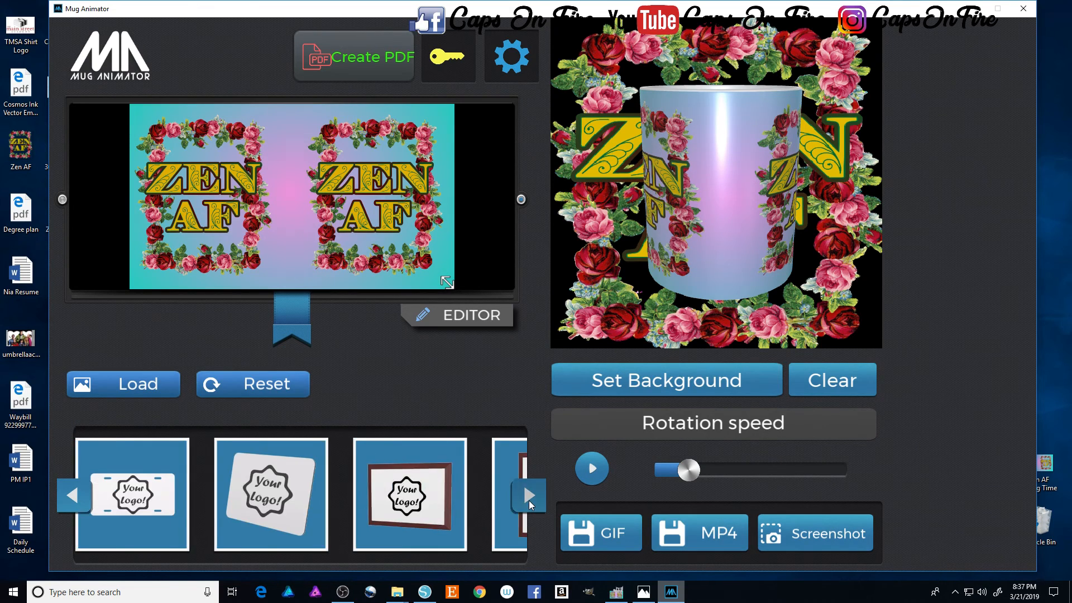
{"action": "left_click", "coordinate": [529, 494]}
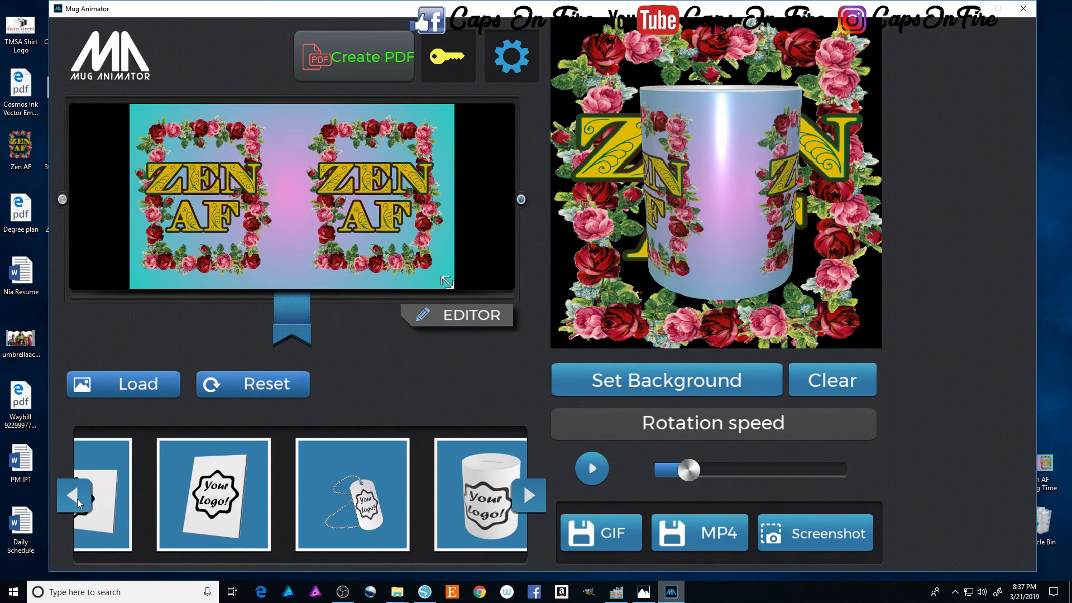
{"action": "mouse_move", "coordinate": [360, 439]}
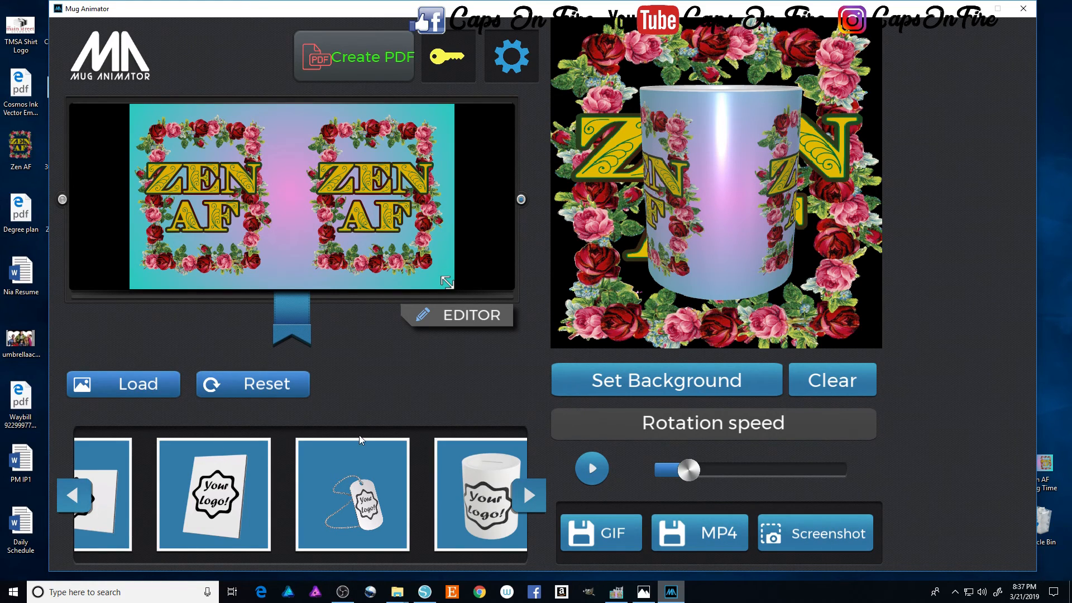
{"action": "mouse_move", "coordinate": [456, 379]}
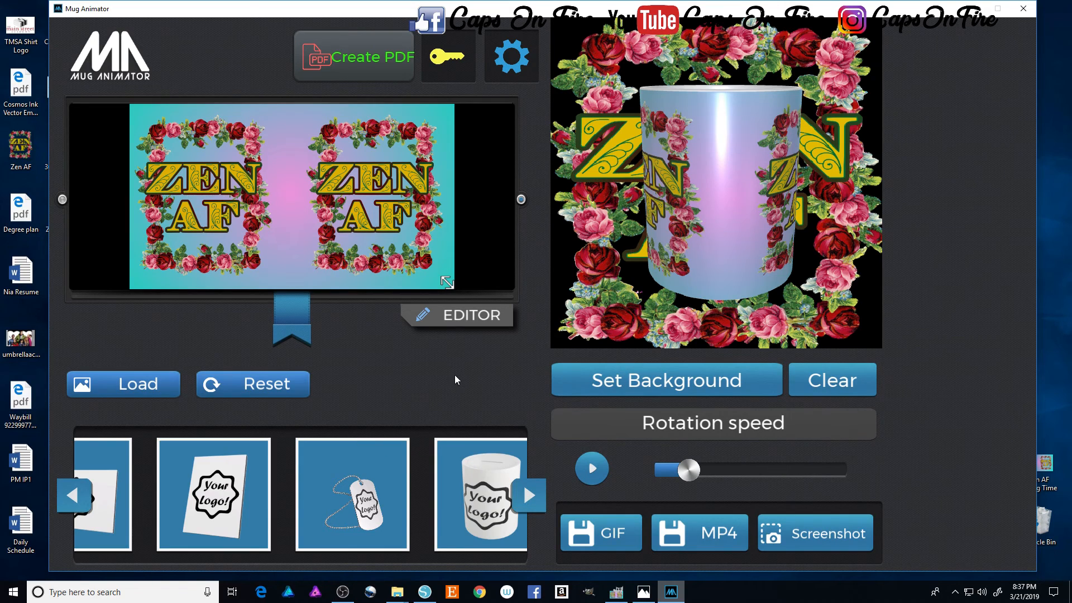